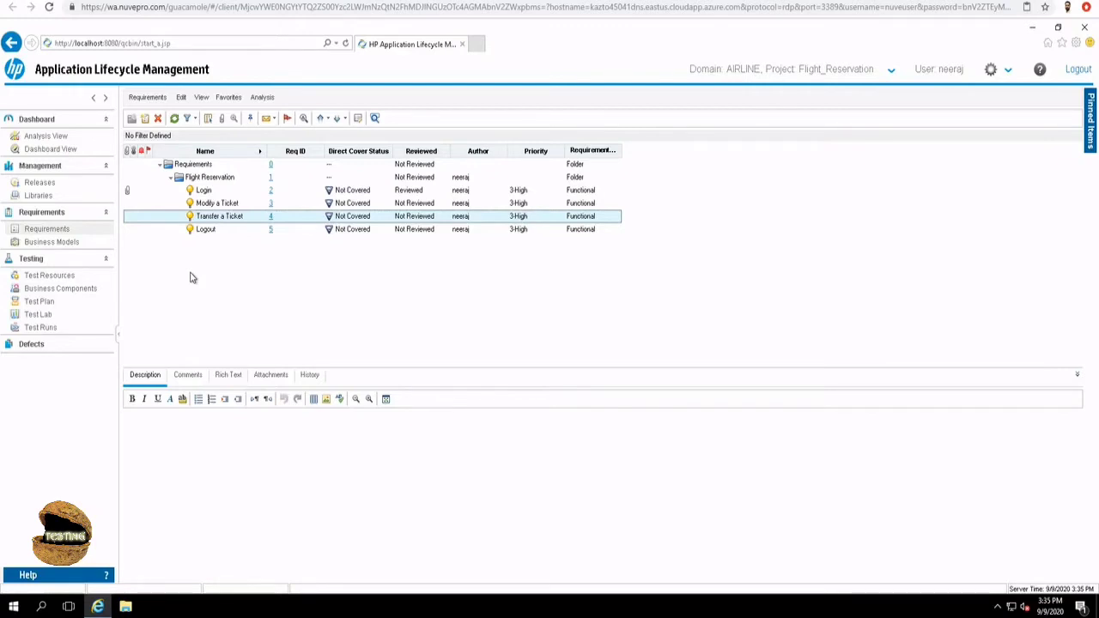
pyautogui.moveTo(54, 313)
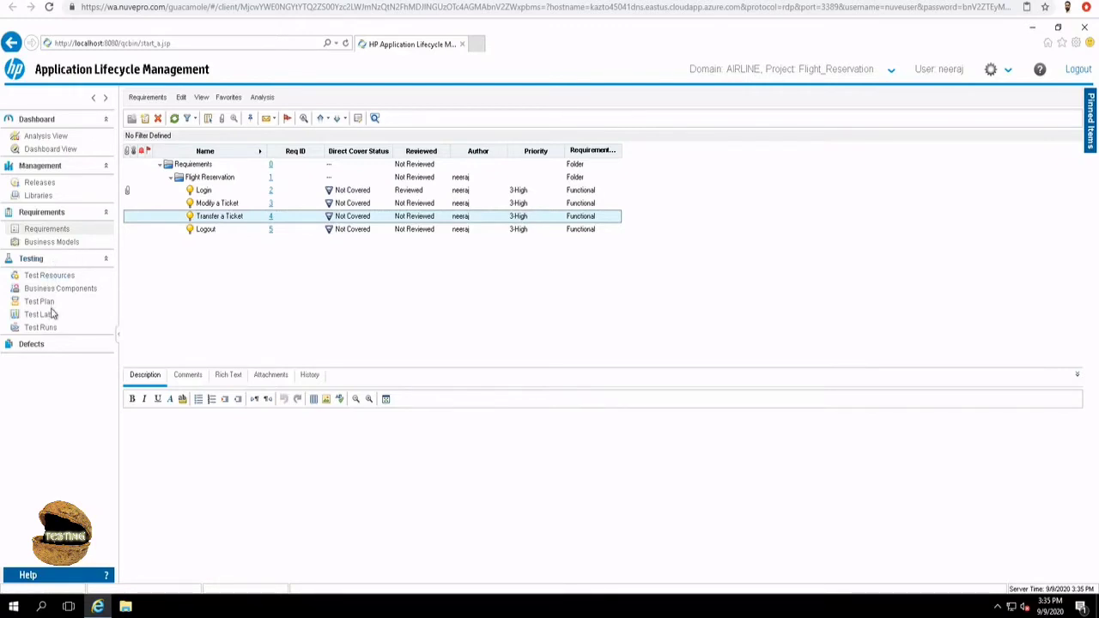
pyautogui.moveTo(60, 289)
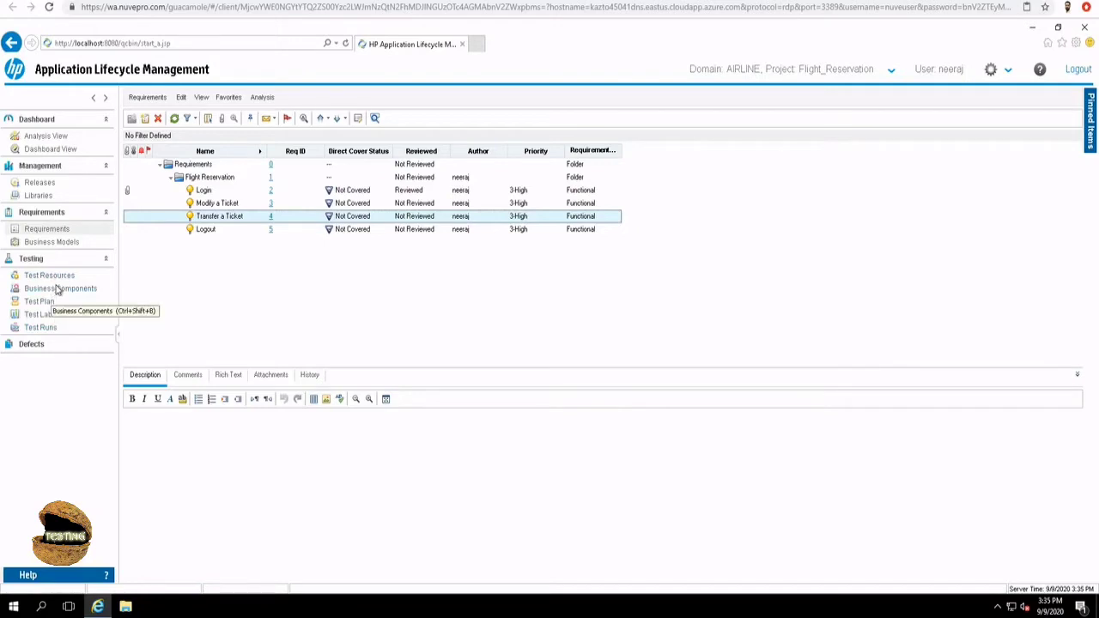
pyautogui.moveTo(39, 303)
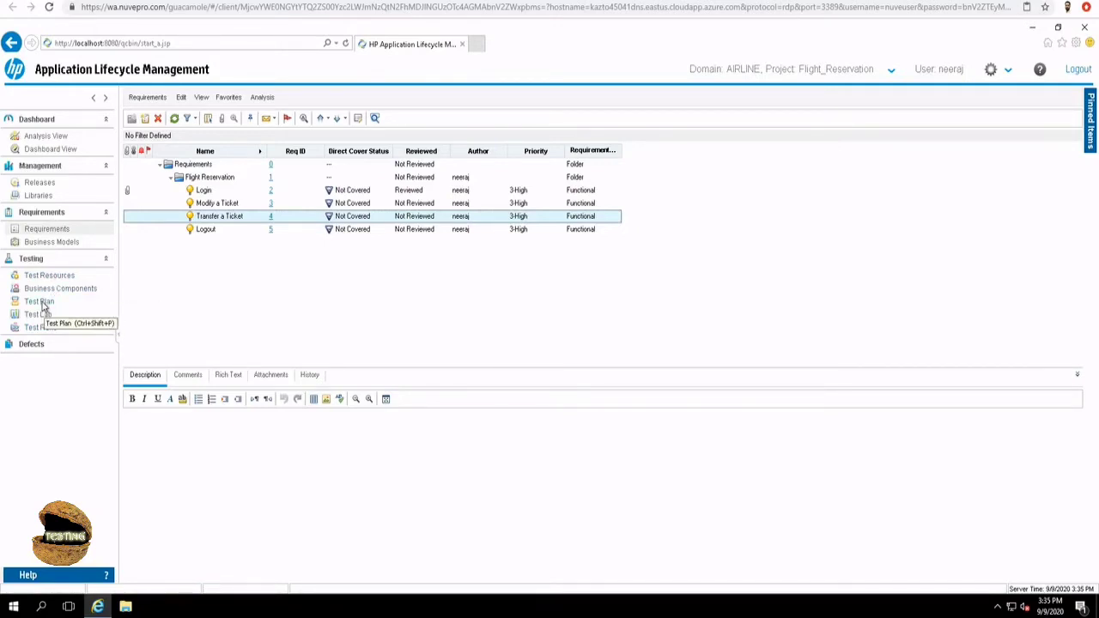
# - Switch to the Test Plan module, showing the empty Subject folder tree
pyautogui.click(37, 302)
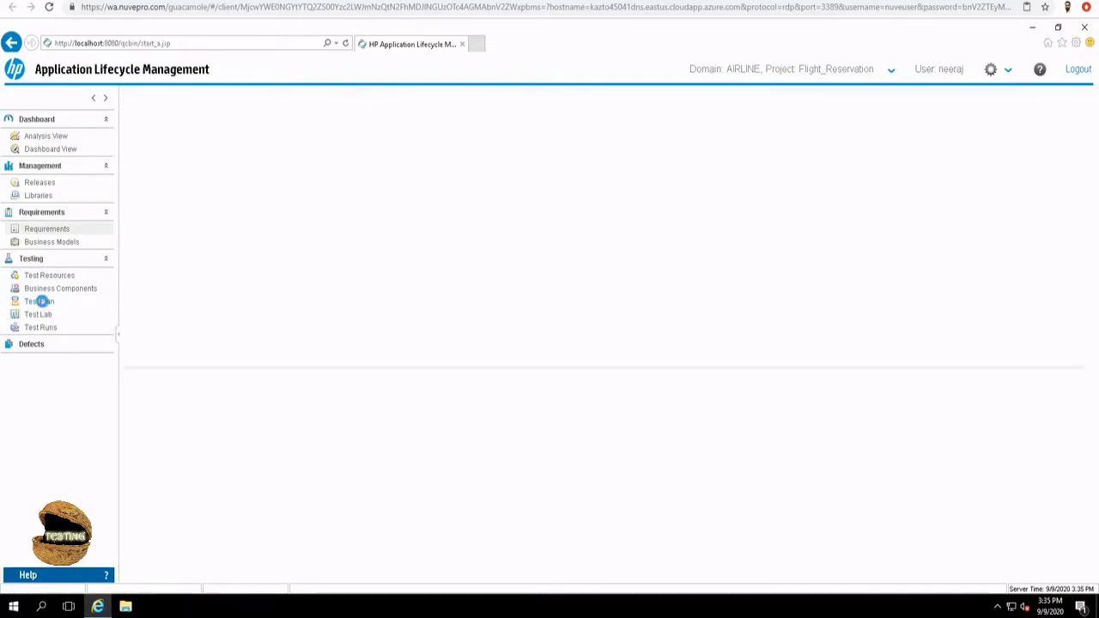
pyautogui.click(38, 302)
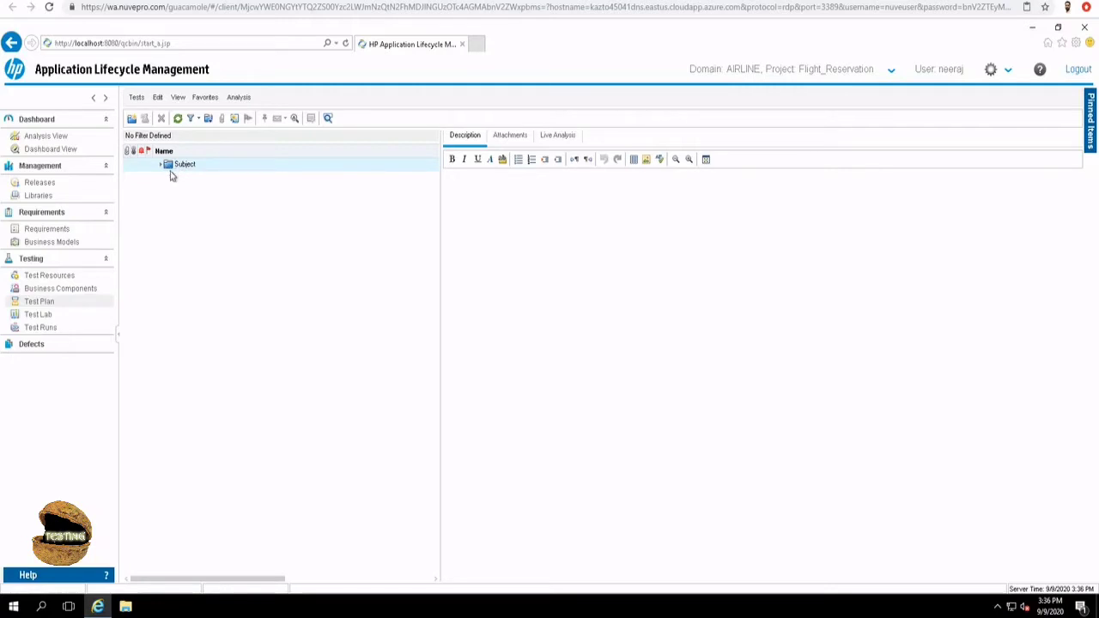
pyautogui.moveTo(172, 165)
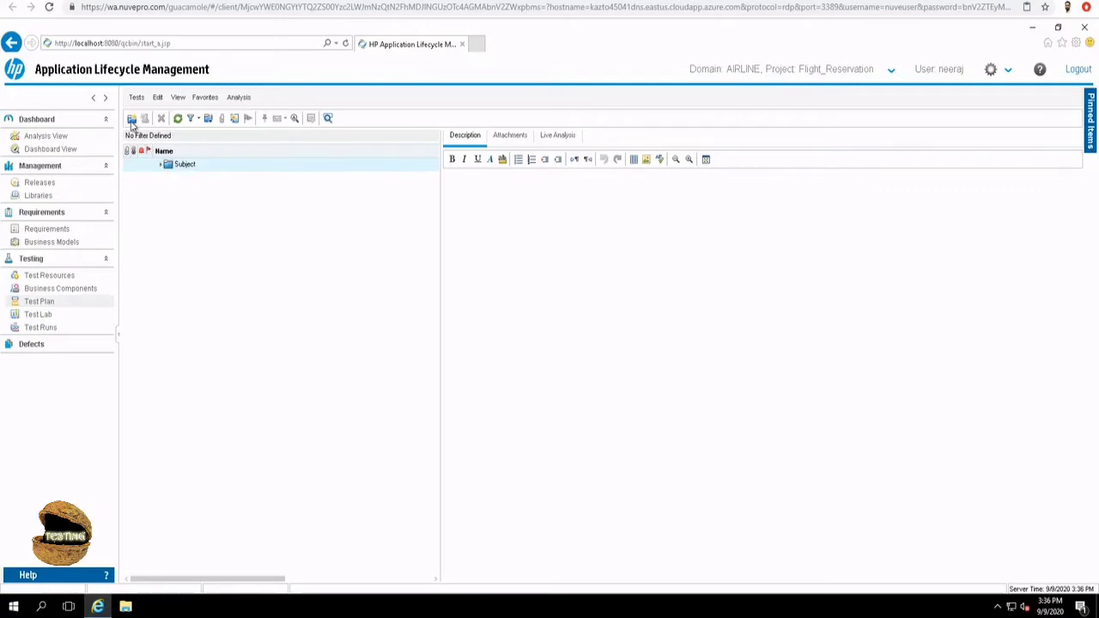
# - Create a new test folder named Flight Reservation under Subject
pyautogui.click(130, 118)
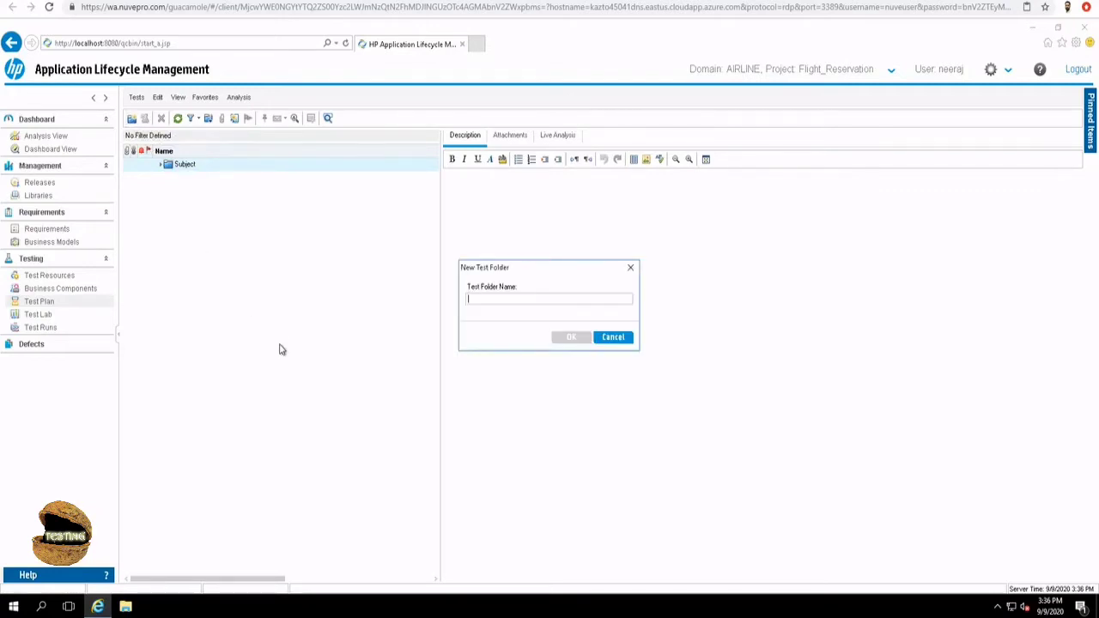
pyautogui.write('Flight Reservation')
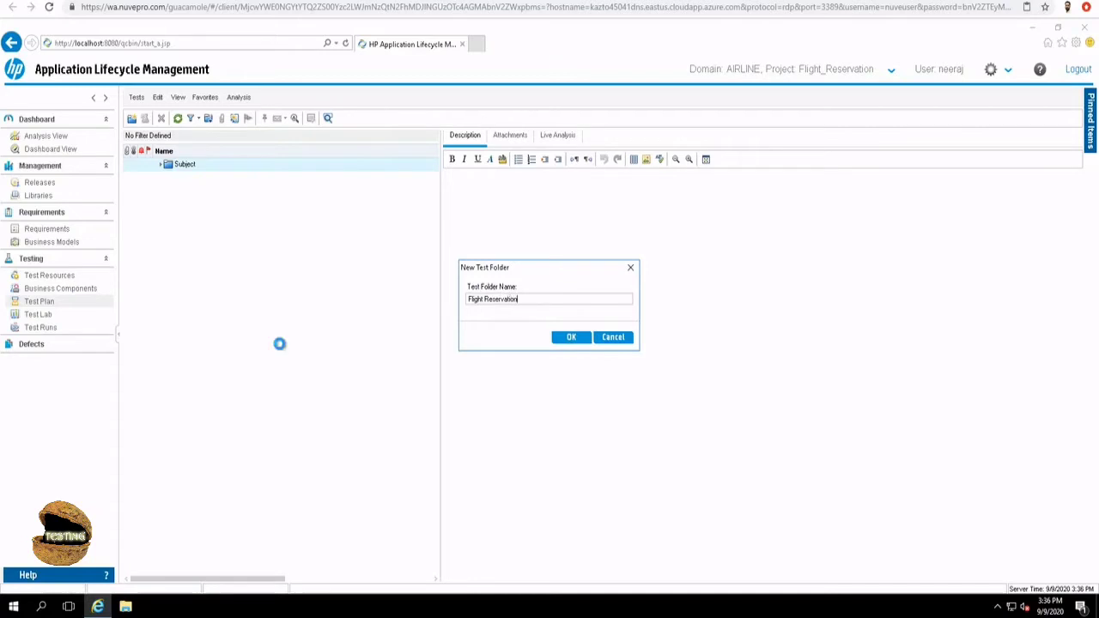
pyautogui.click(570, 336)
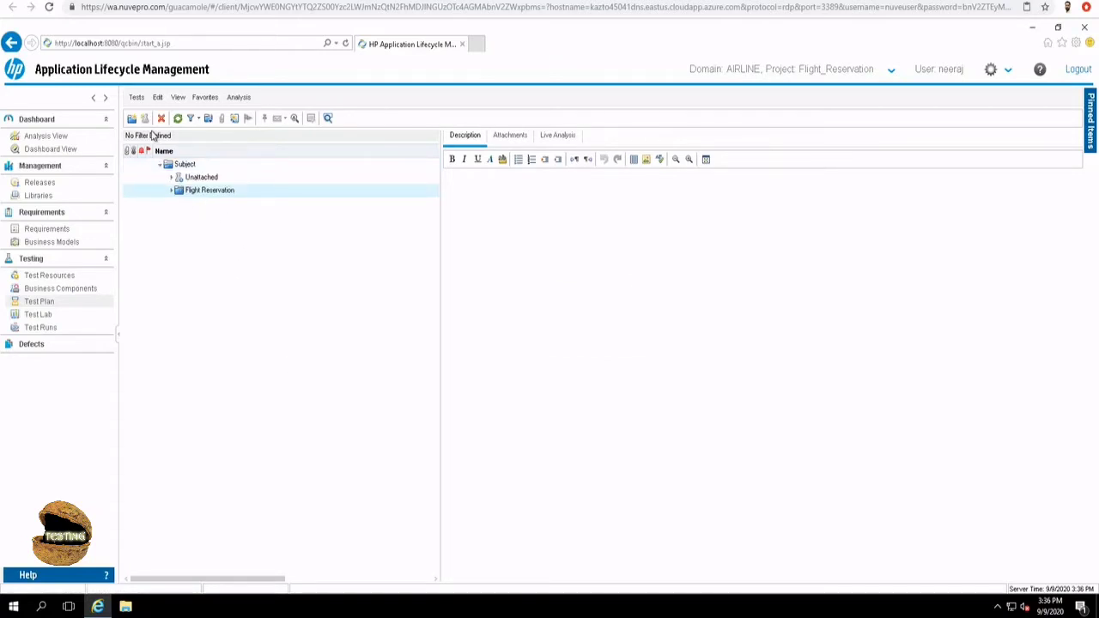
pyautogui.moveTo(144, 118)
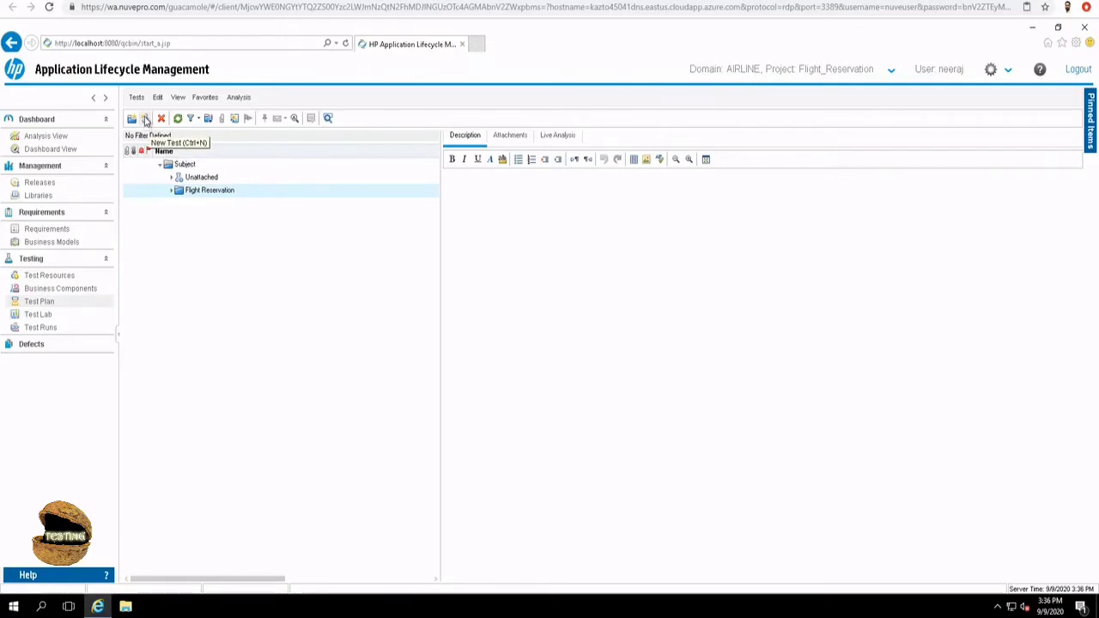
# - Create a new test named Login in Flight Reservation with type MANUAL
pyautogui.click(146, 117)
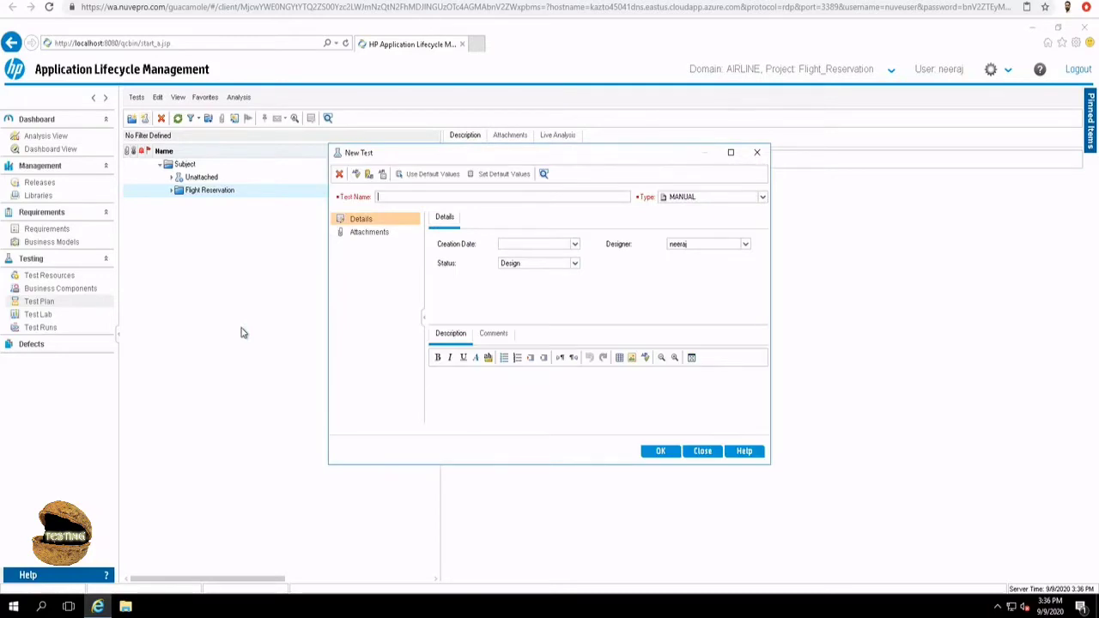
pyautogui.write('Login')
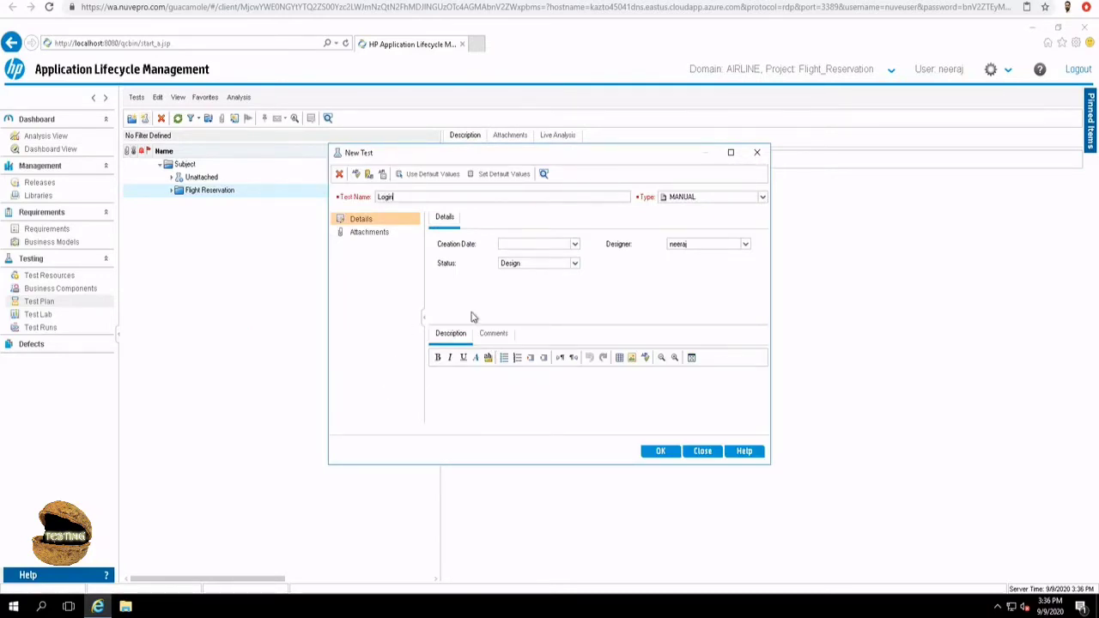
pyautogui.moveTo(453, 296)
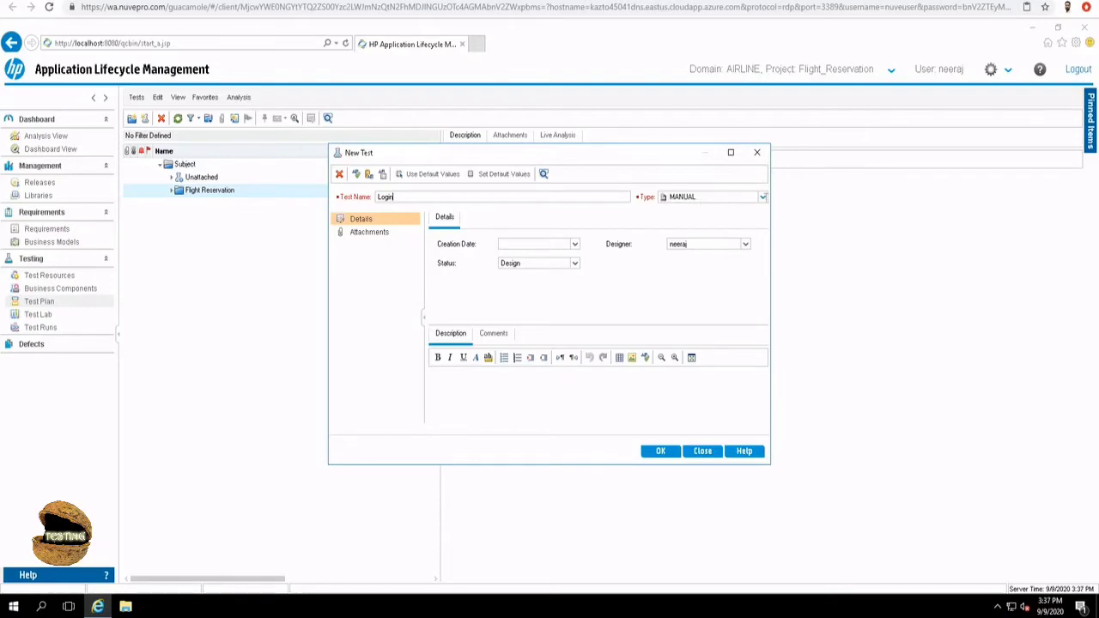
pyautogui.click(763, 195)
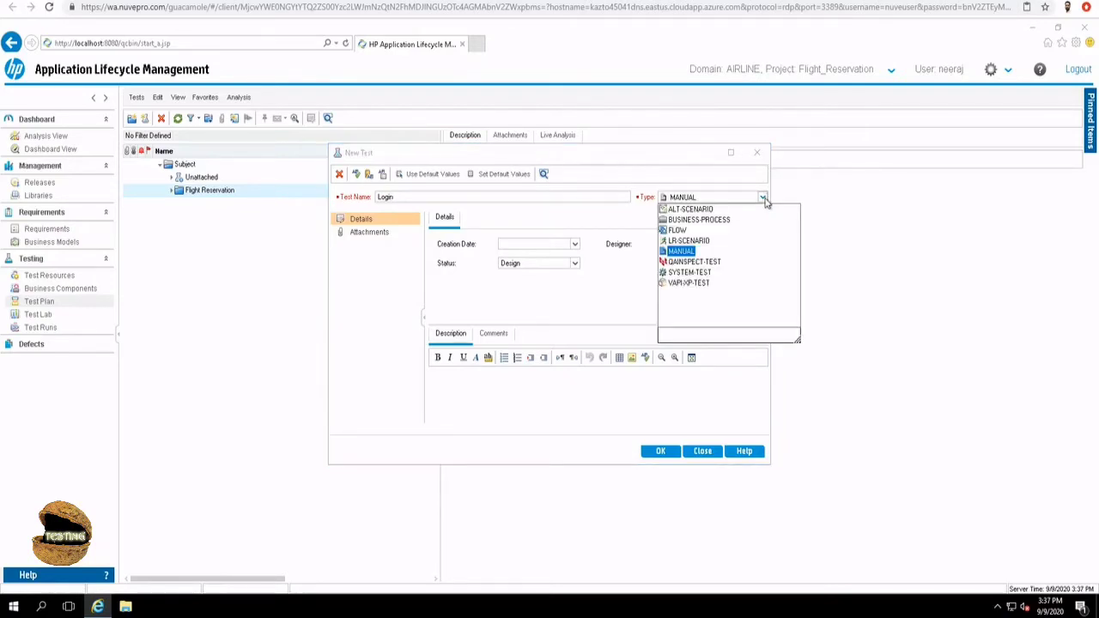
pyautogui.moveTo(674, 214)
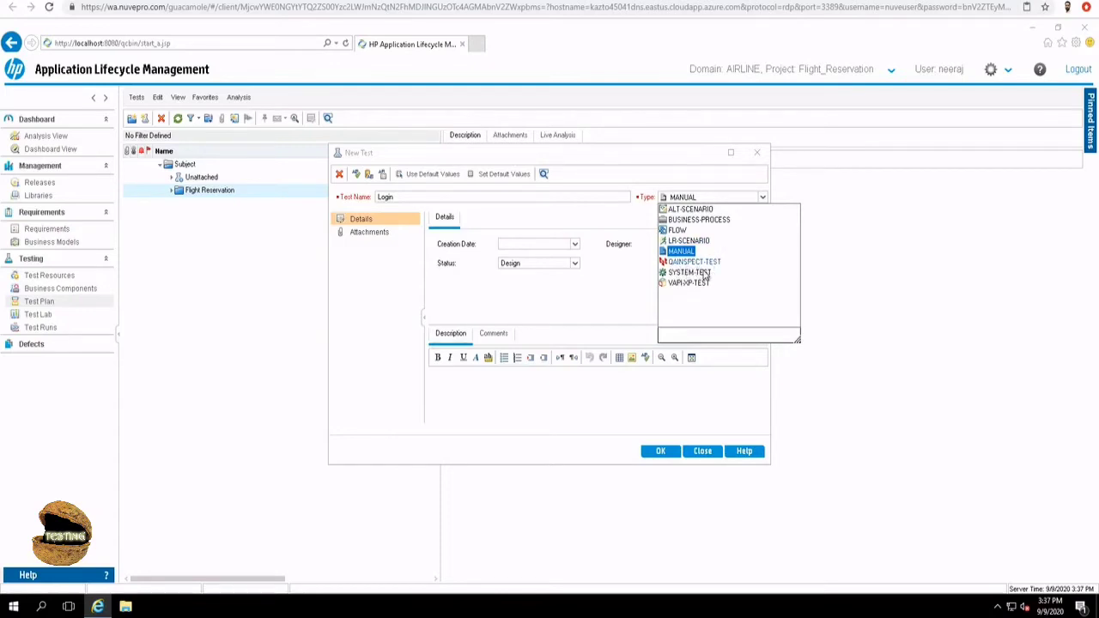
pyautogui.moveTo(677, 292)
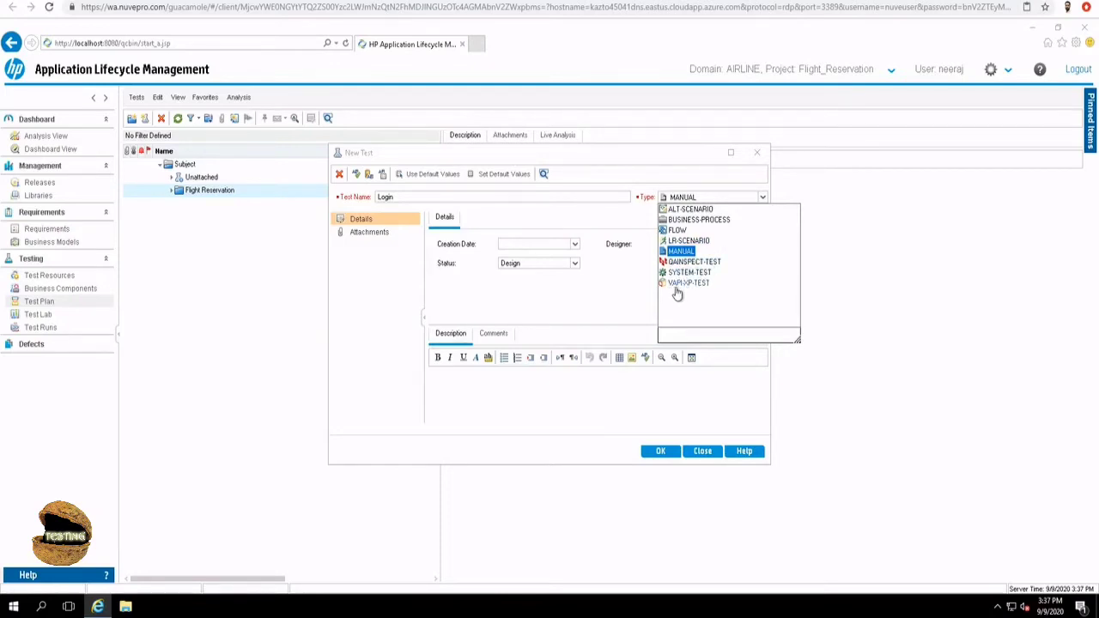
pyautogui.moveTo(713, 283)
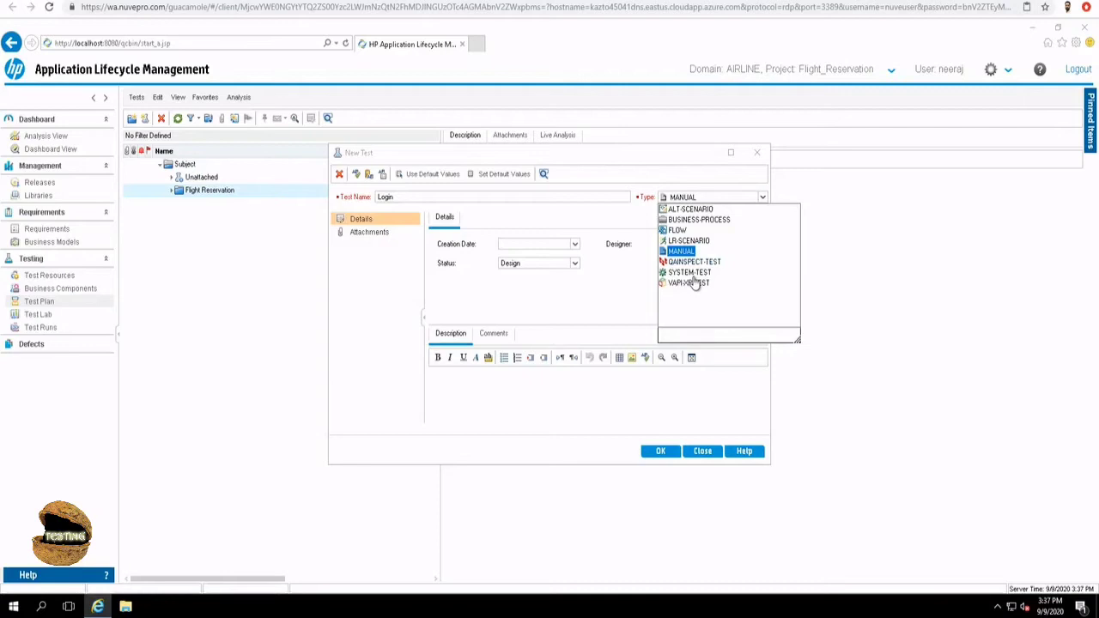
pyautogui.moveTo(721, 292)
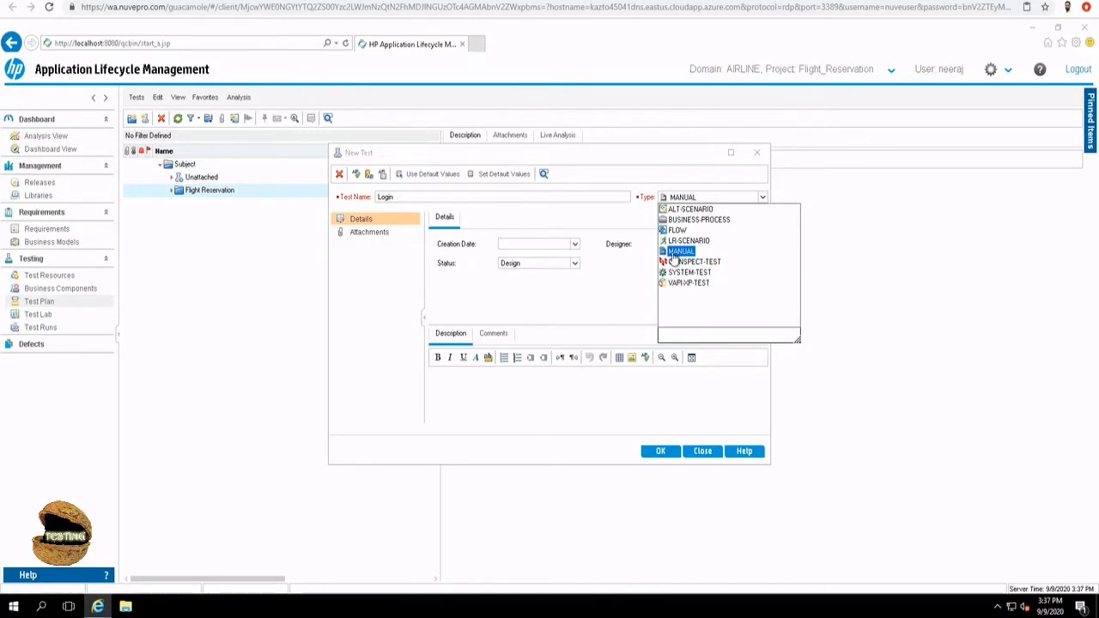
pyautogui.click(681, 251)
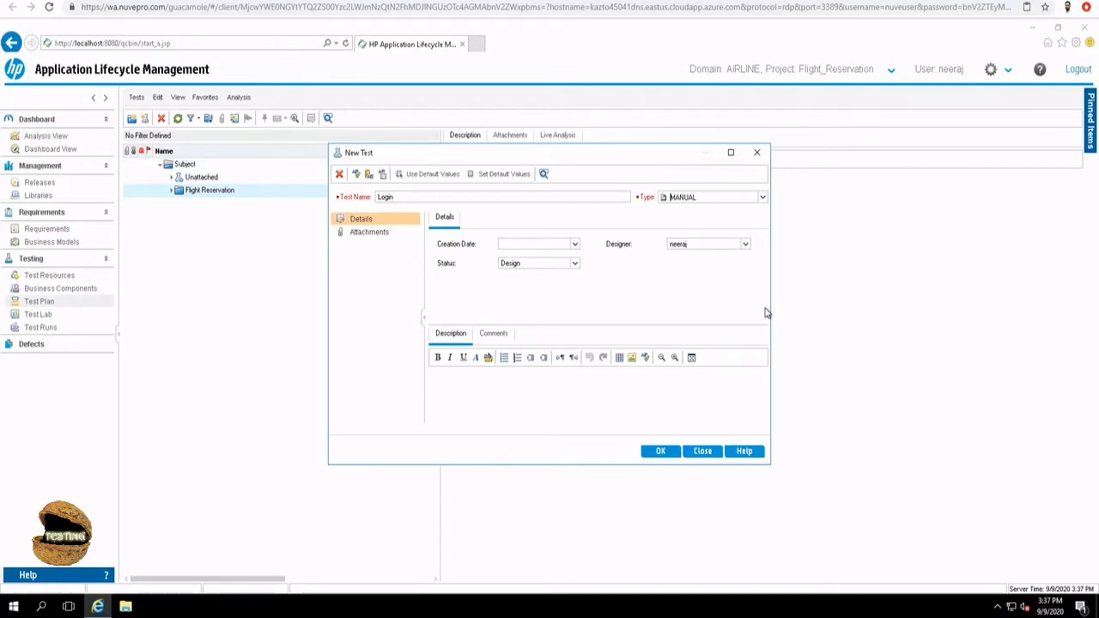
# - Set the test's creation date to 9/10/2020 and keep its status as Design
pyautogui.click(574, 244)
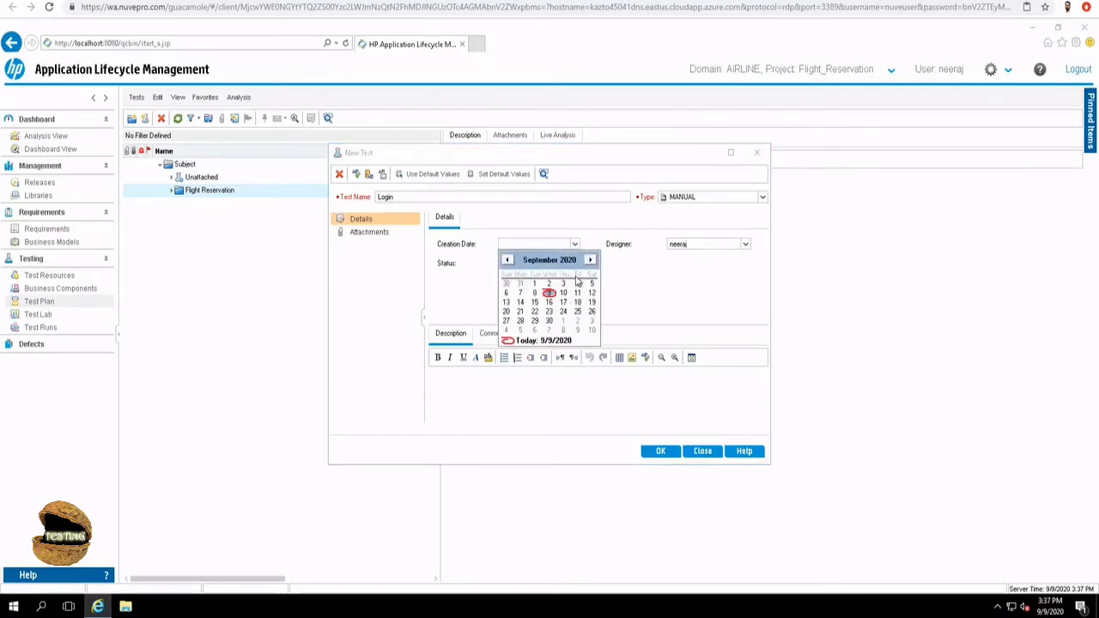
pyautogui.click(563, 292)
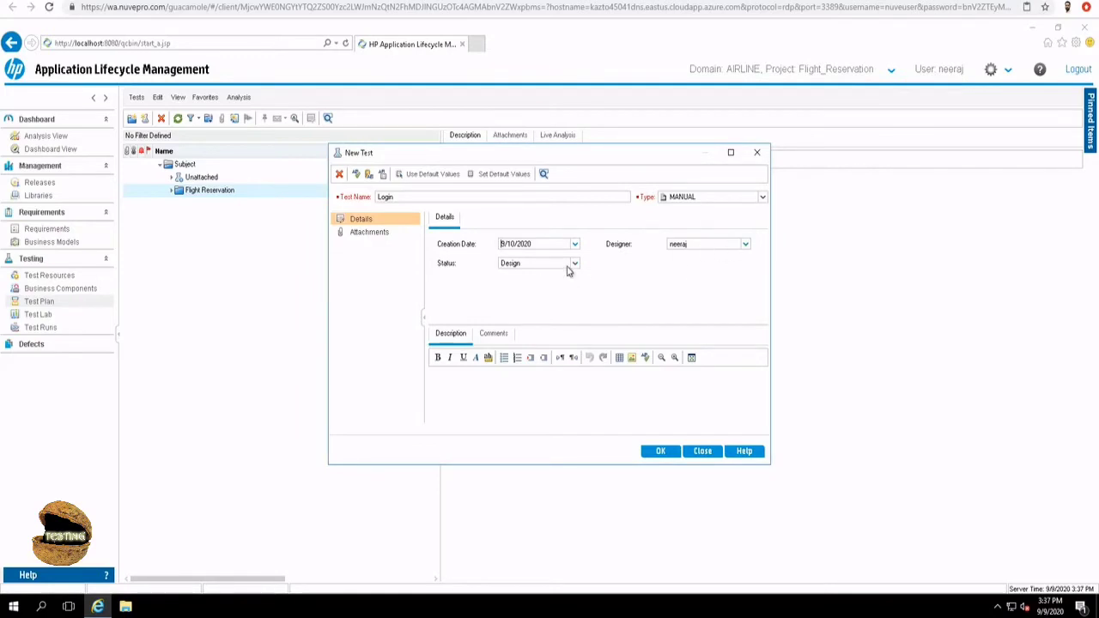
pyautogui.click(573, 263)
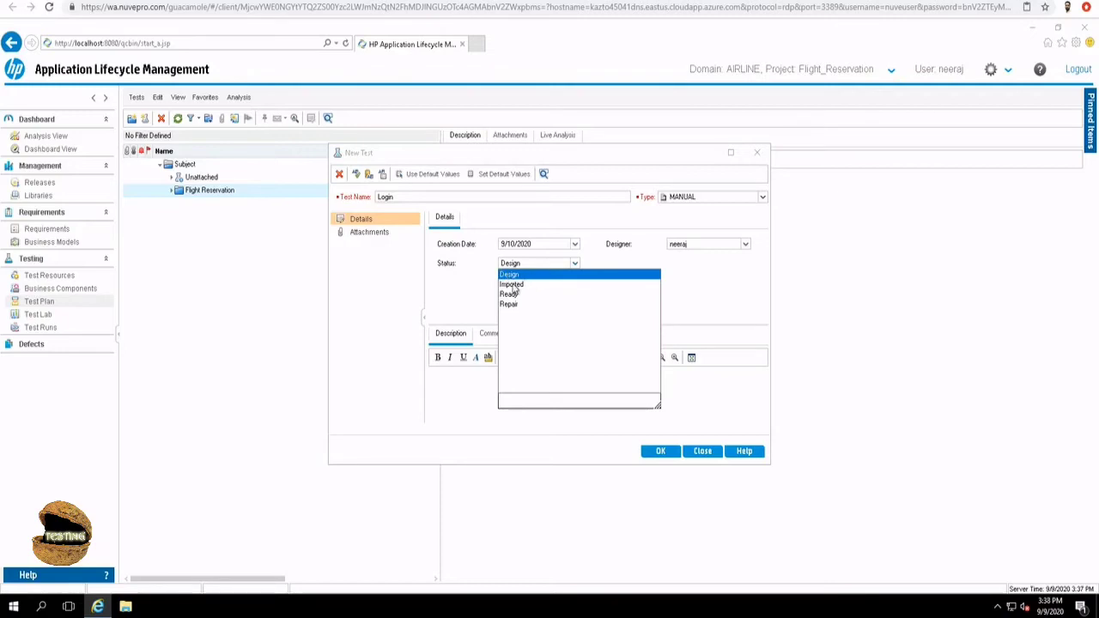
pyautogui.moveTo(519, 309)
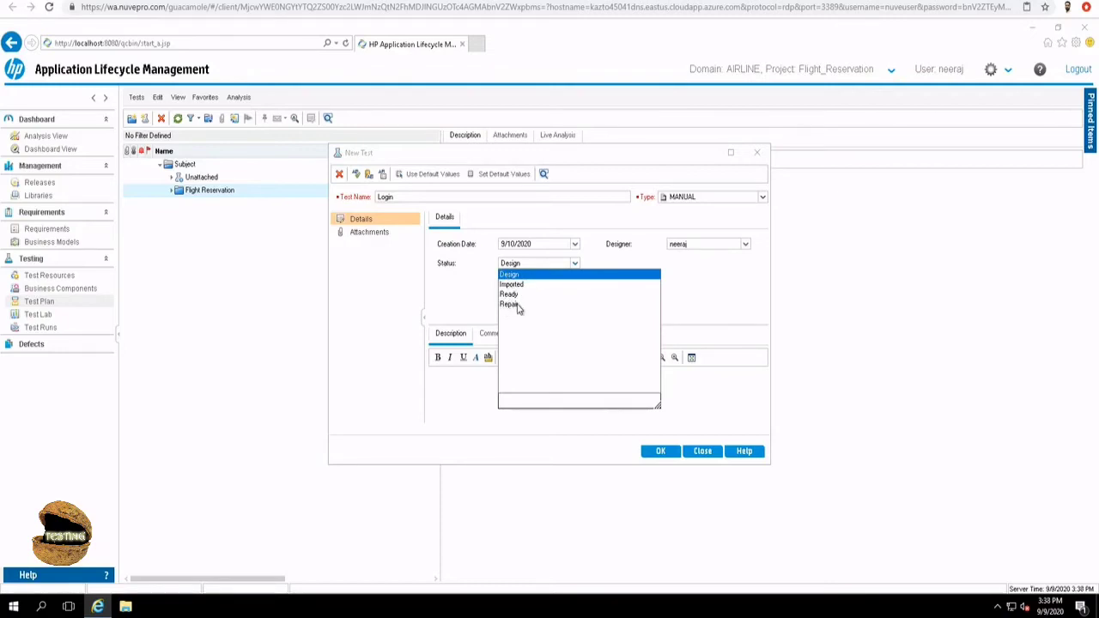
pyautogui.moveTo(688, 311)
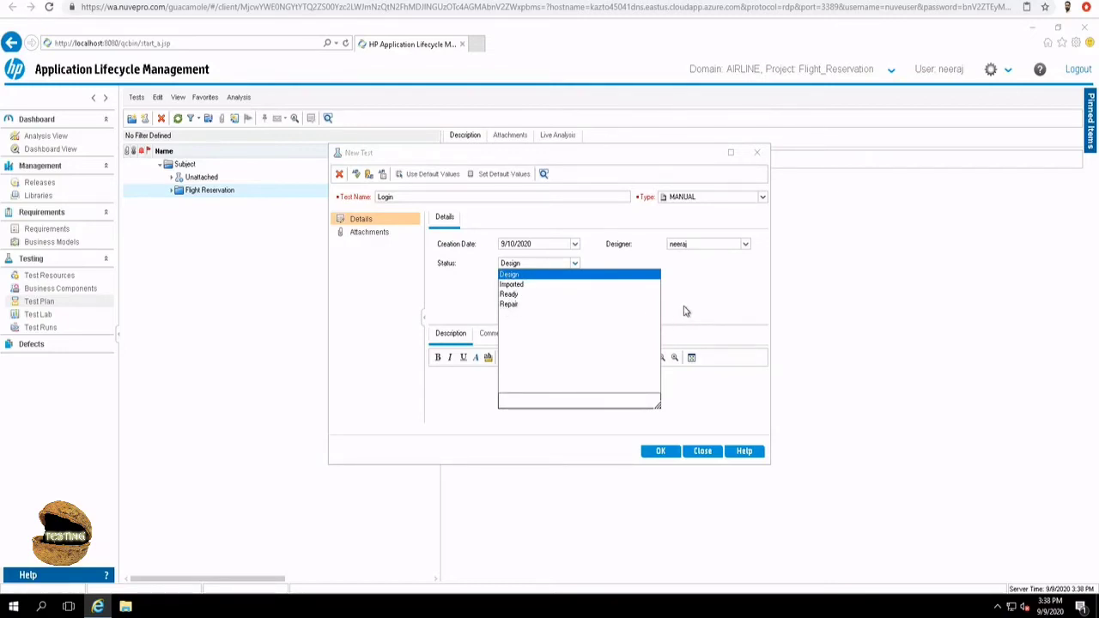
pyautogui.click(508, 275)
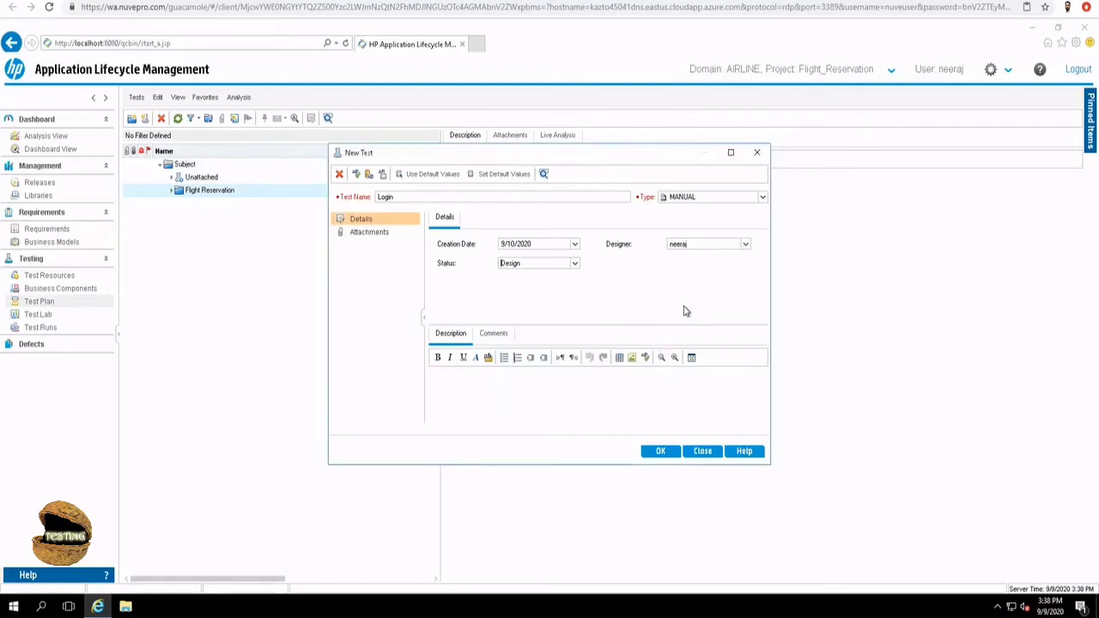
# - Confirm the new Login test so it appears under Flight Reservation in the tree
pyautogui.click(450, 382)
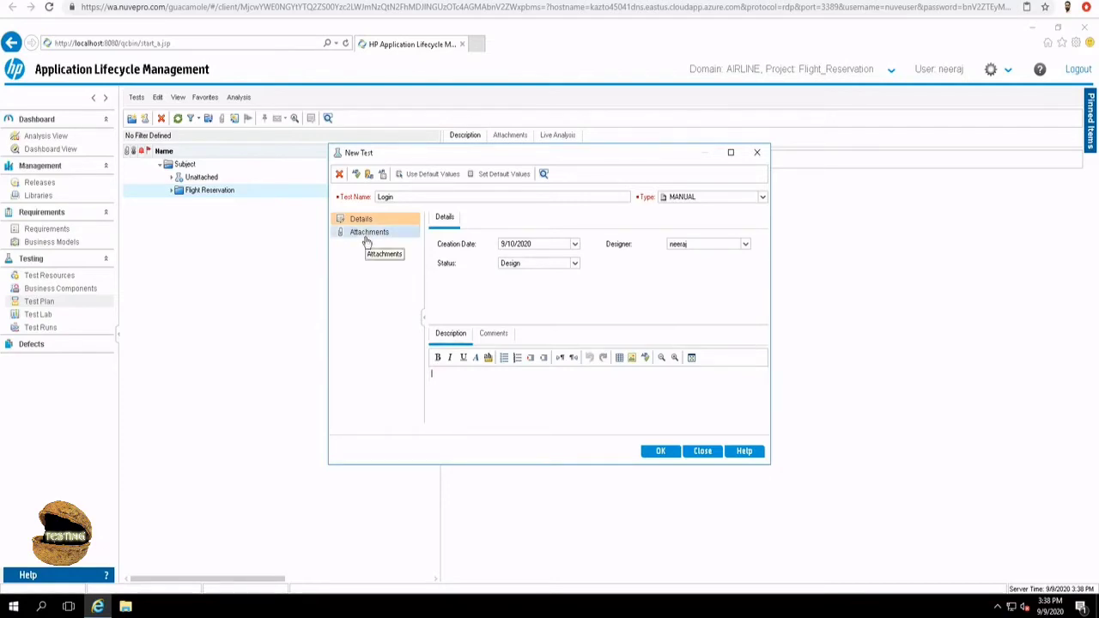
pyautogui.click(369, 232)
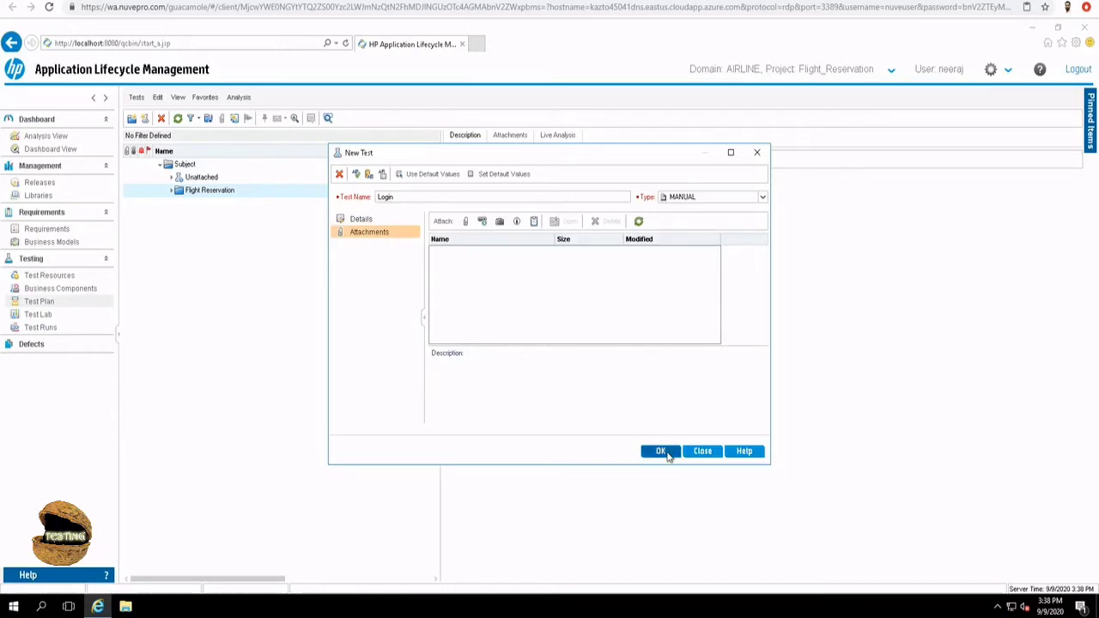
pyautogui.click(660, 450)
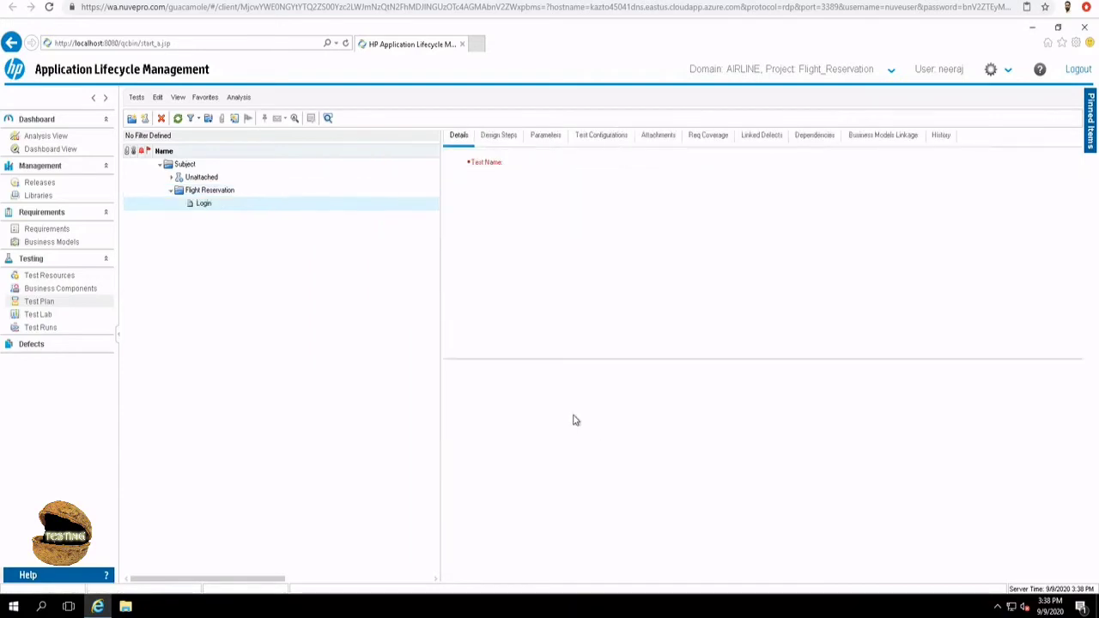
# - Review the Login test's Details, Design Steps, Parameters and Test Configurations
pyautogui.click(203, 203)
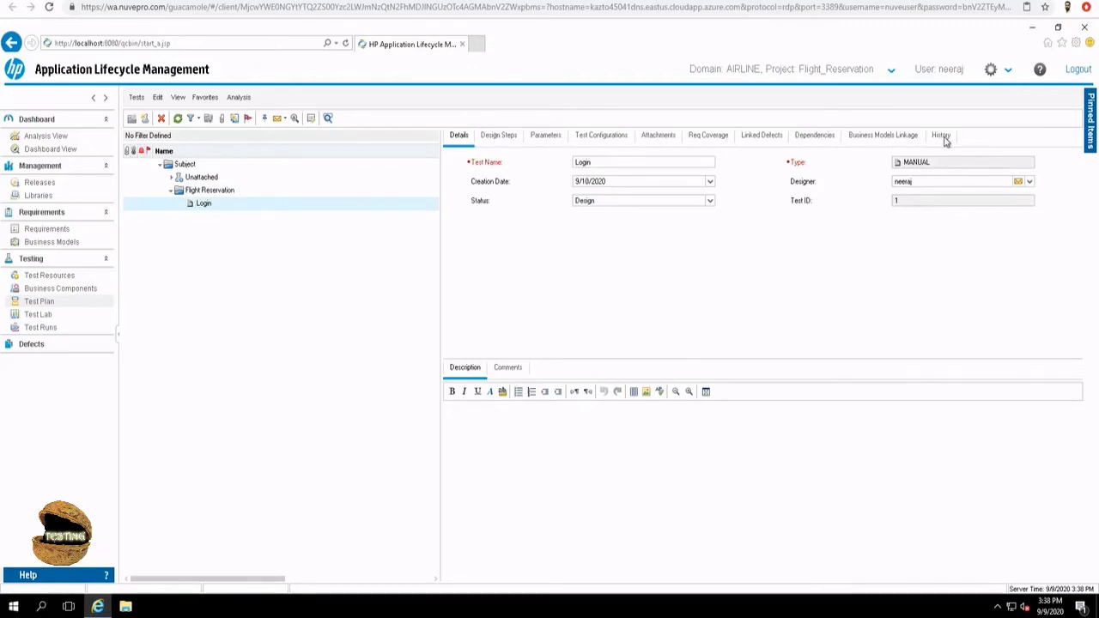
pyautogui.moveTo(497, 137)
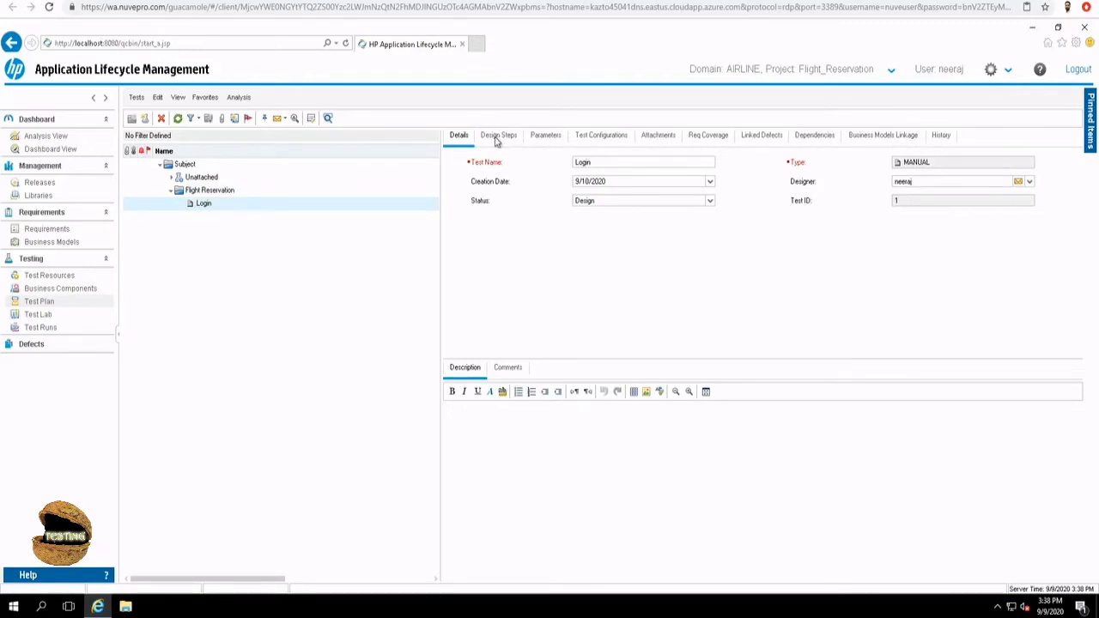
pyautogui.moveTo(465, 168)
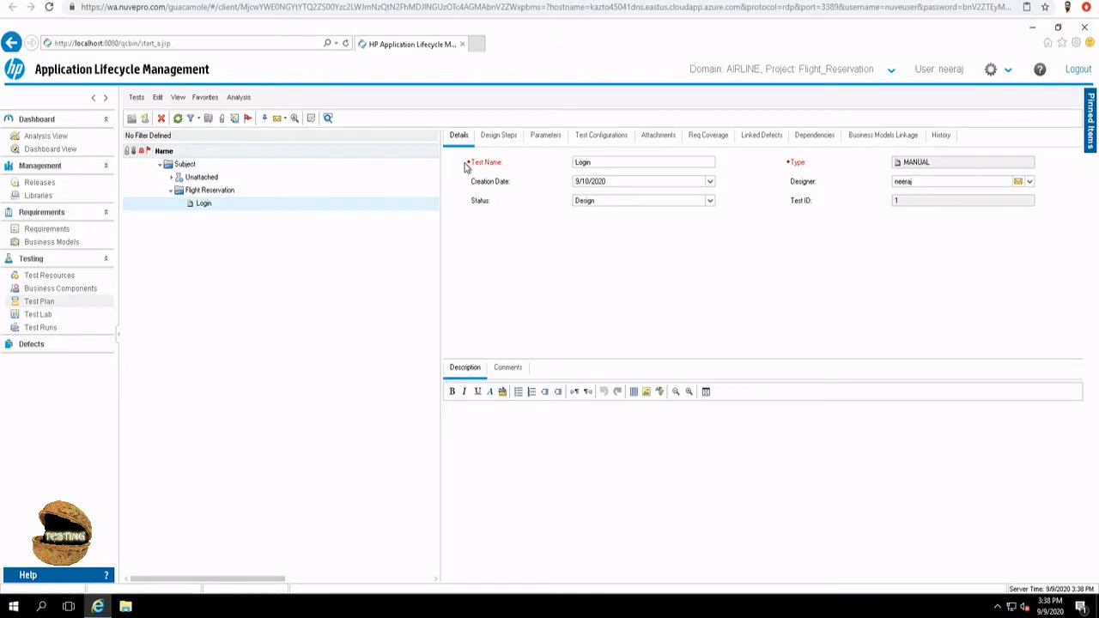
pyautogui.moveTo(500, 187)
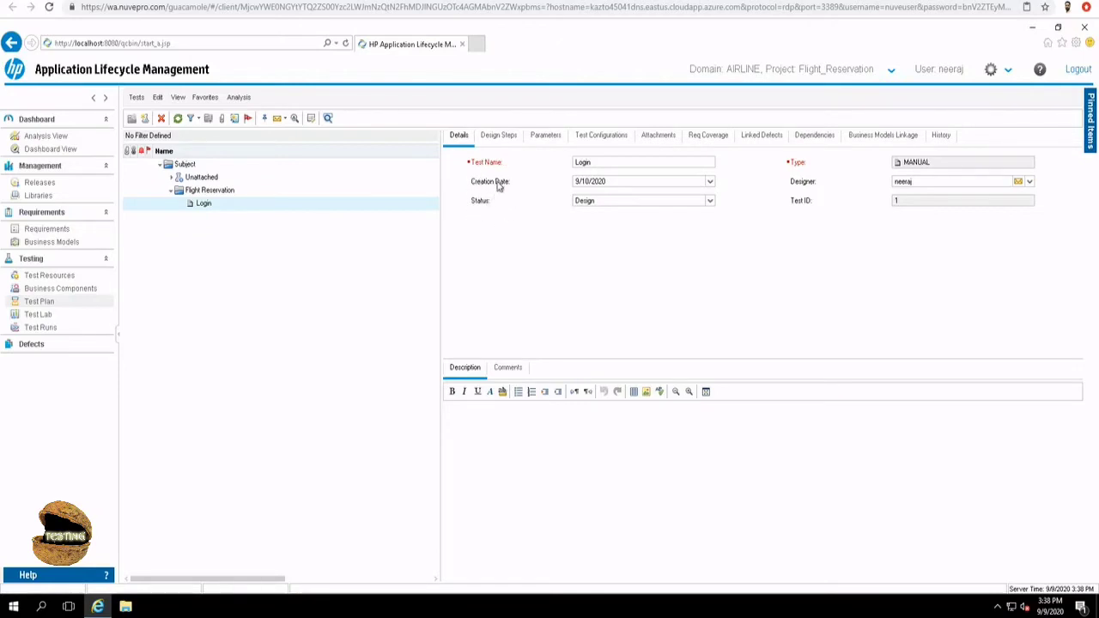
pyautogui.click(498, 134)
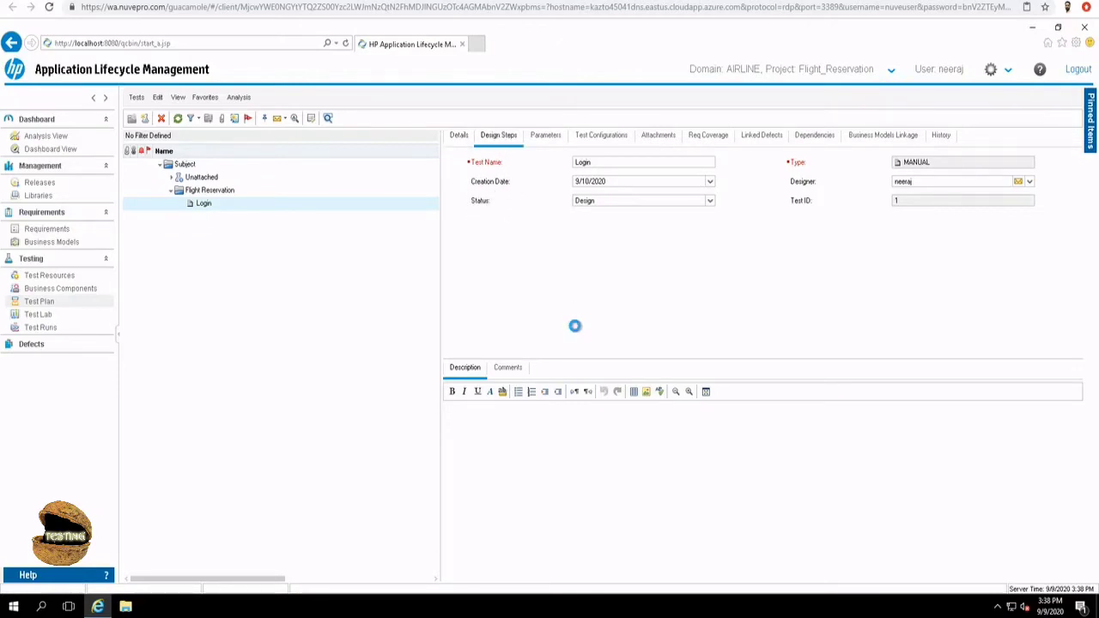
pyautogui.click(499, 134)
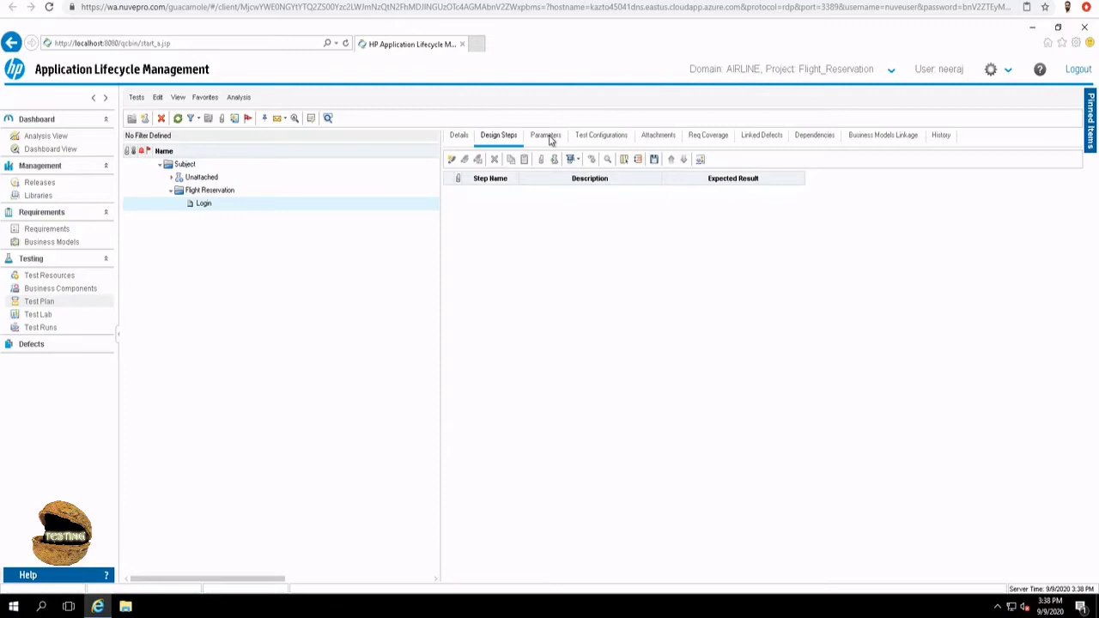
pyautogui.click(546, 134)
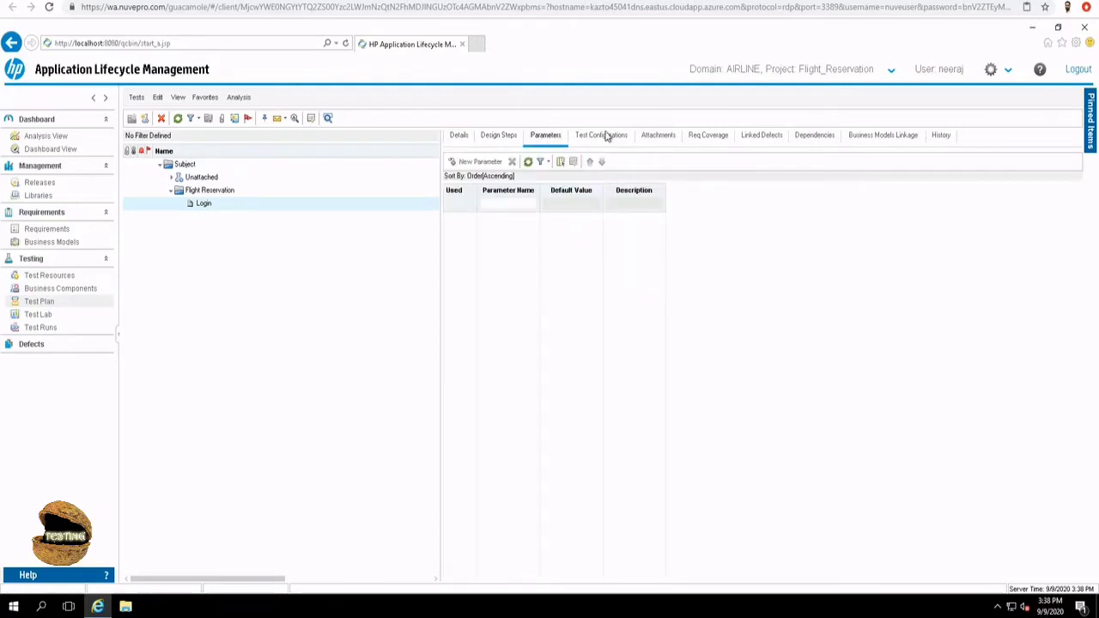
pyautogui.click(601, 134)
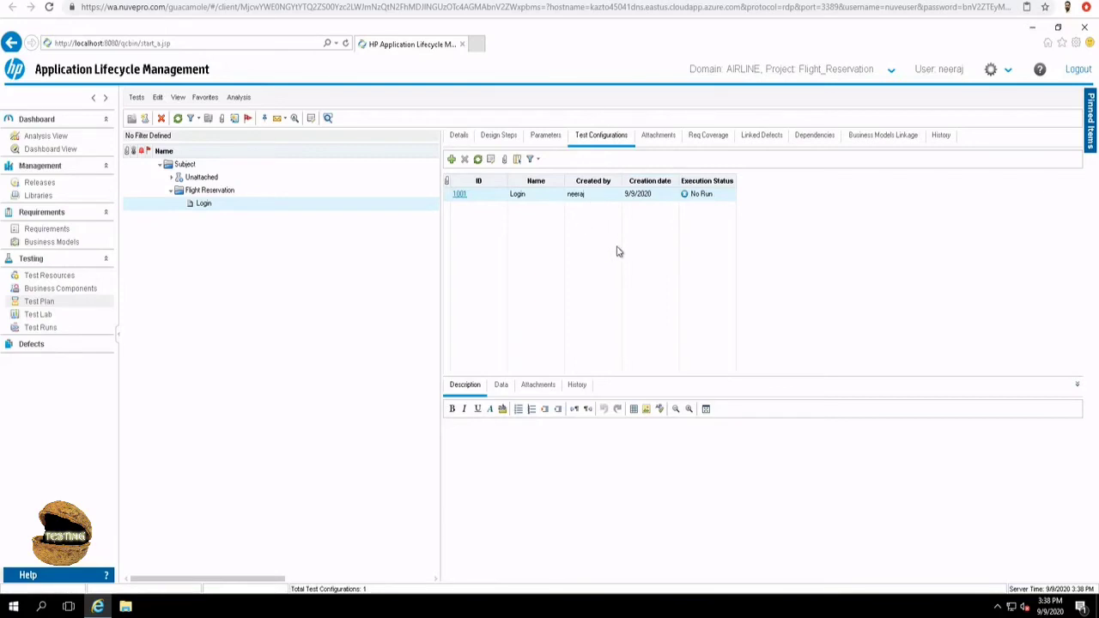
pyautogui.moveTo(658, 134)
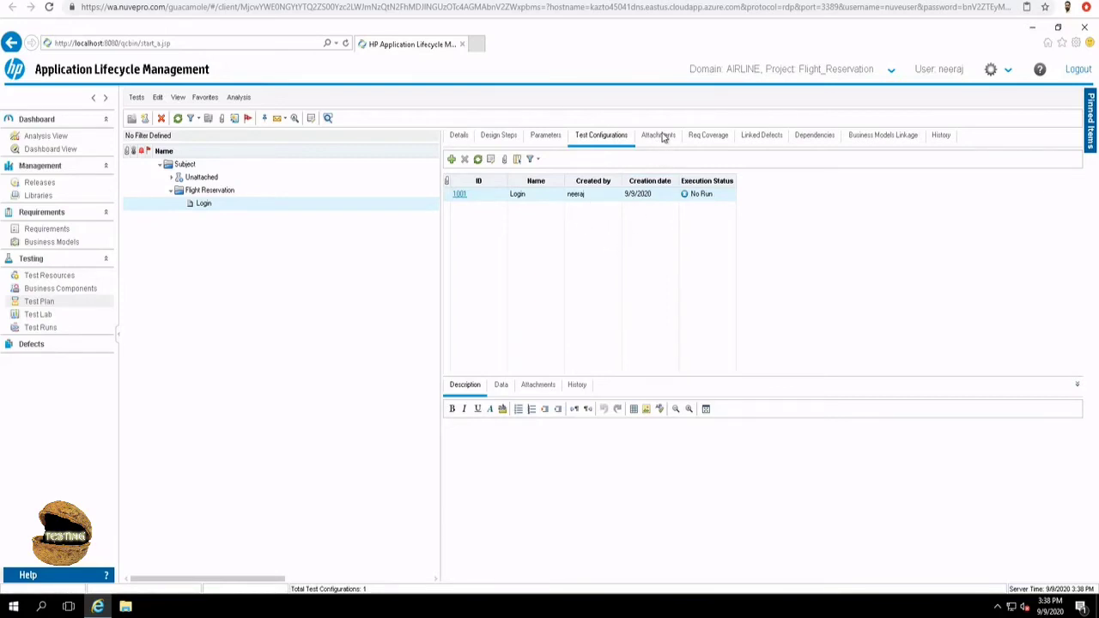
# - Review Req Coverage, Linked Defects, Dependencies and Business Models Linkage, ending on Design Steps
pyautogui.click(708, 134)
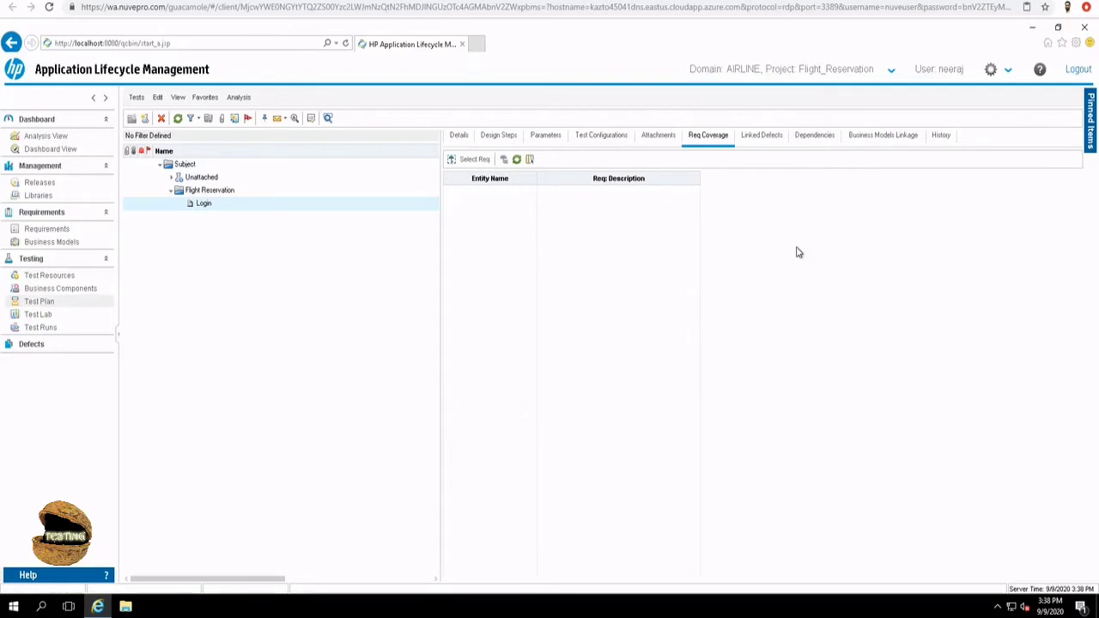
pyautogui.moveTo(709, 143)
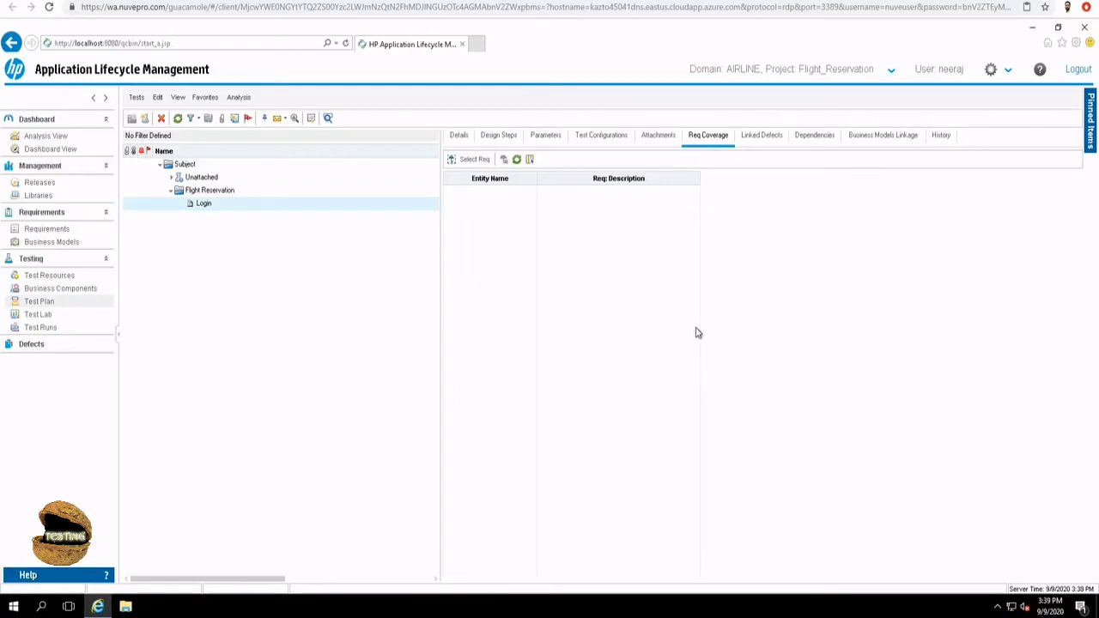
pyautogui.moveTo(768, 144)
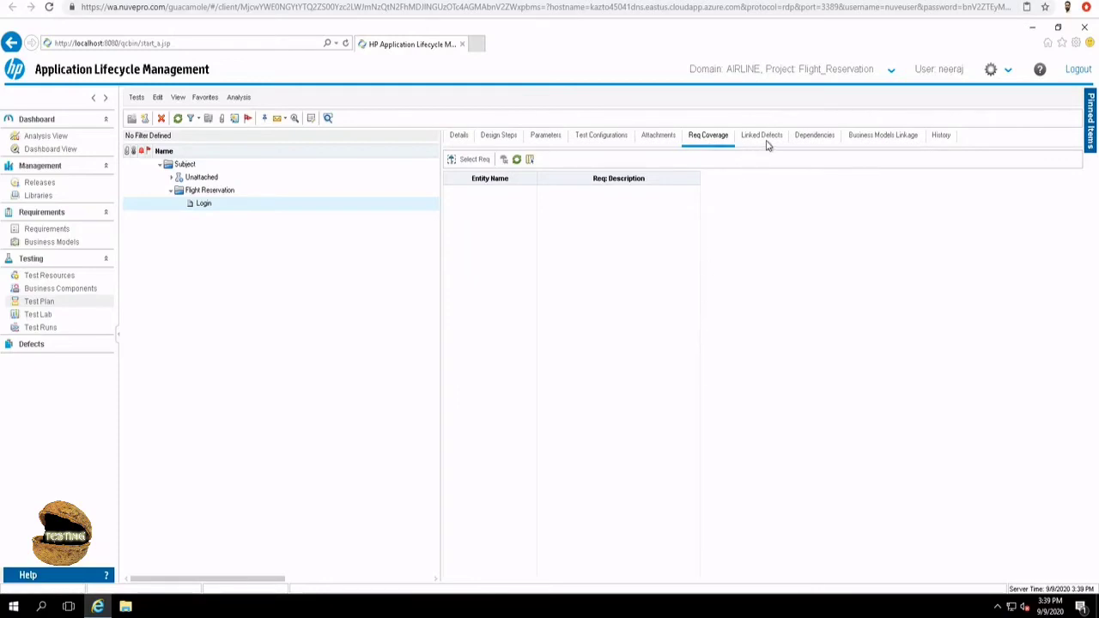
pyautogui.click(763, 134)
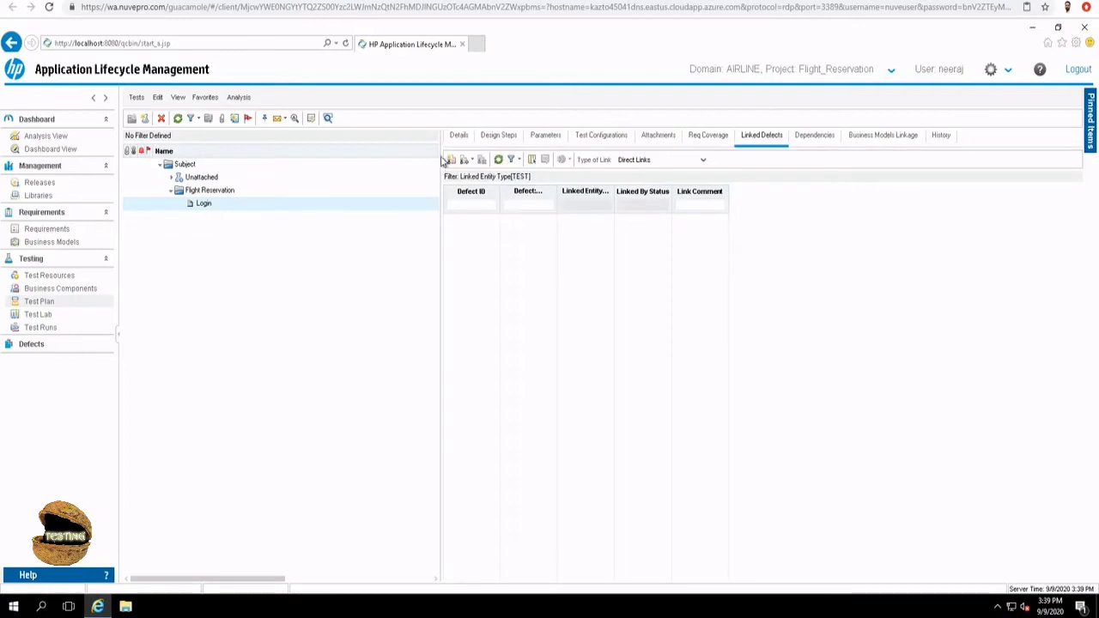
pyautogui.moveTo(690, 313)
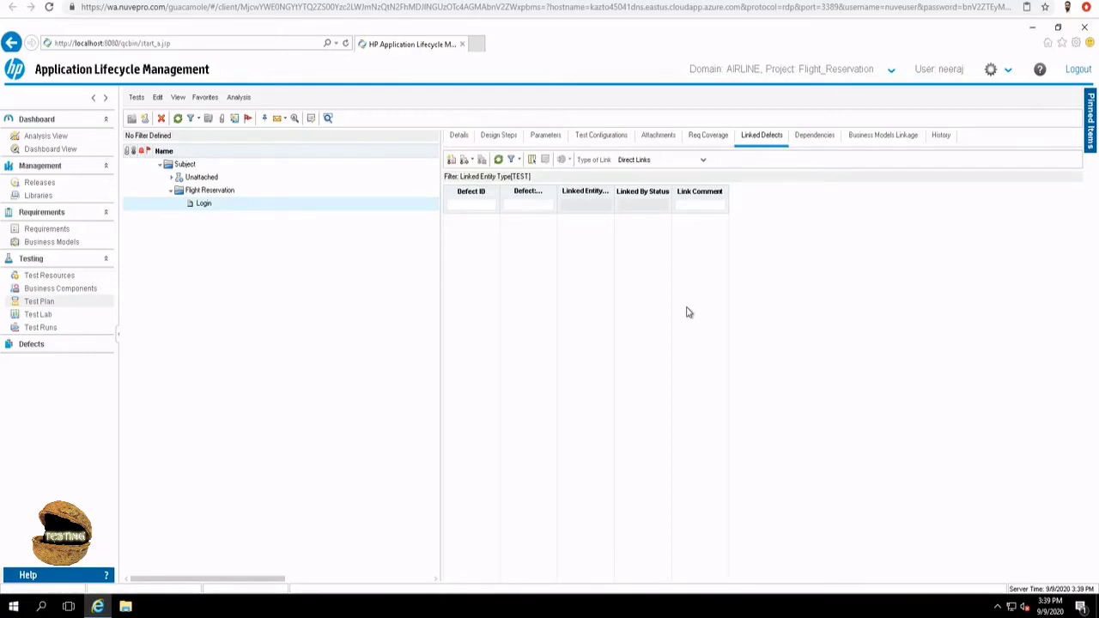
pyautogui.moveTo(794, 211)
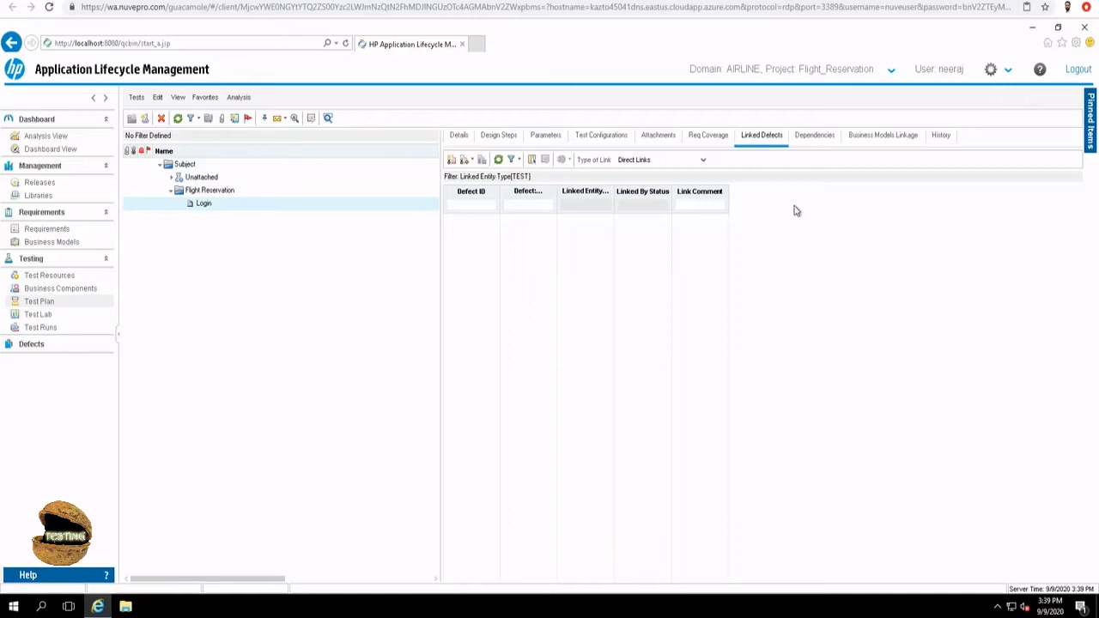
pyautogui.click(814, 134)
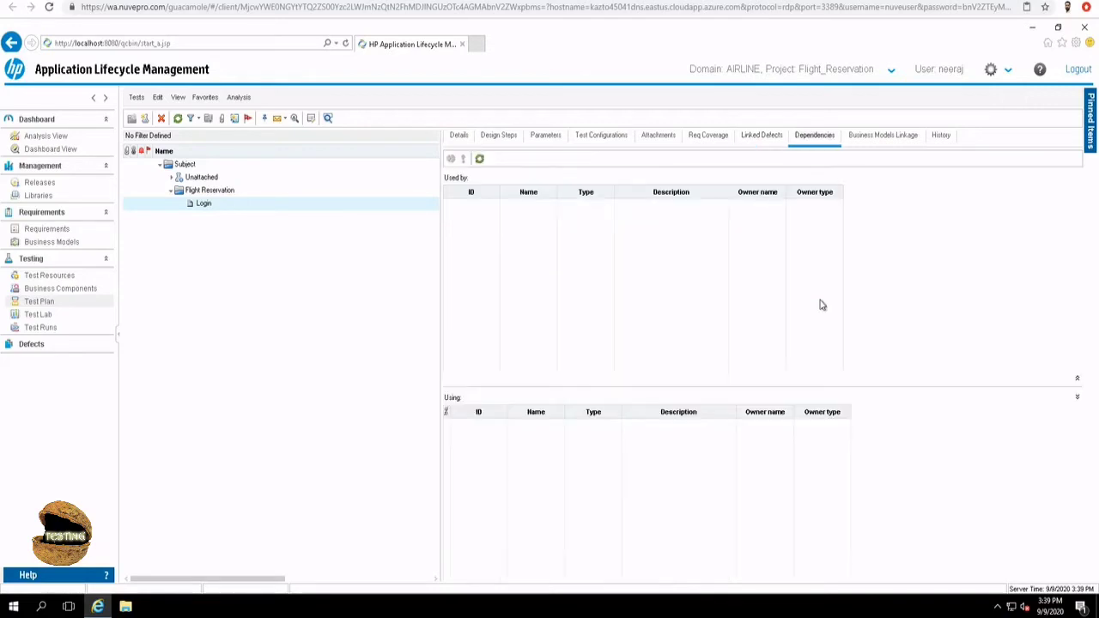
pyautogui.moveTo(635, 327)
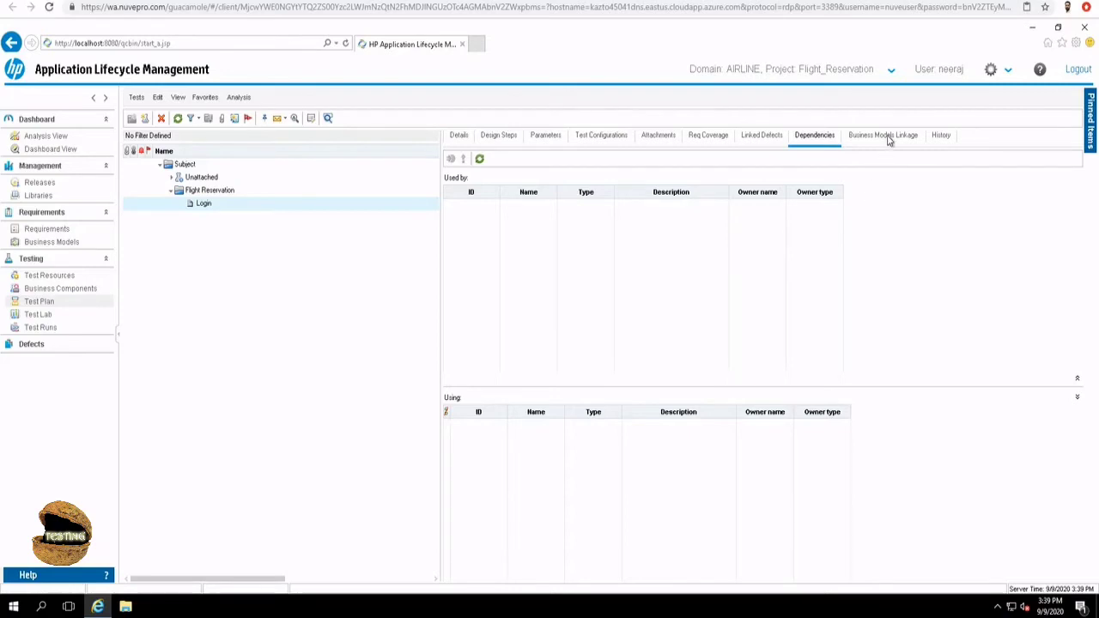
pyautogui.click(883, 134)
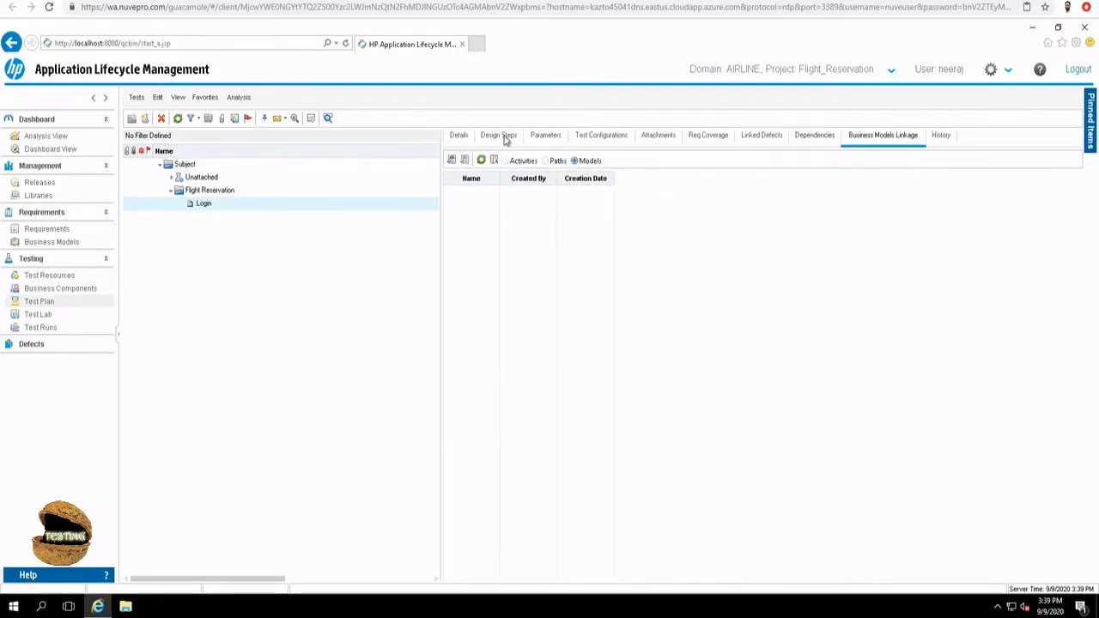
pyautogui.click(498, 134)
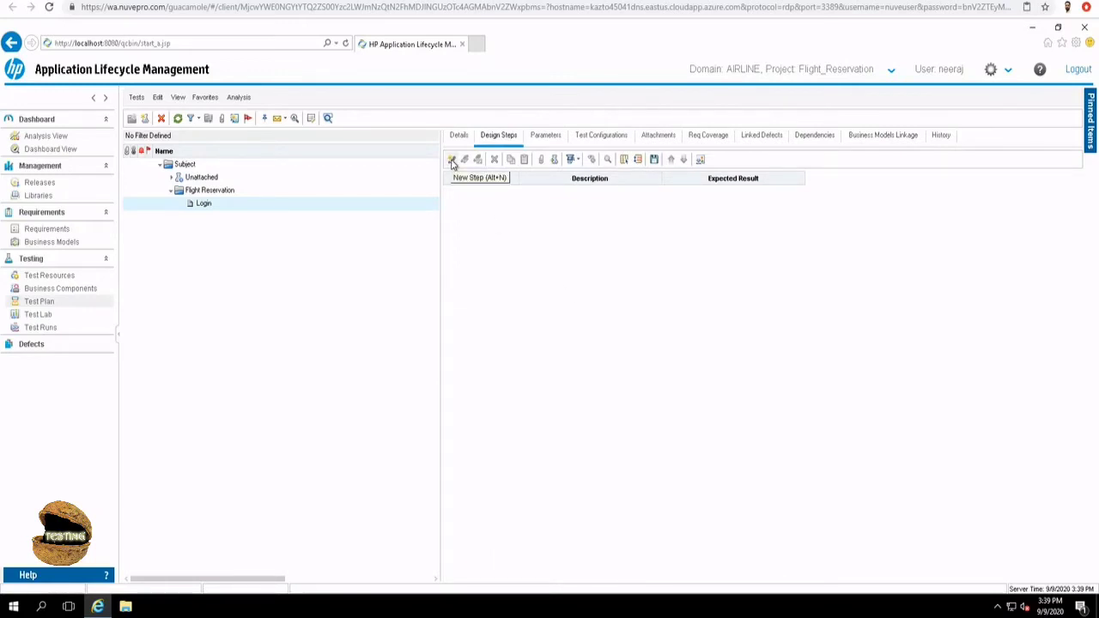
# - Start a new design step (Step 1) for the Login test and keep its details window open
pyautogui.click(454, 158)
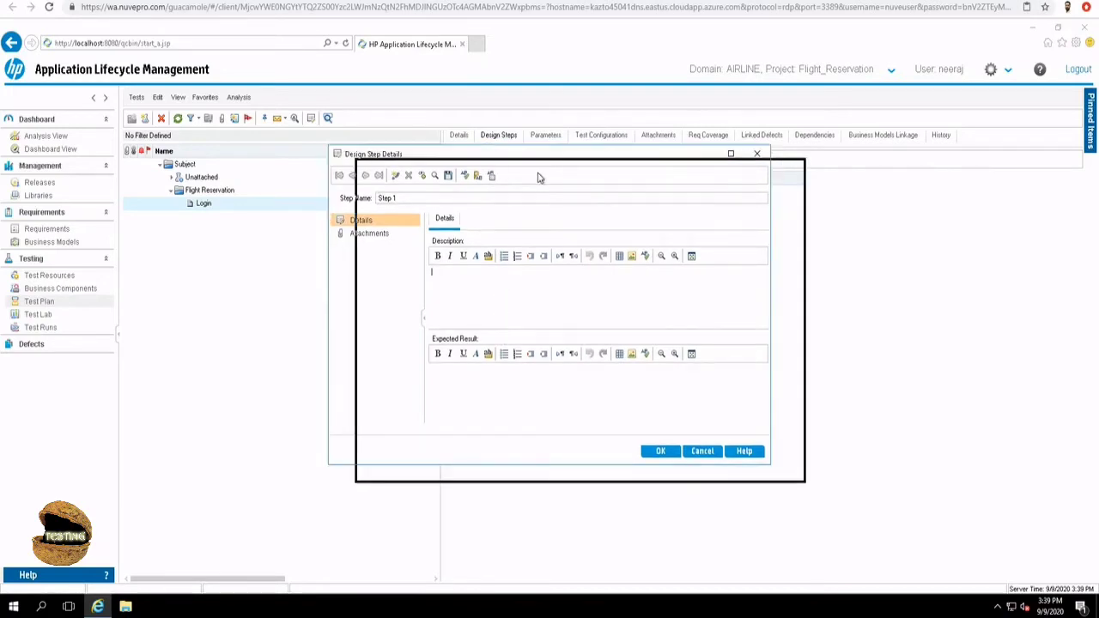
pyautogui.moveTo(541, 154); pyautogui.dragTo(541, 172)
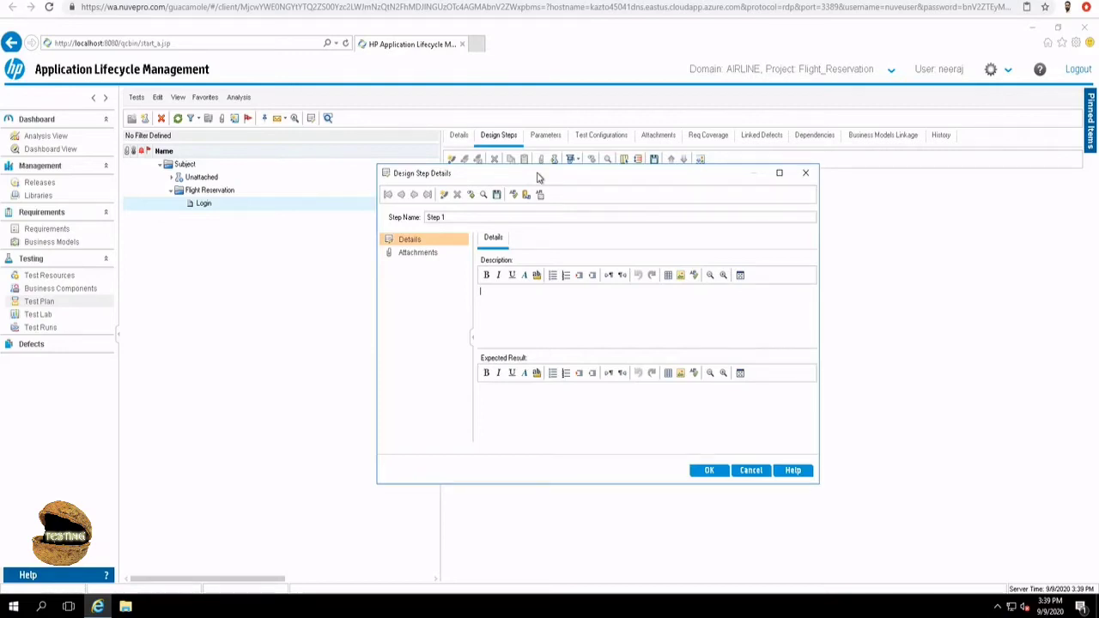
pyautogui.moveTo(553, 175)
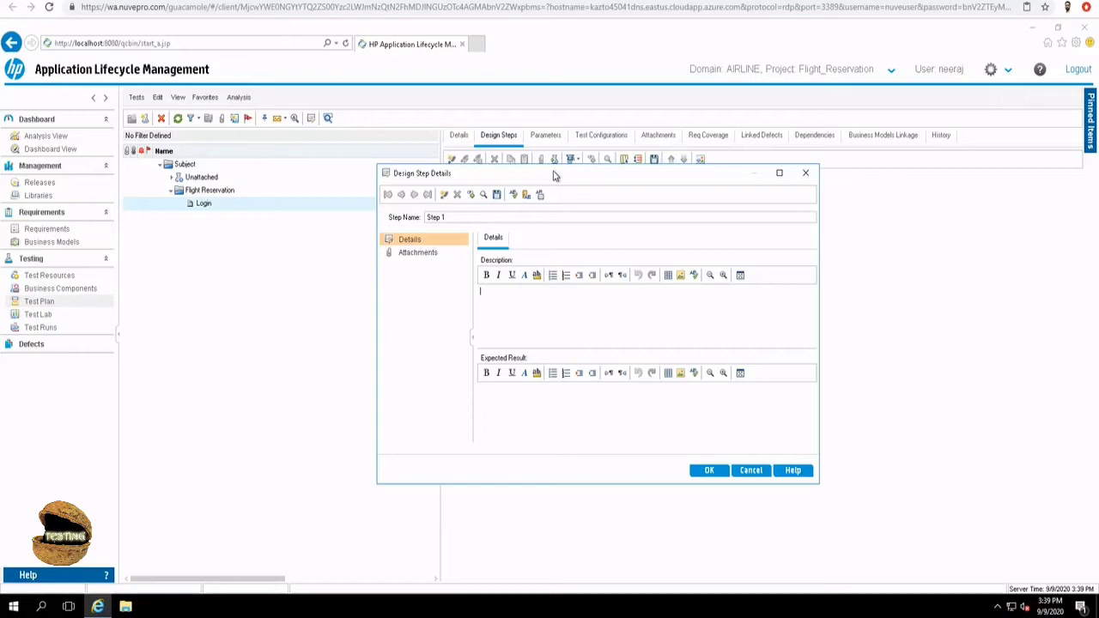
pyautogui.moveTo(591, 312)
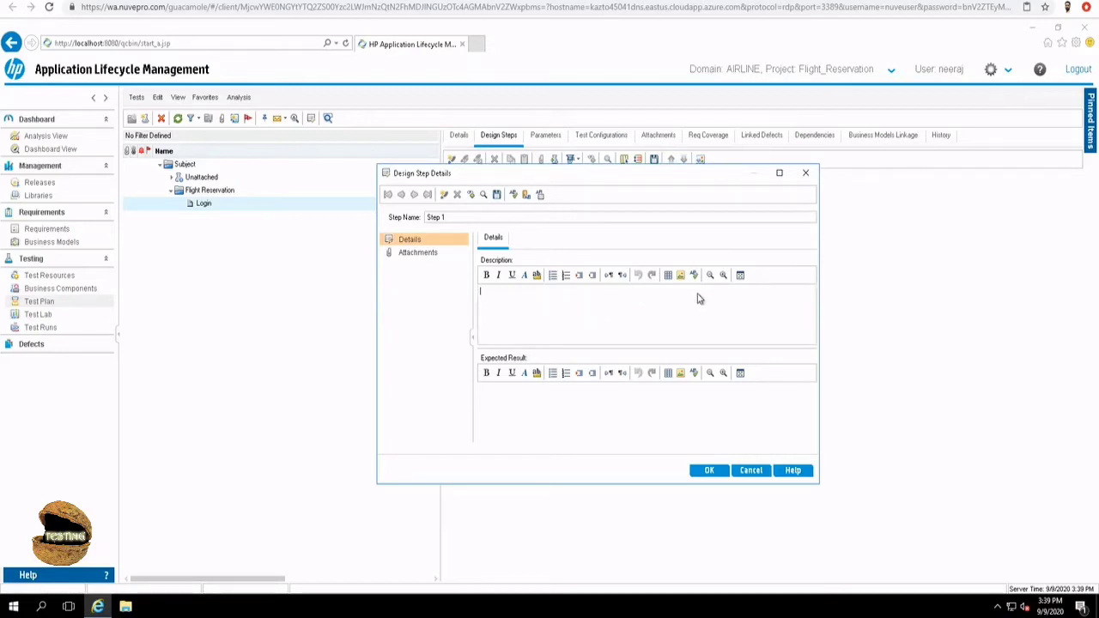
pyautogui.moveTo(790, 256)
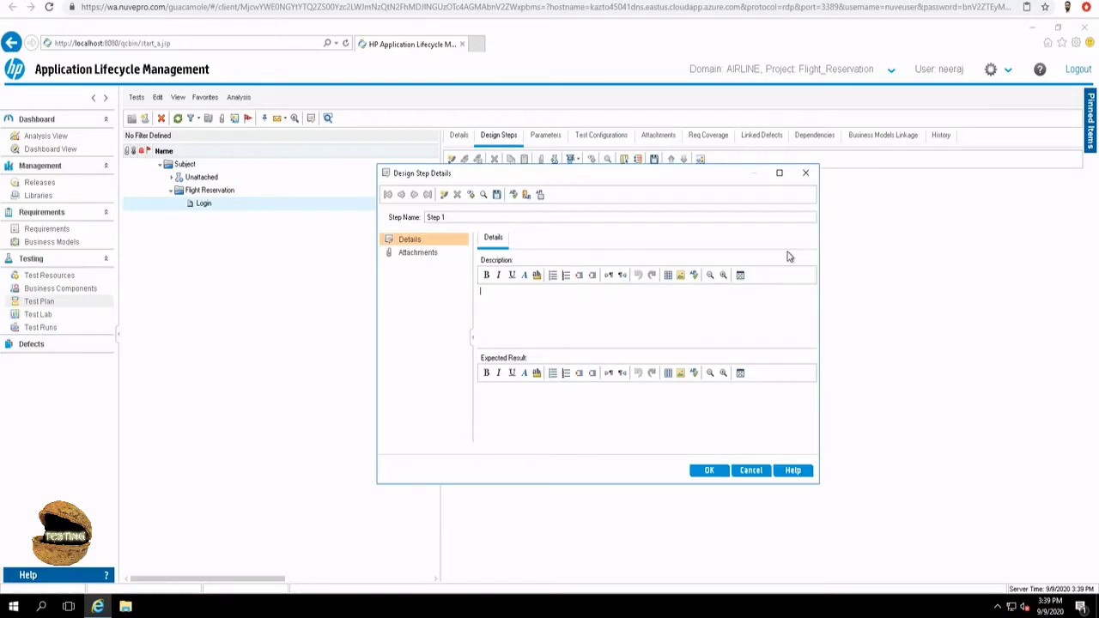
pyautogui.moveTo(810, 179)
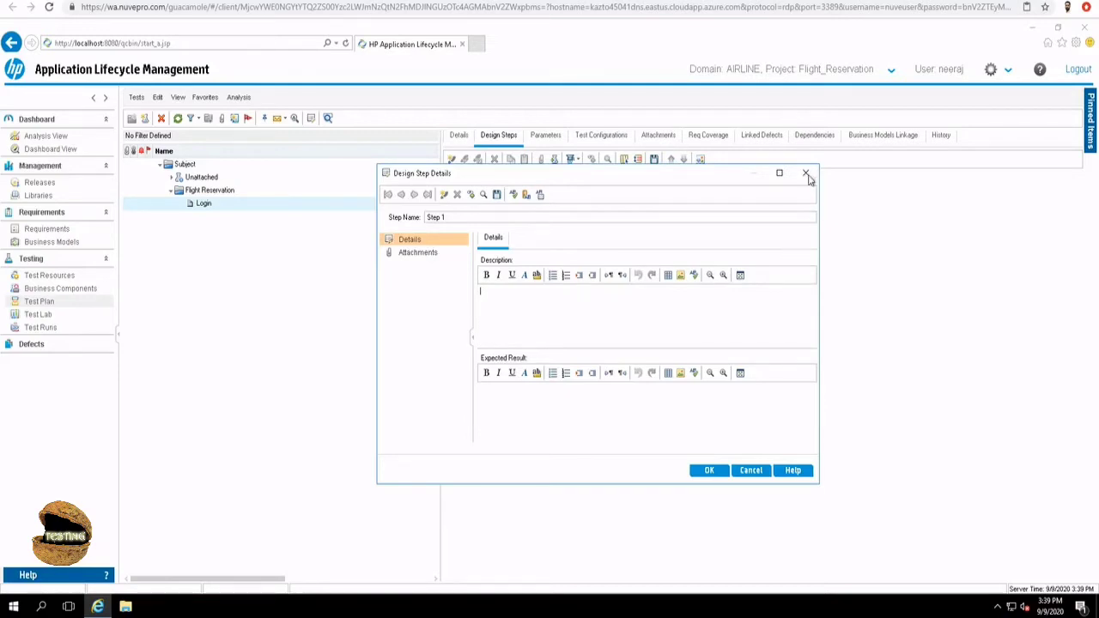
pyautogui.moveTo(805, 173)
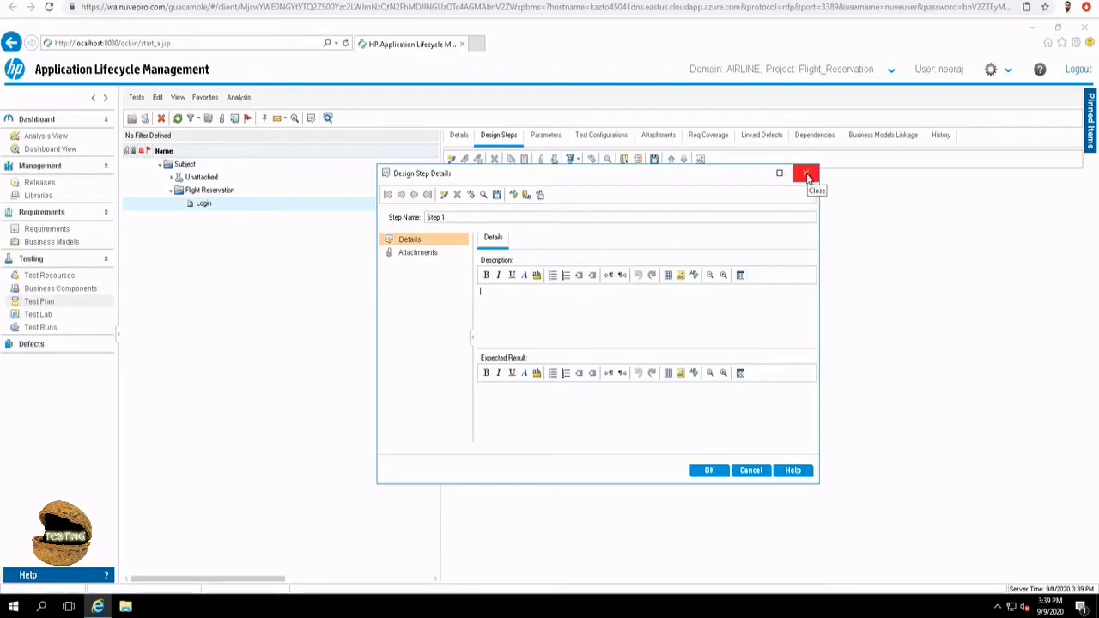
pyautogui.click(805, 172)
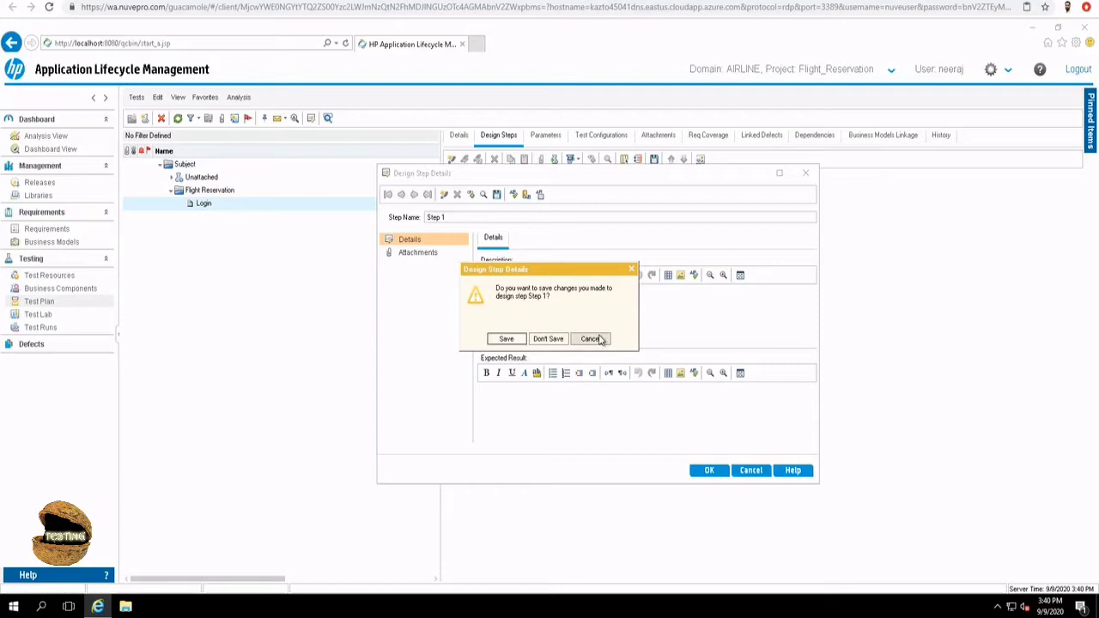
pyautogui.click(591, 338)
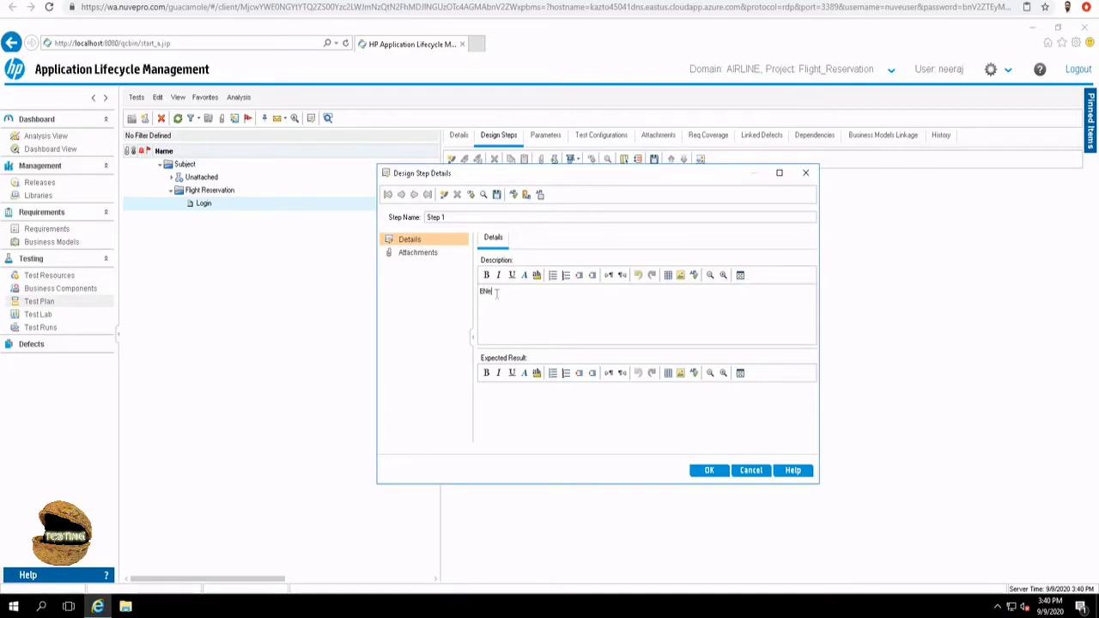
# - Finish the description 'Enter username as' and begin inserting a parameter
pyautogui.write('r username as')
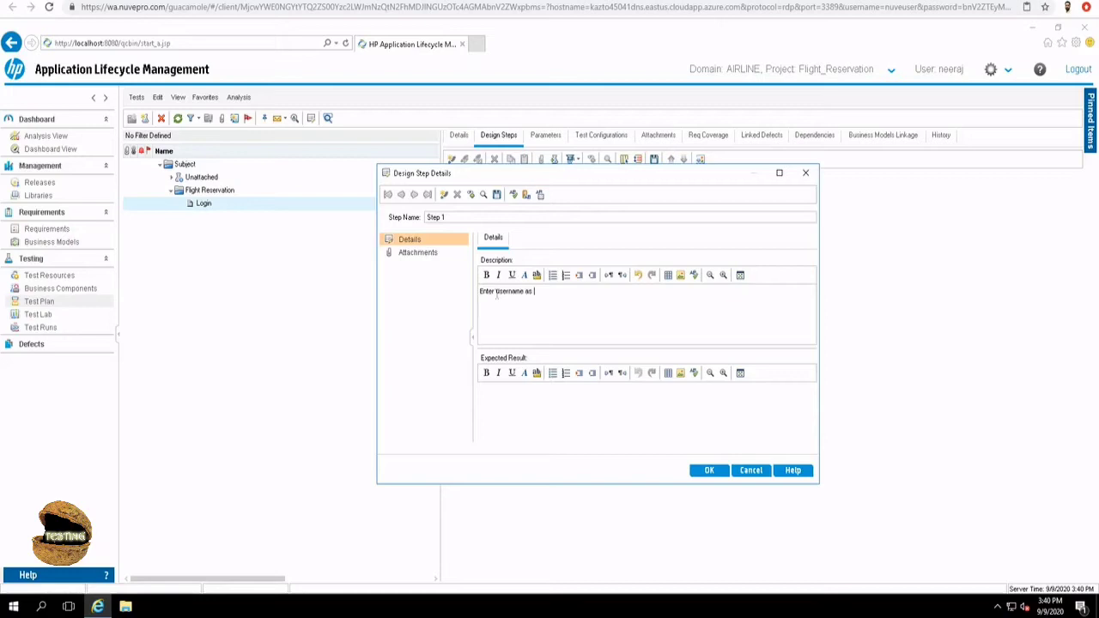
pyautogui.moveTo(470, 194)
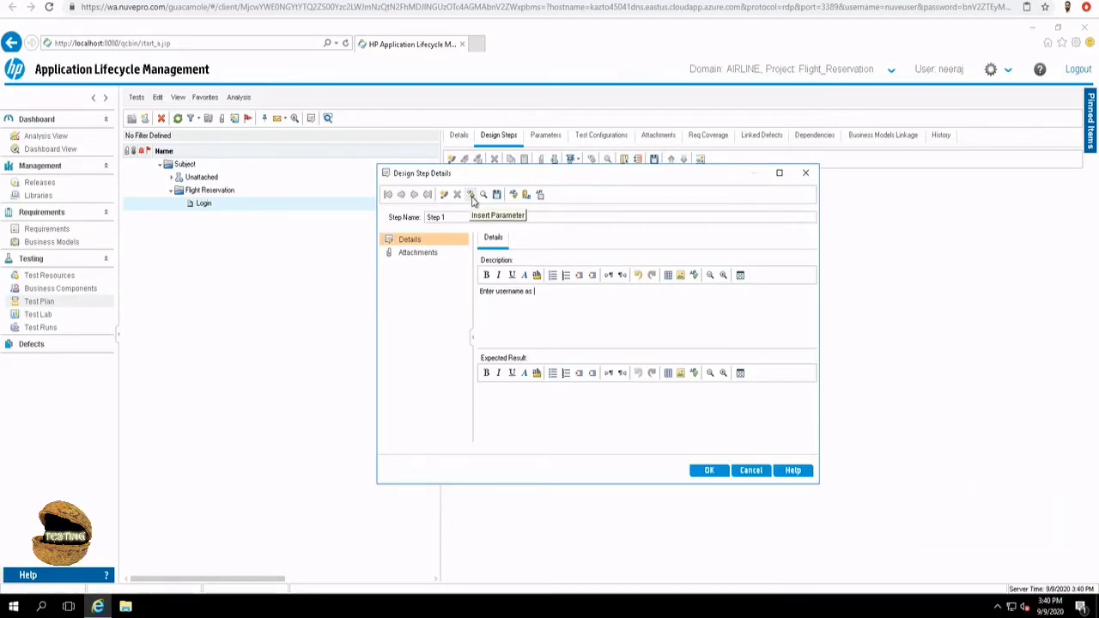
pyautogui.click(470, 194)
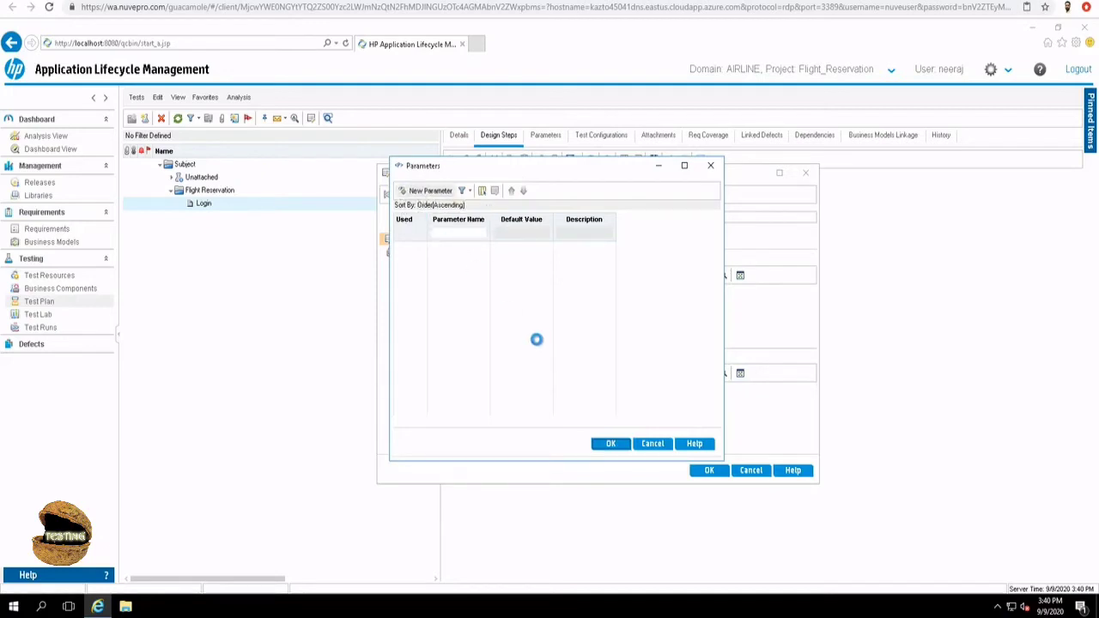
# - Add parameter user with default value hello and insert <<<user>>> into the description
pyautogui.click(429, 189)
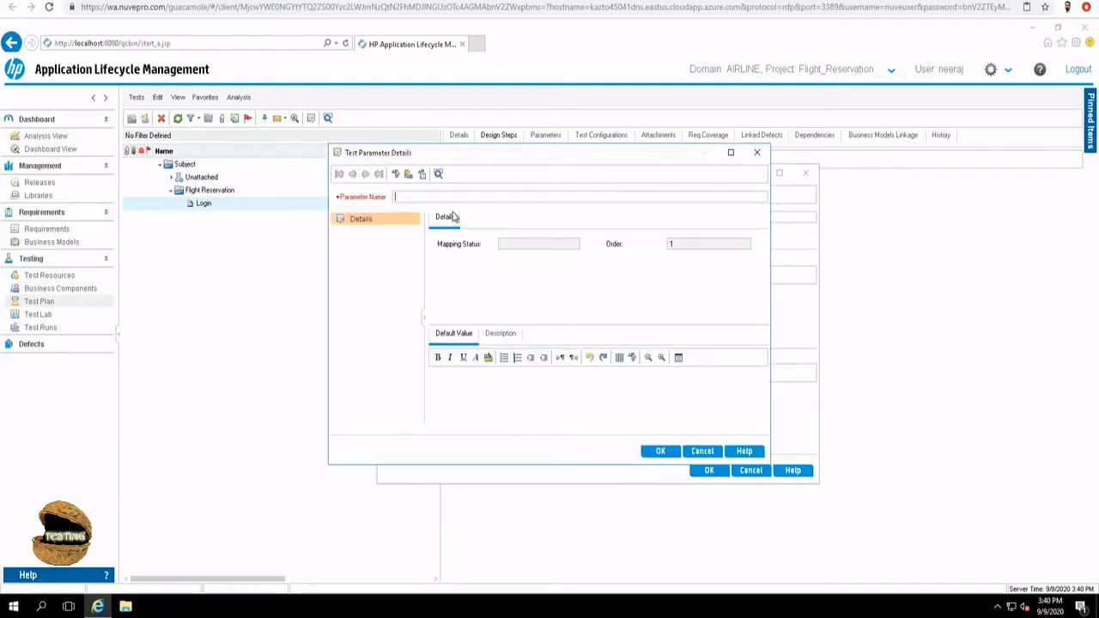
pyautogui.write('user')
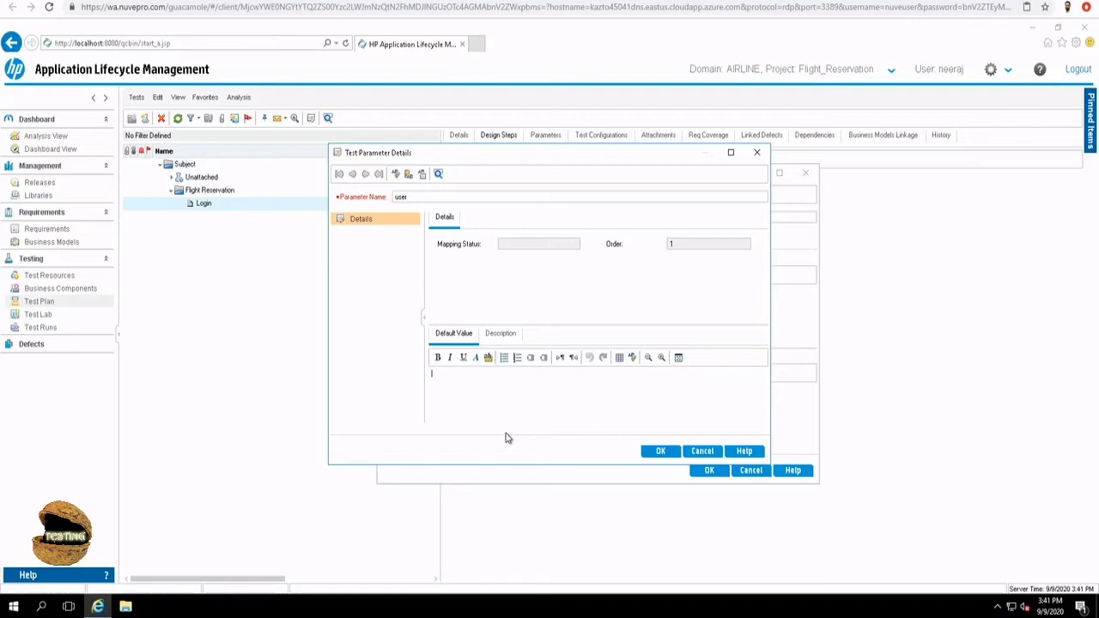
pyautogui.write('hello')
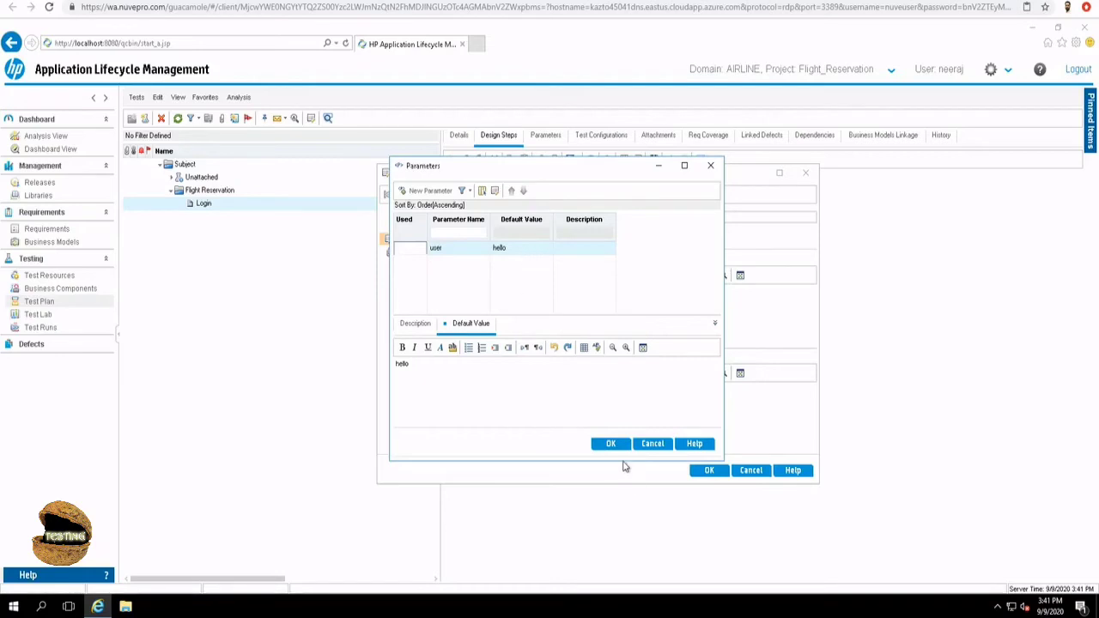
pyautogui.click(611, 443)
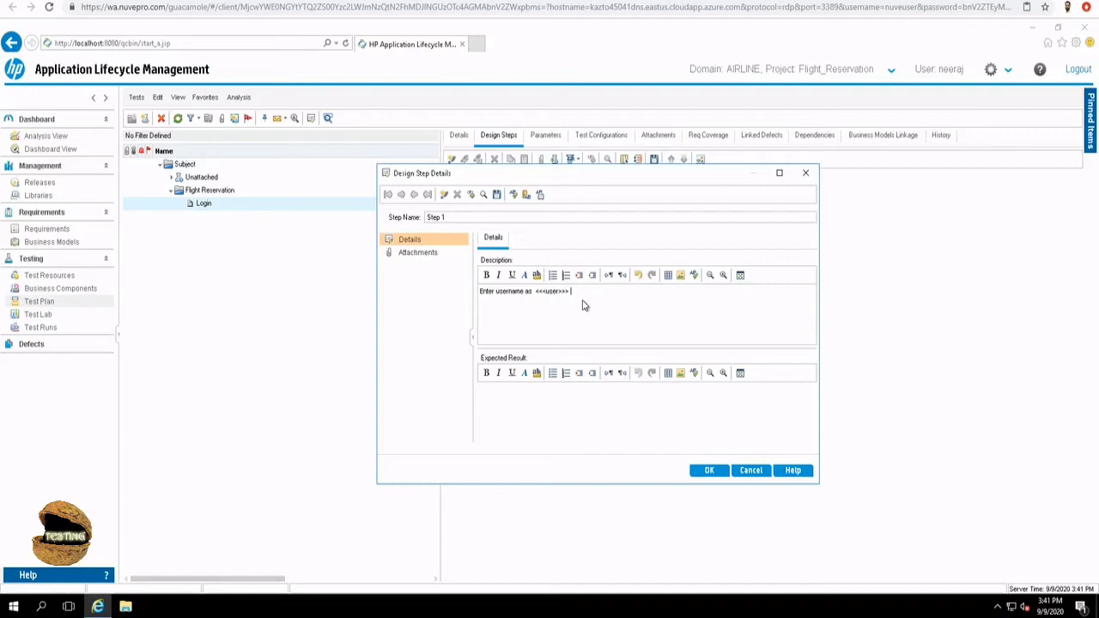
pyautogui.moveTo(51, 318)
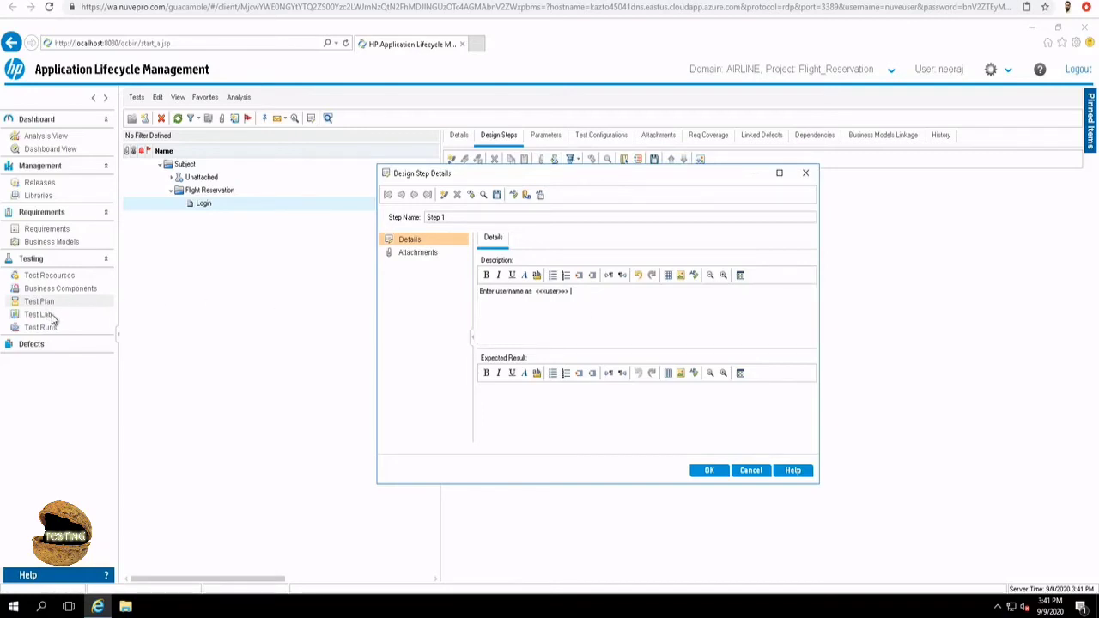
pyautogui.moveTo(65, 324)
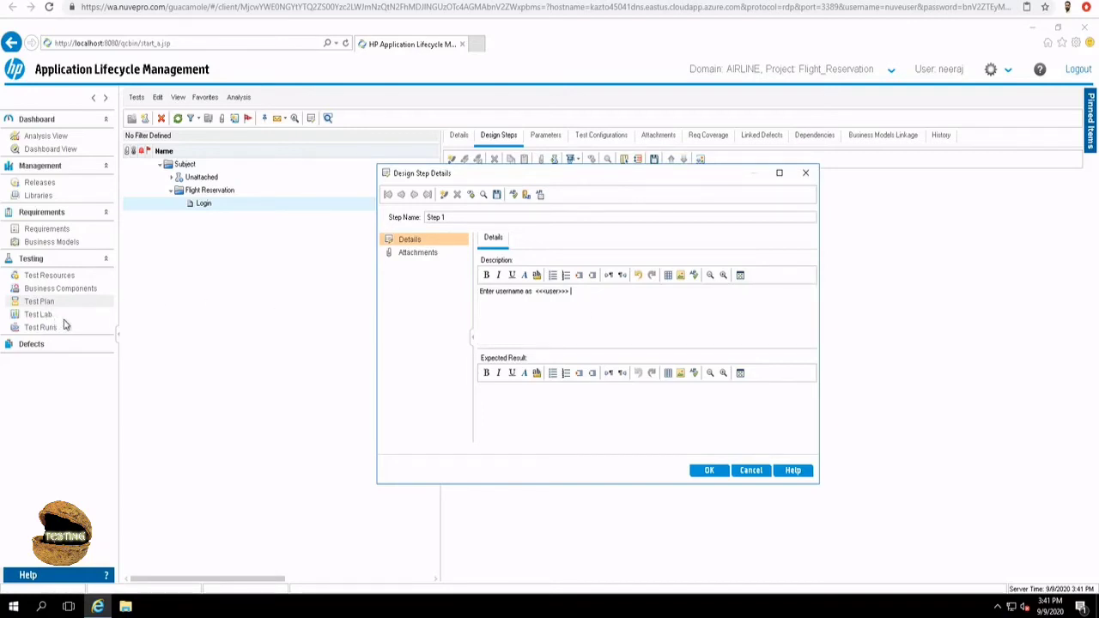
pyautogui.moveTo(524, 405)
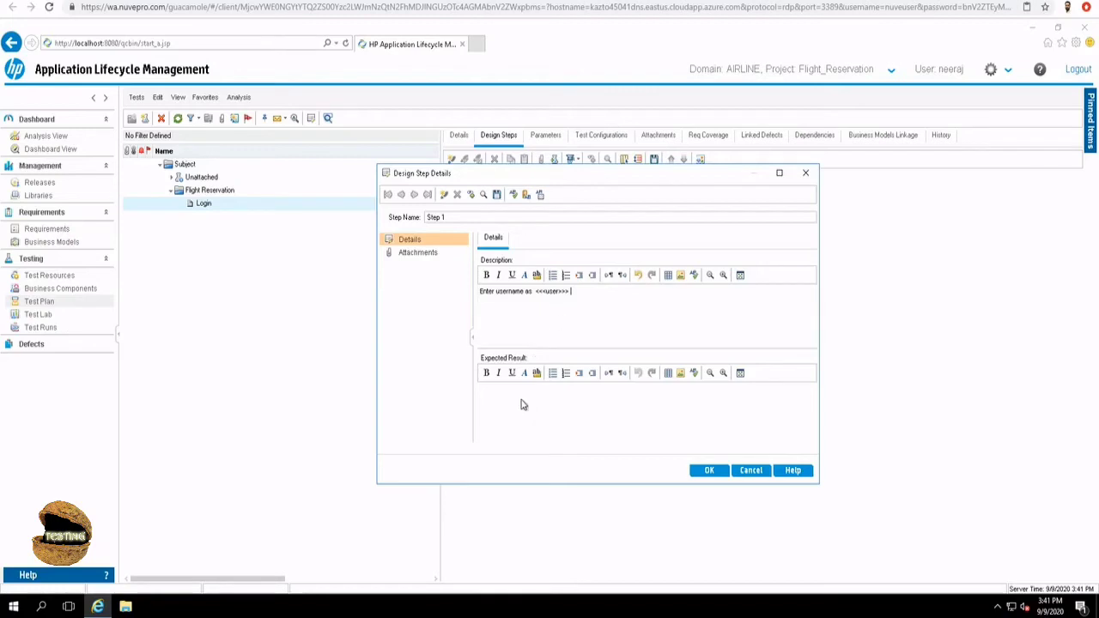
# - Give Step 1 the expected result 'Username should be entered and displayed' and save it
pyautogui.click(608, 388)
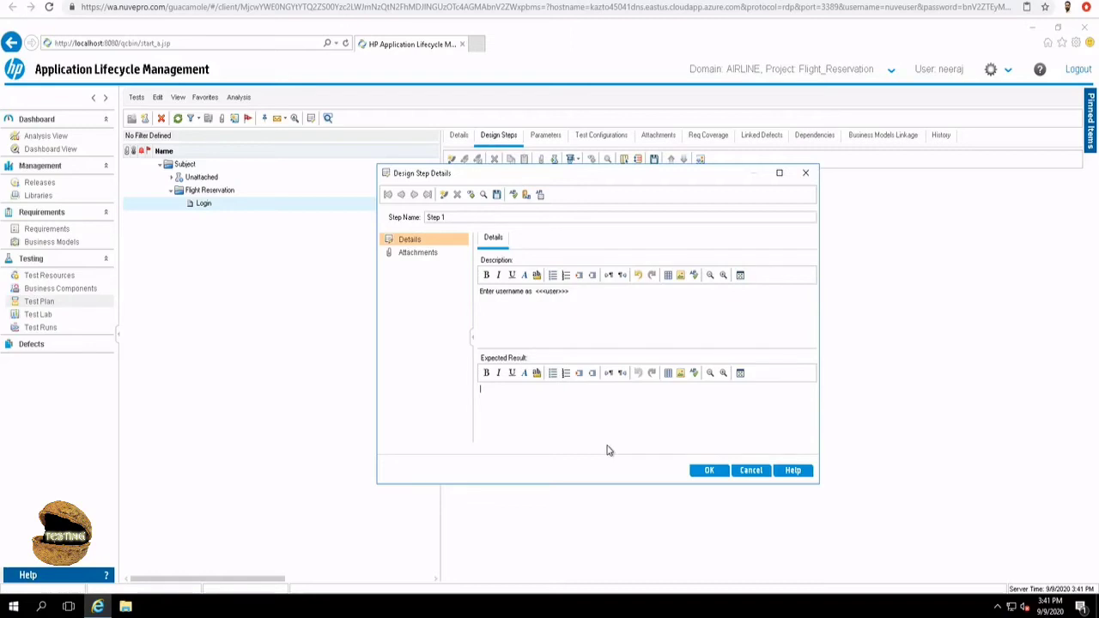
pyautogui.write('Username')
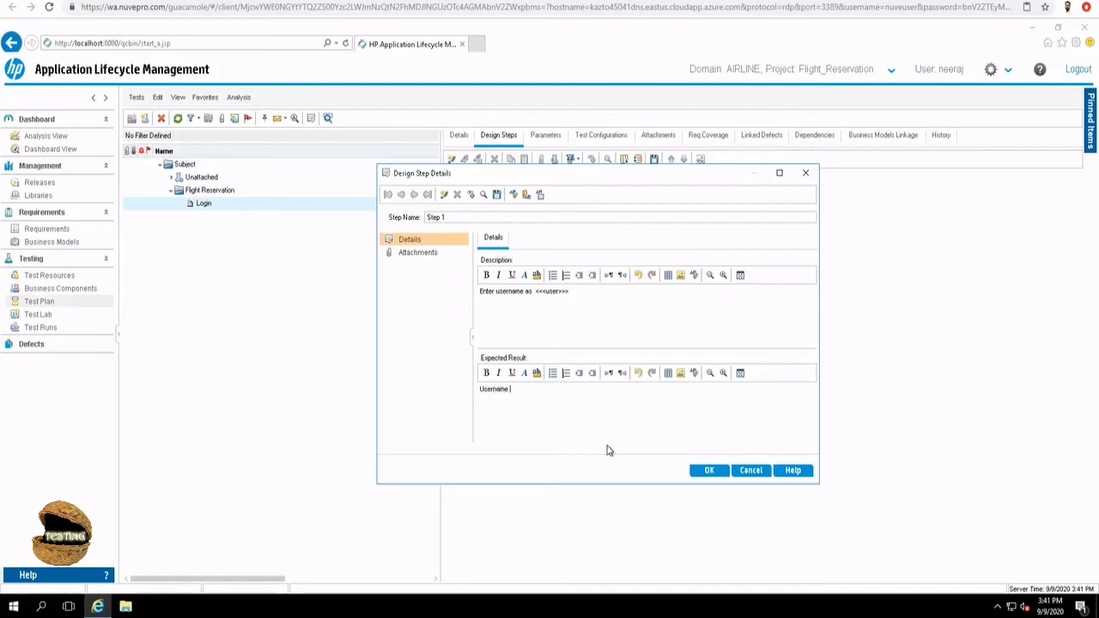
pyautogui.write('should be entered')
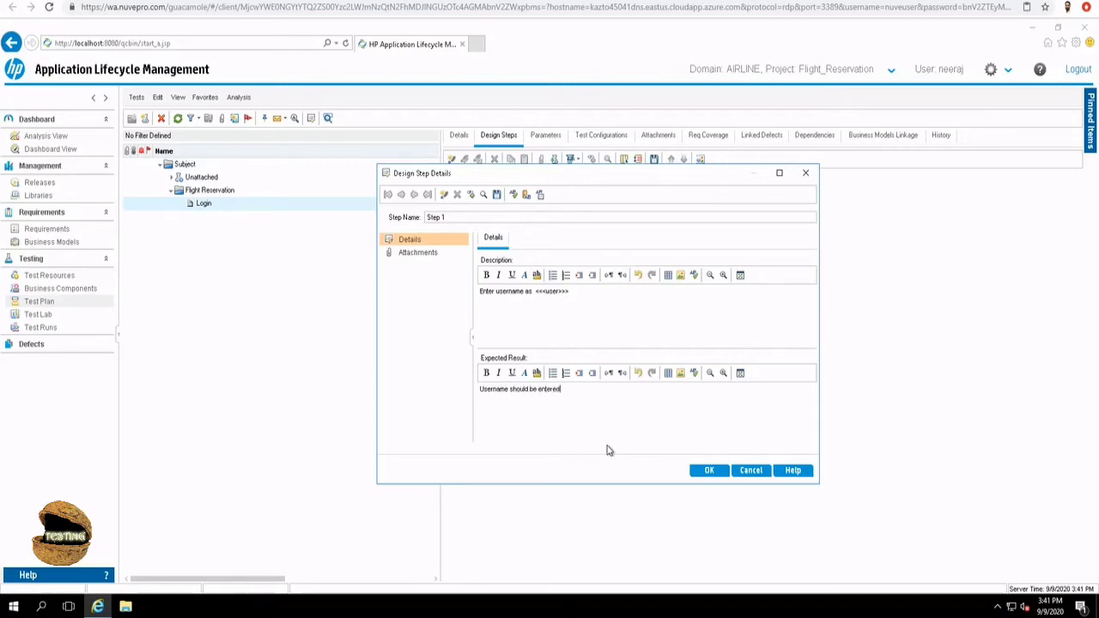
pyautogui.write('and')
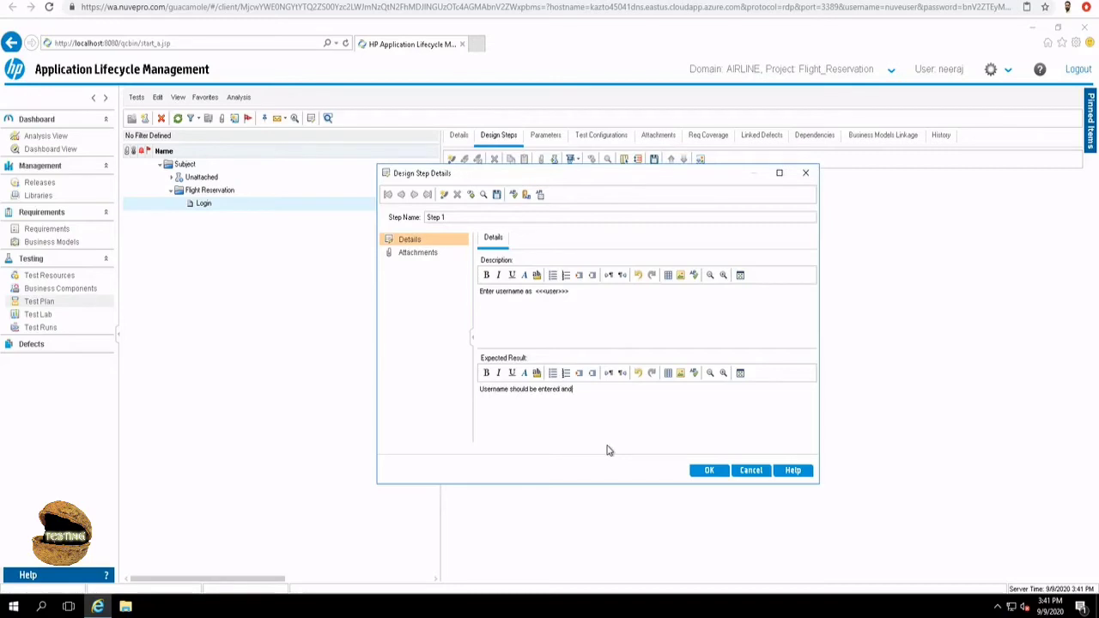
pyautogui.write('displayed')
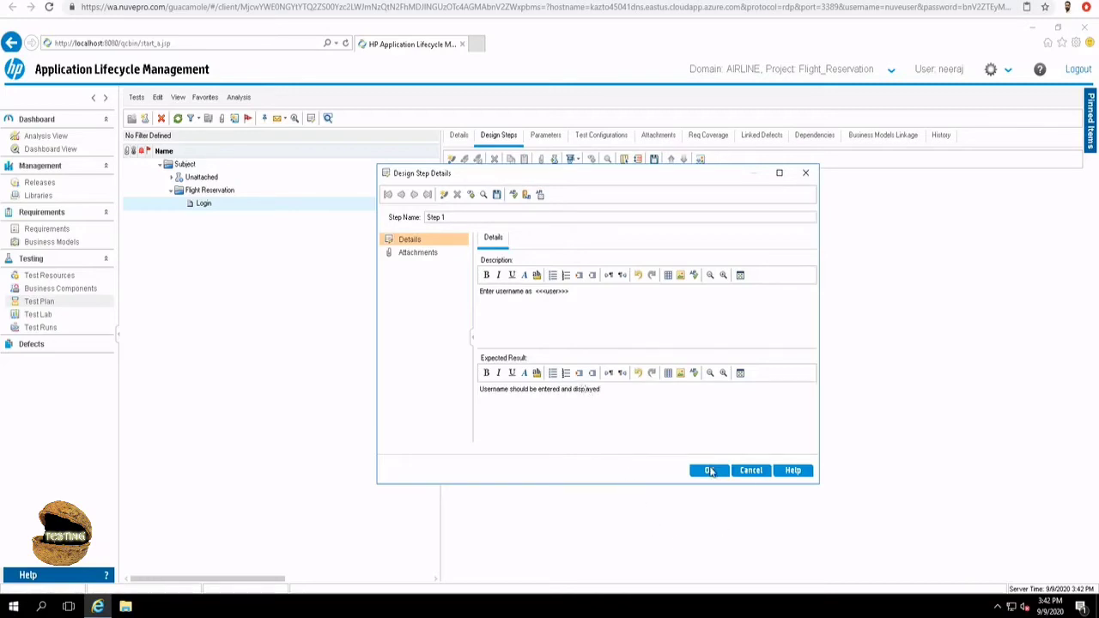
pyautogui.click(708, 471)
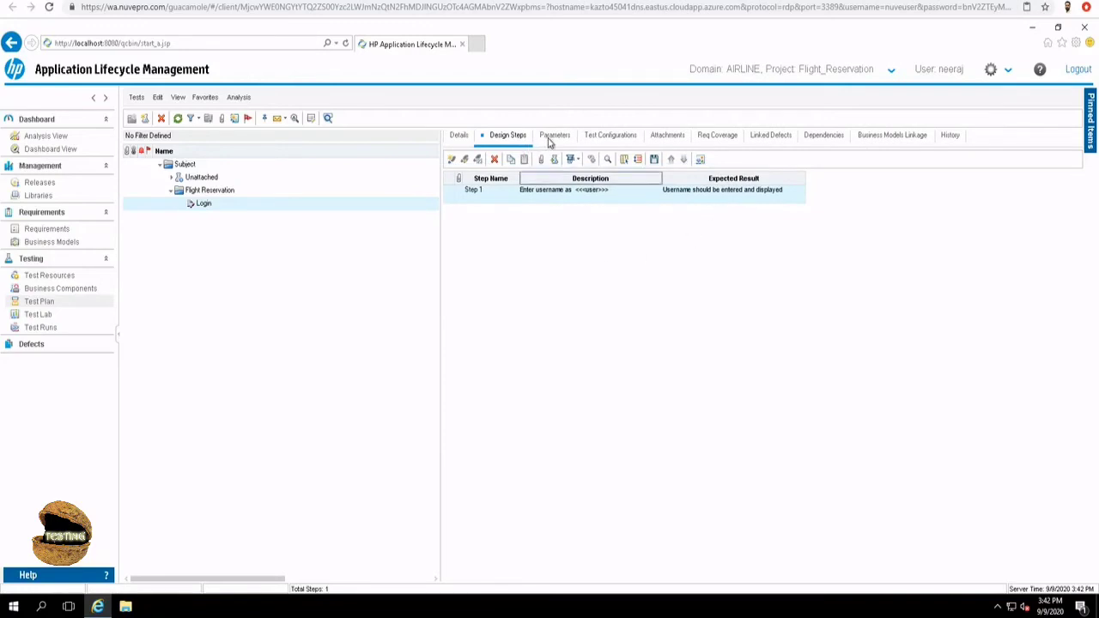
# - Start a second test parameter from the Login test's Parameters list
pyautogui.click(555, 134)
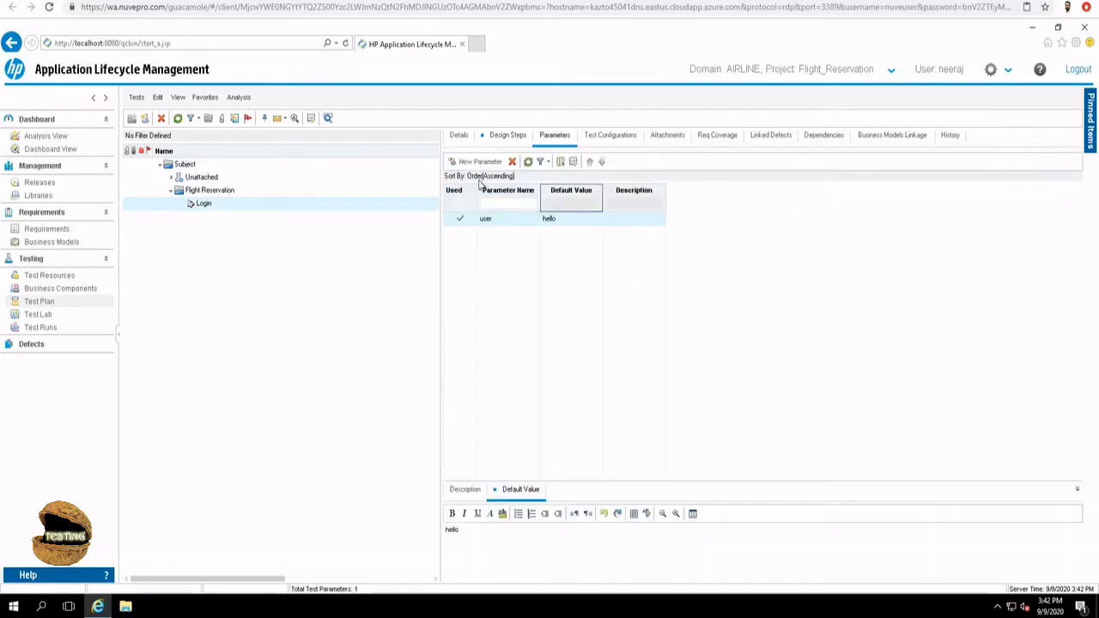
pyautogui.click(481, 161)
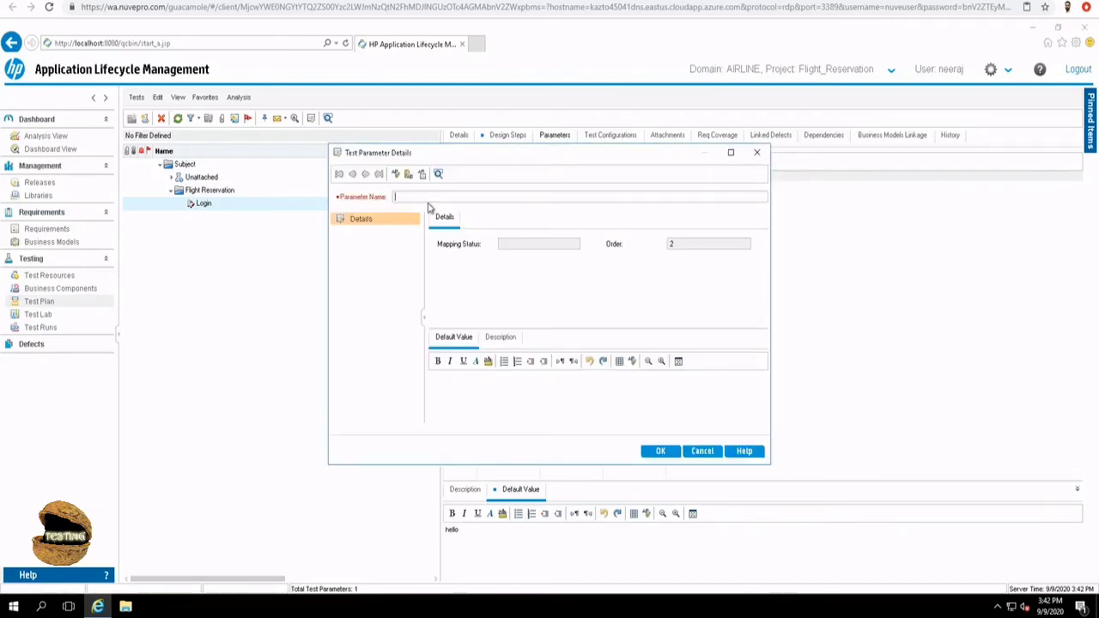
pyautogui.write('pwd')
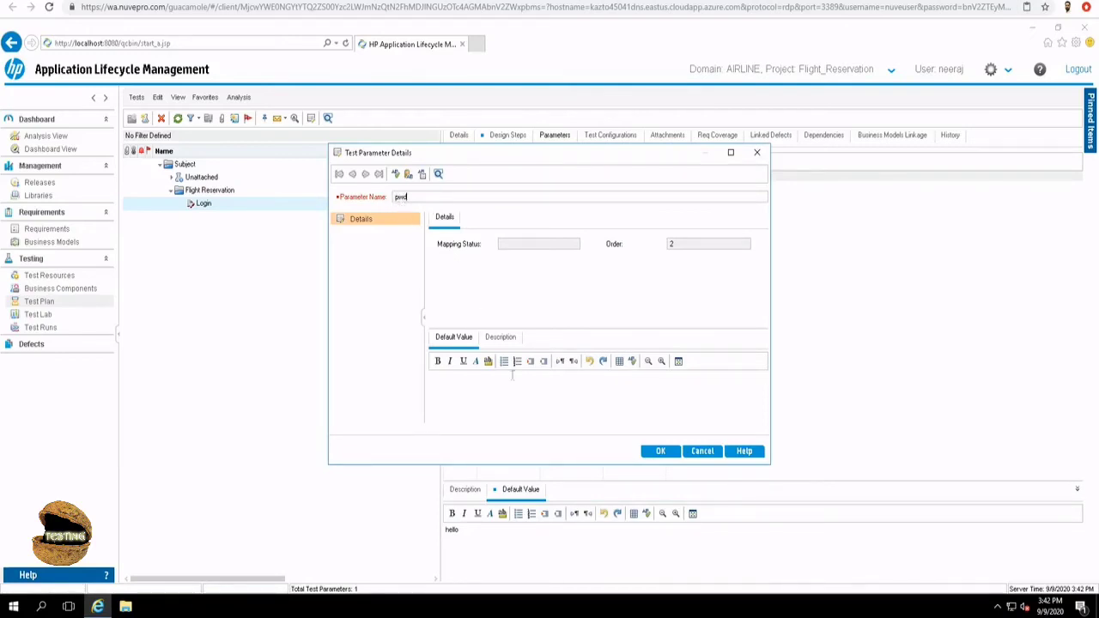
pyautogui.click(490, 378)
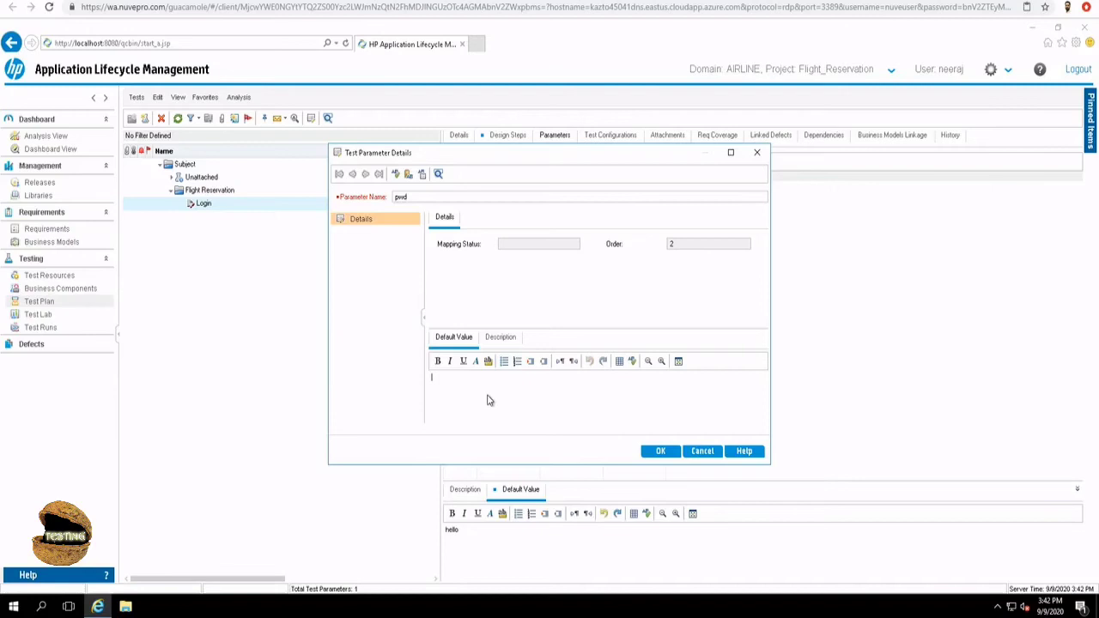
pyautogui.write('welcom')
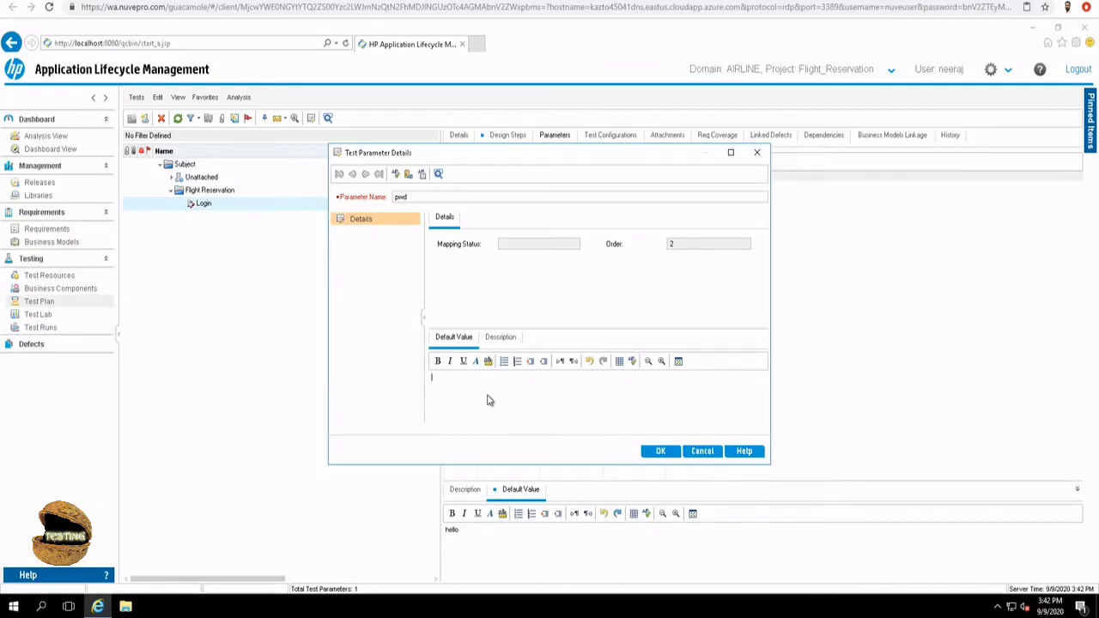
pyautogui.write('hellow')
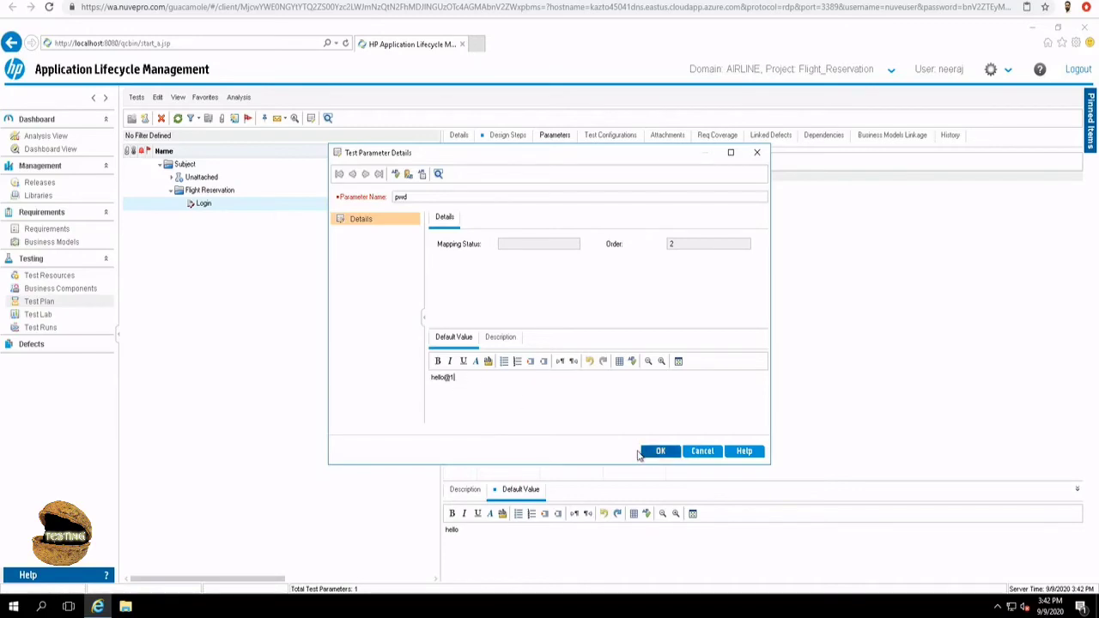
pyautogui.moveTo(660, 450)
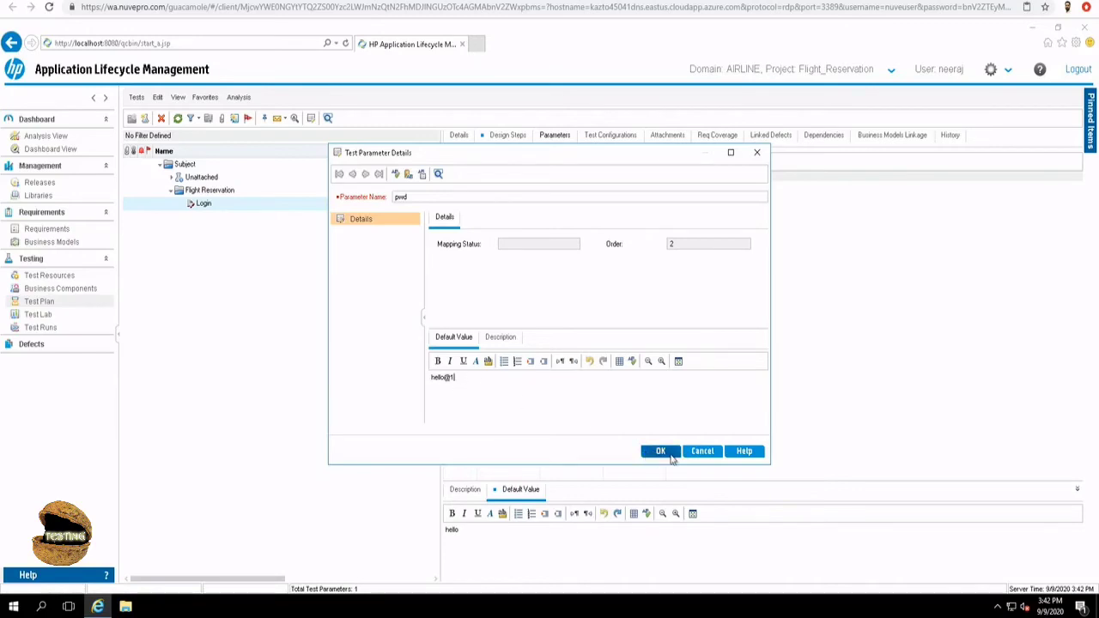
pyautogui.click(660, 450)
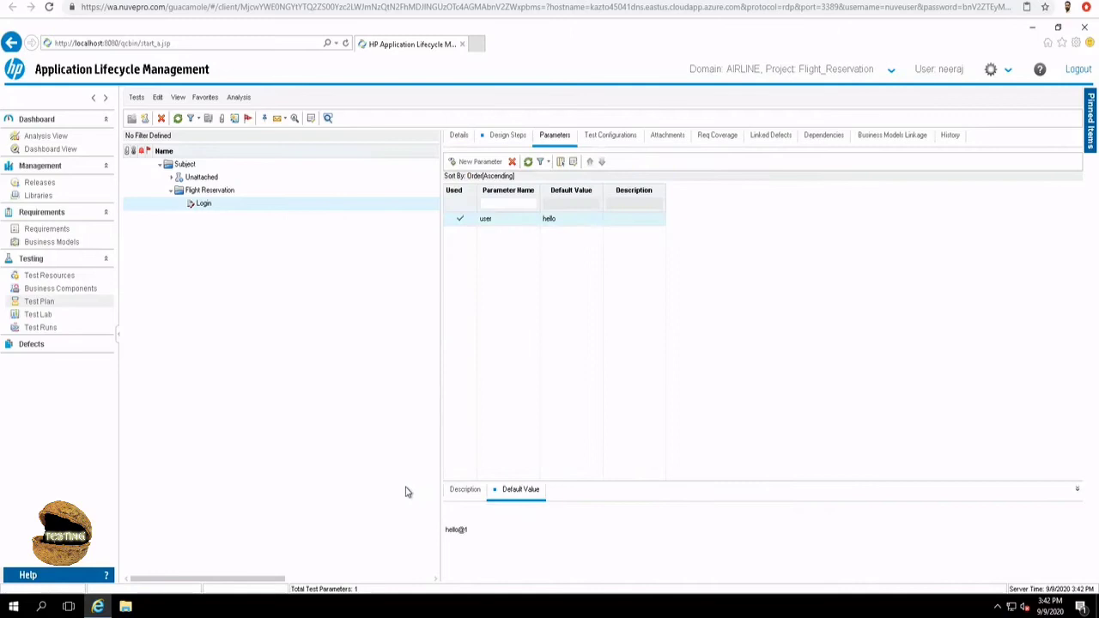
# - Start Step 2 with description "Enter password as" and insert the <<<pwd>>> parameter
pyautogui.click(476, 162)
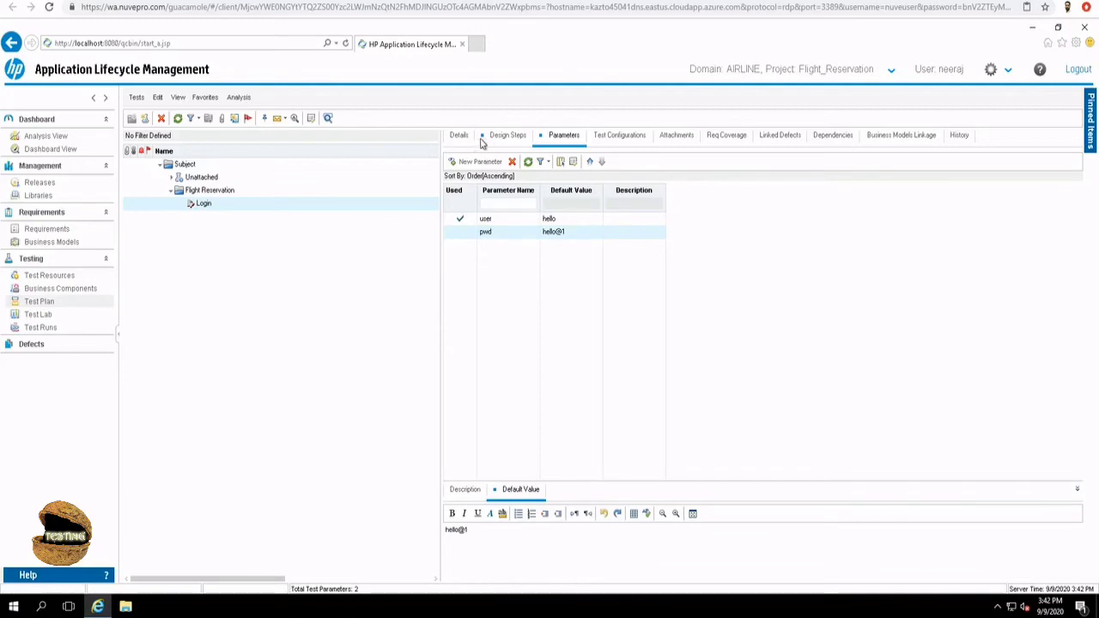
pyautogui.click(509, 134)
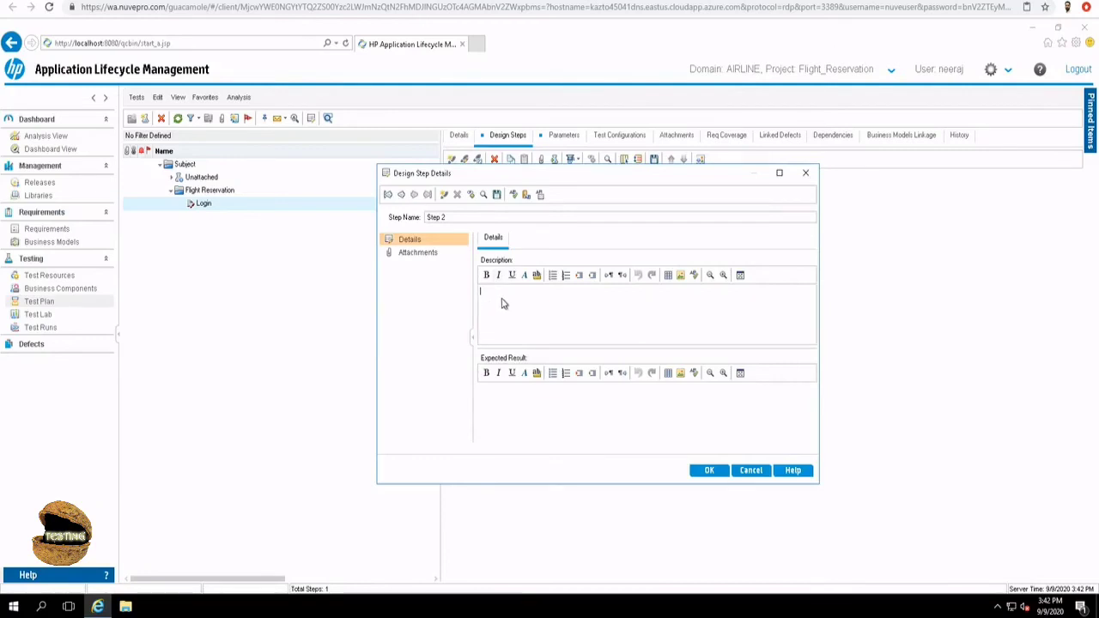
pyautogui.write('Pa')
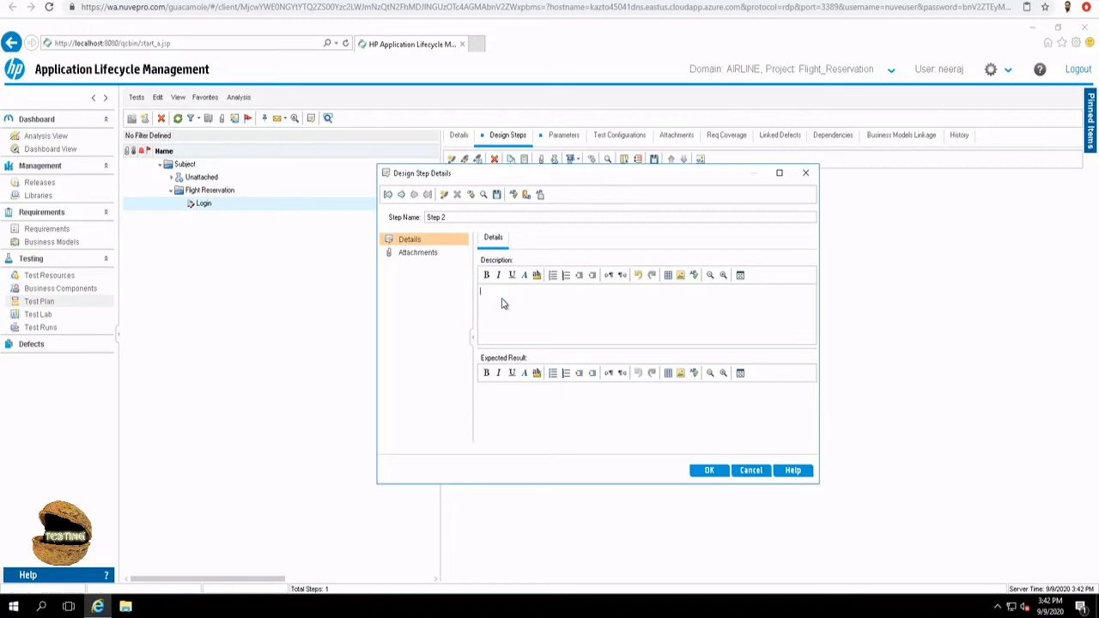
pyautogui.write('Enter p')
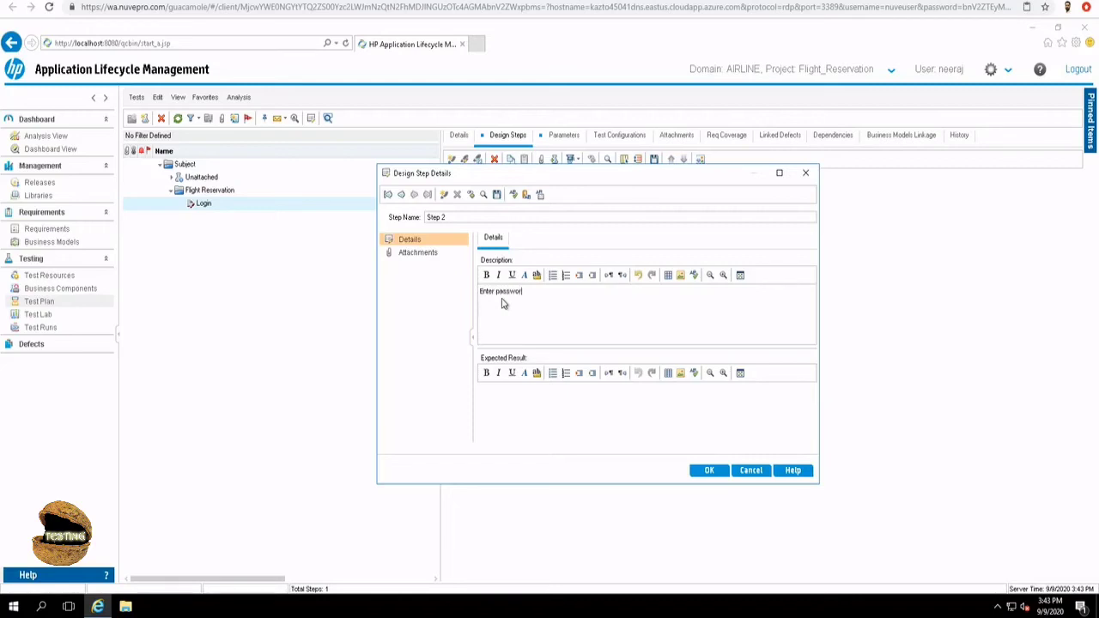
pyautogui.write('as')
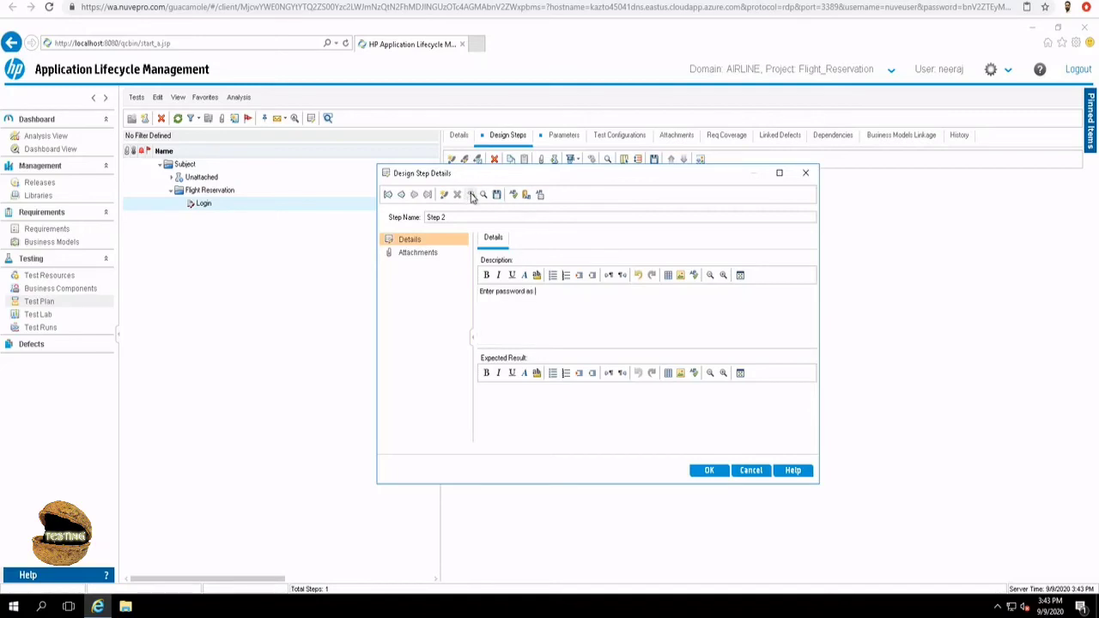
pyautogui.click(470, 194)
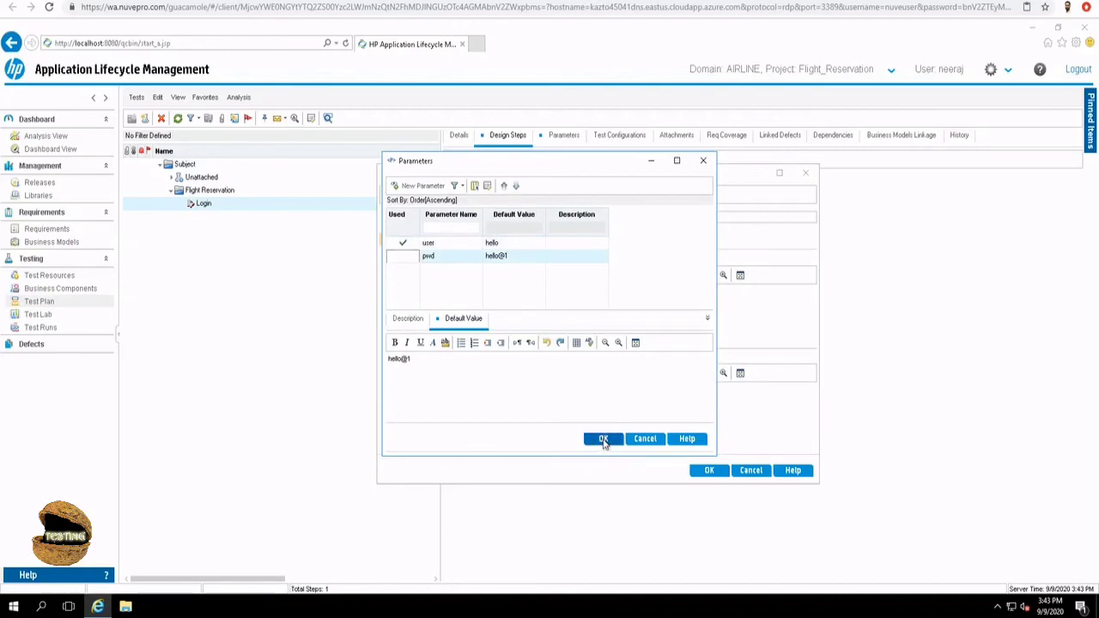
pyautogui.click(603, 440)
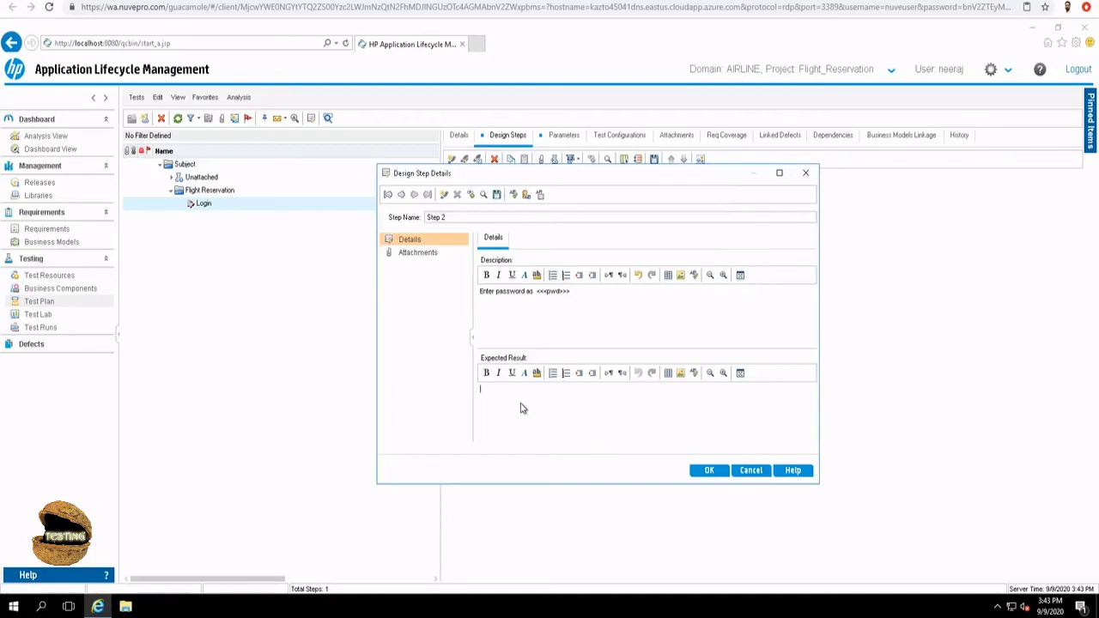
# - Give Step 2 the expected result that the password is entered as masked, and save it
pyautogui.write('Pass')
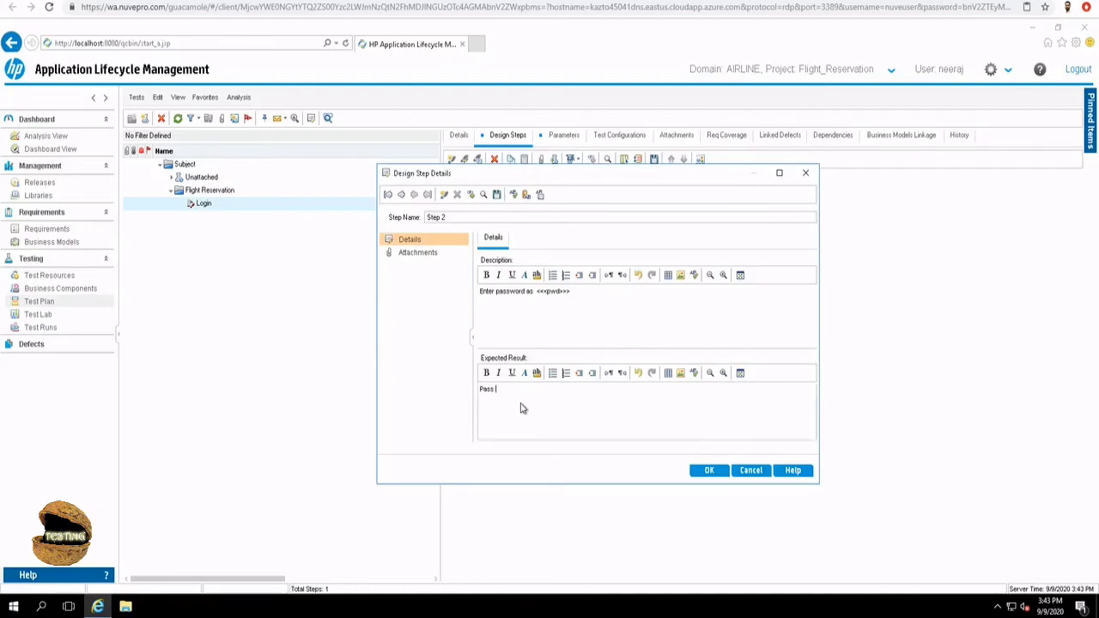
pyautogui.write('Password should be entered as')
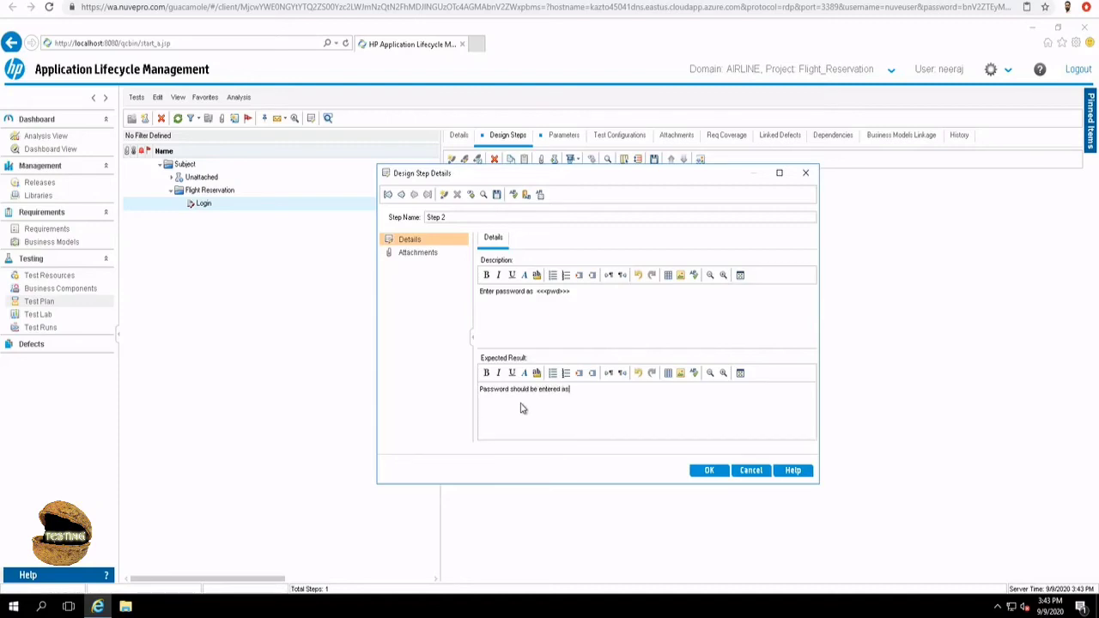
pyautogui.write('masked')
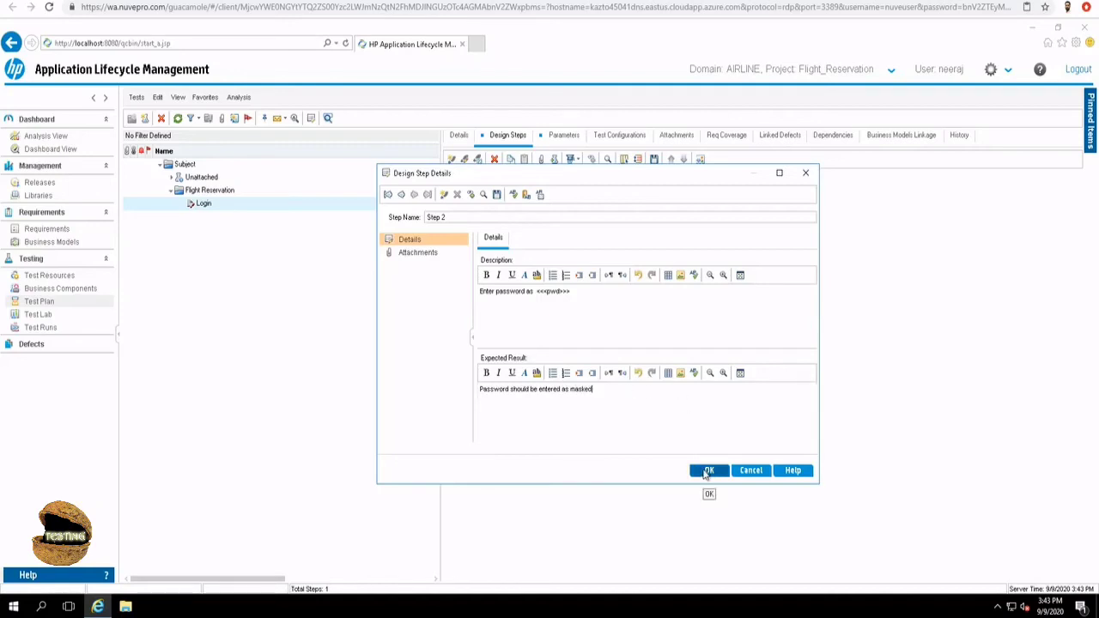
pyautogui.click(708, 470)
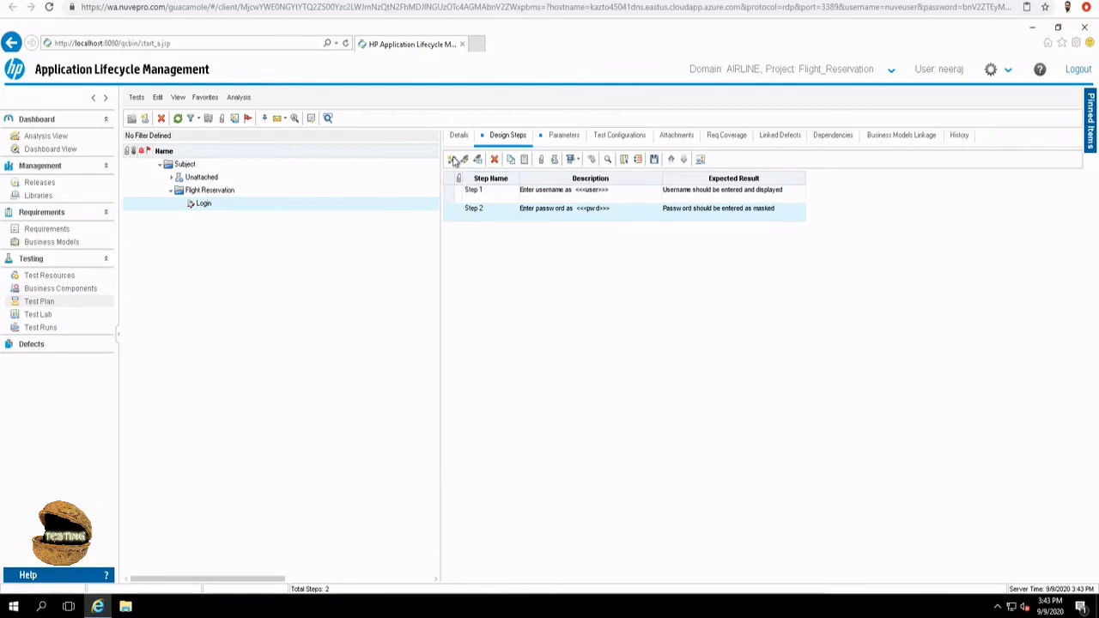
# - Start Step 3 with description "Click on Login button" and begin its expected result
pyautogui.click(454, 158)
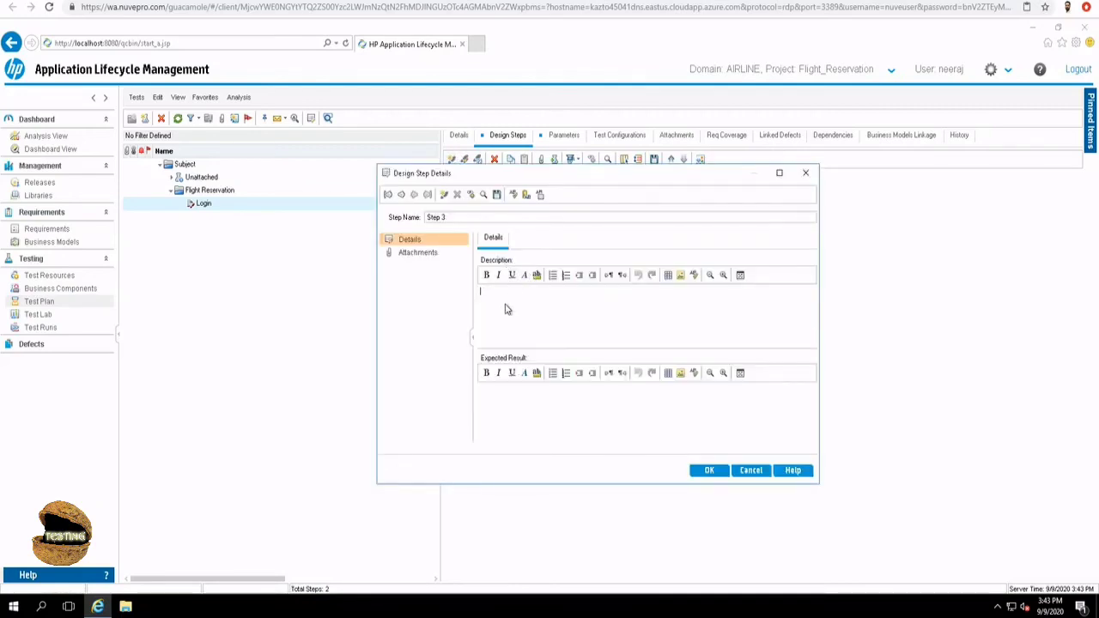
pyautogui.write('Click on Login button')
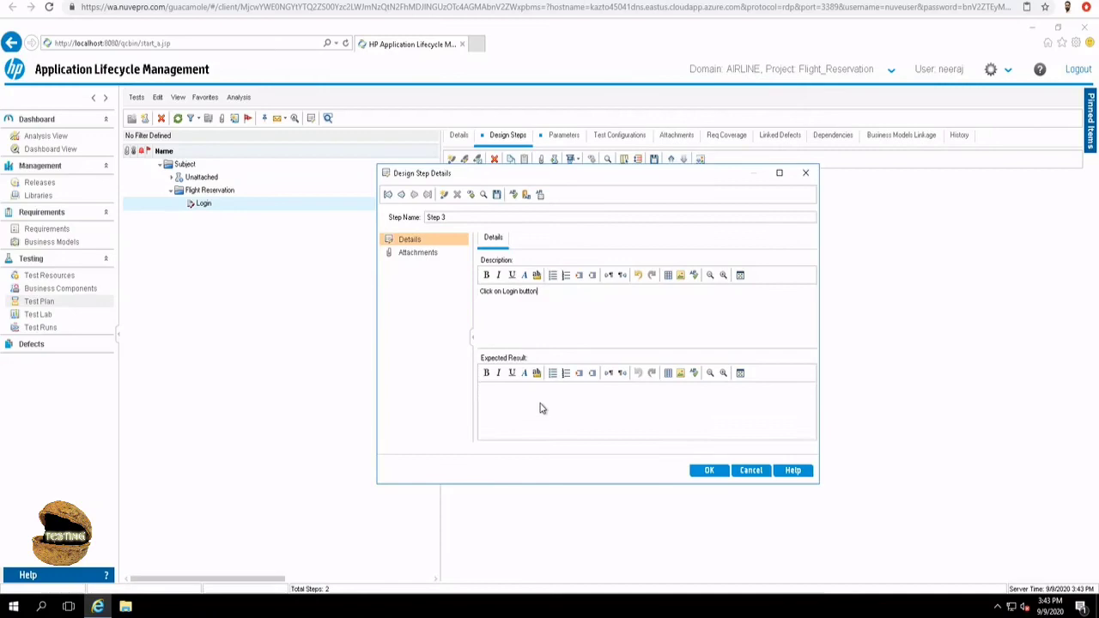
pyautogui.write('H')
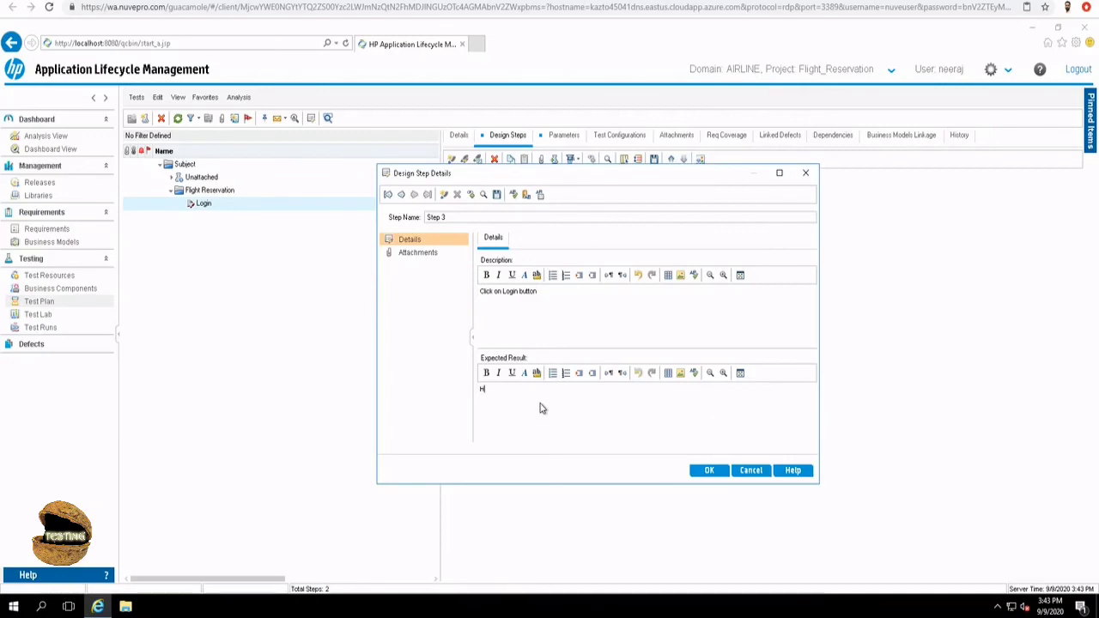
pyautogui.write('ome')
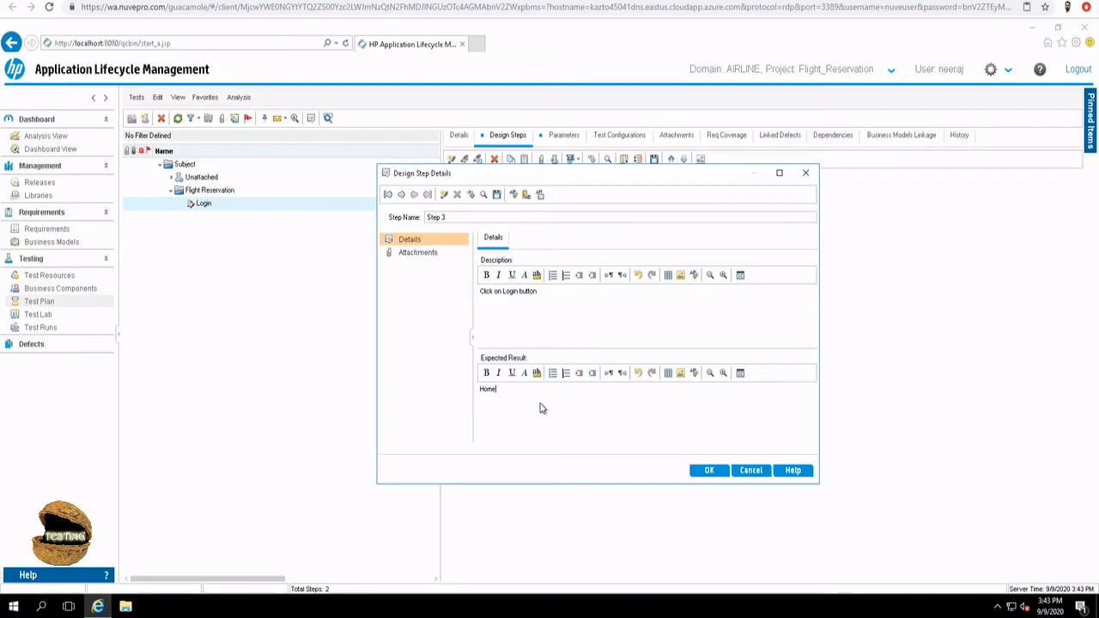
# - Complete the expected result "Home page should be displayed only for valid registered users" and save Step 3
pyautogui.write('page')
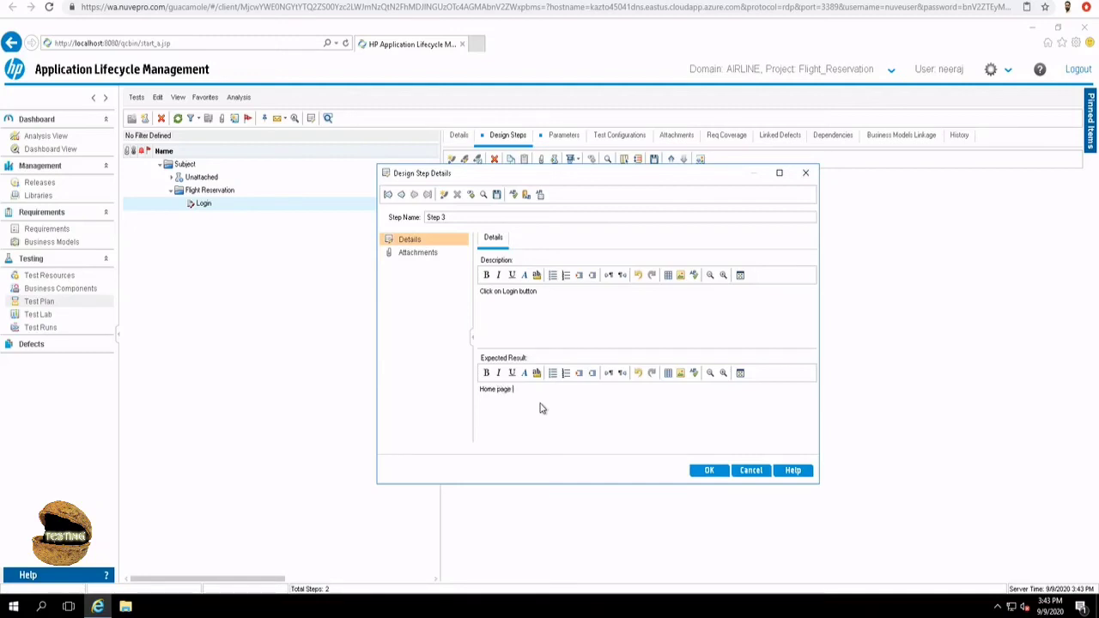
pyautogui.write('should be')
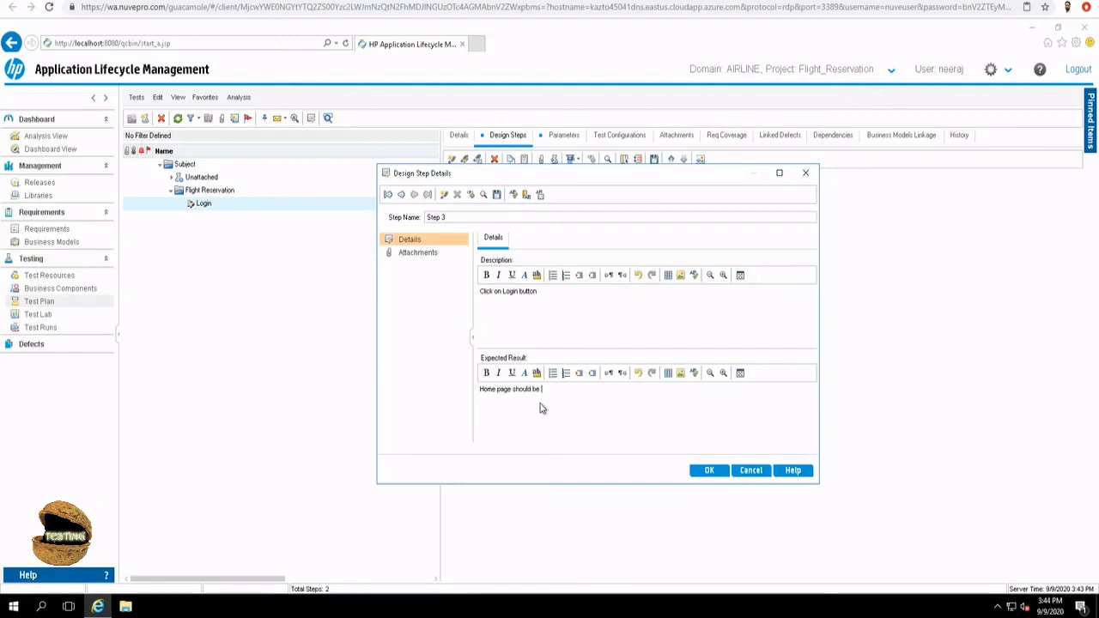
pyautogui.write('displayed only')
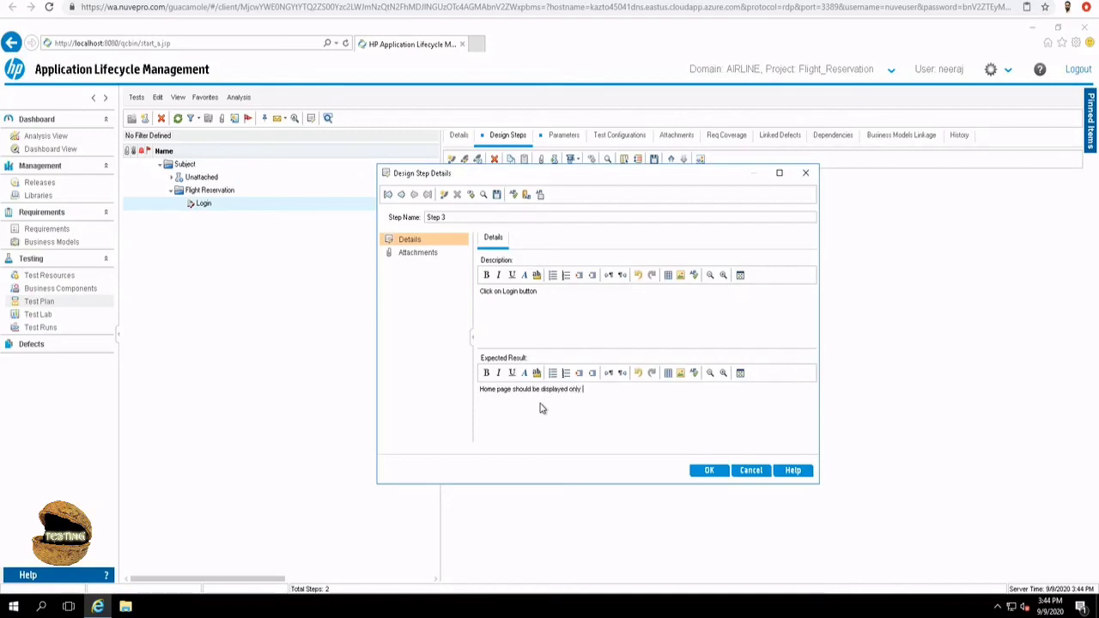
pyautogui.write('for valid registered user')
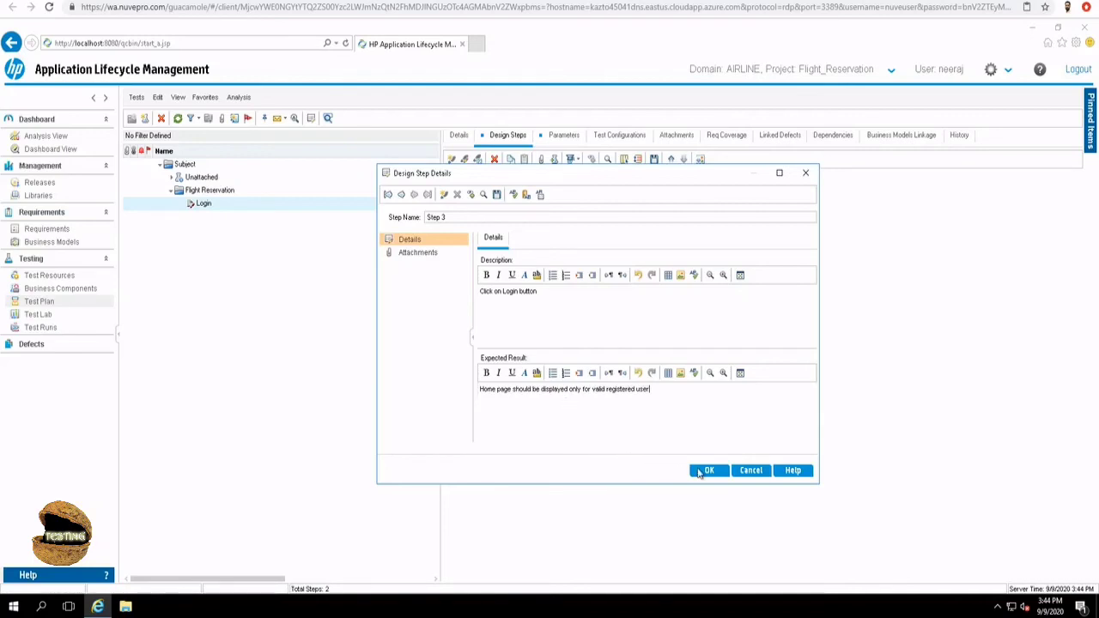
pyautogui.moveTo(678, 474)
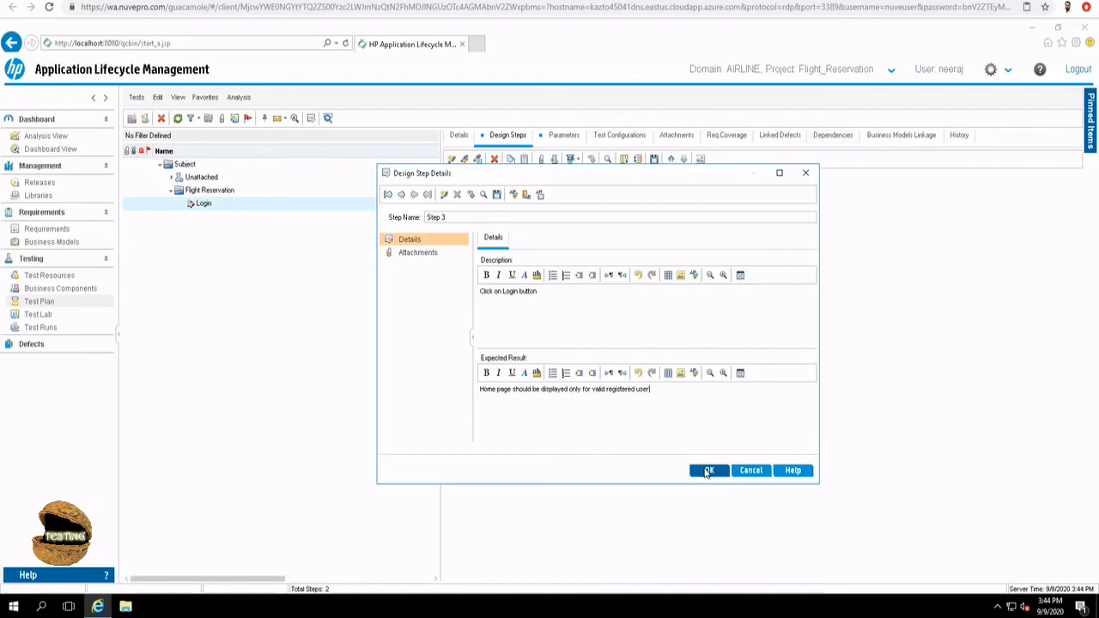
pyautogui.click(708, 471)
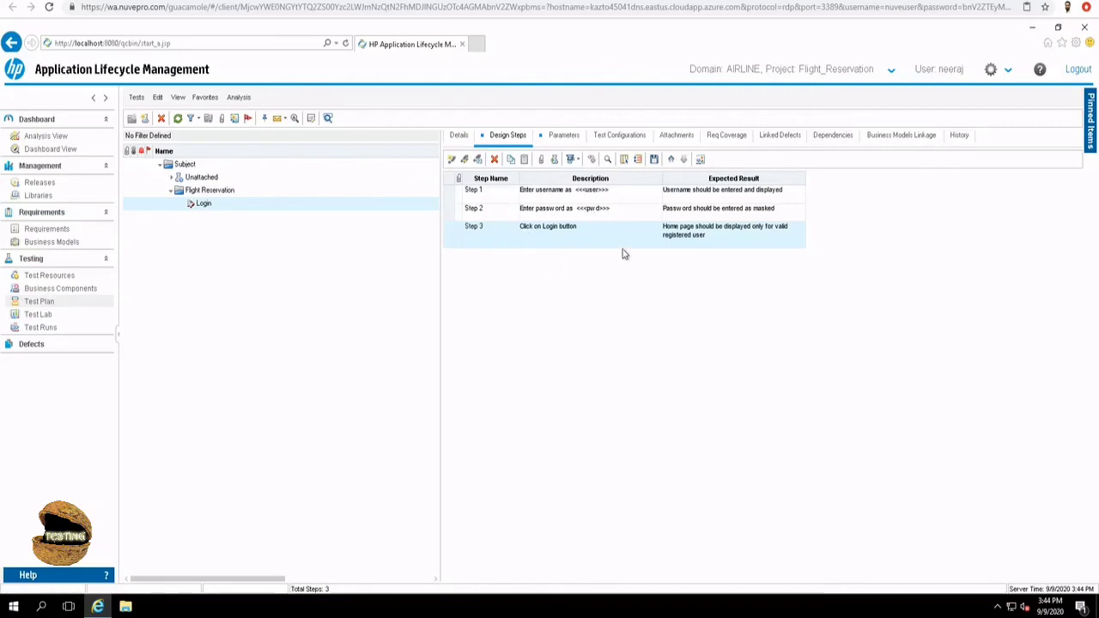
pyautogui.moveTo(478, 240)
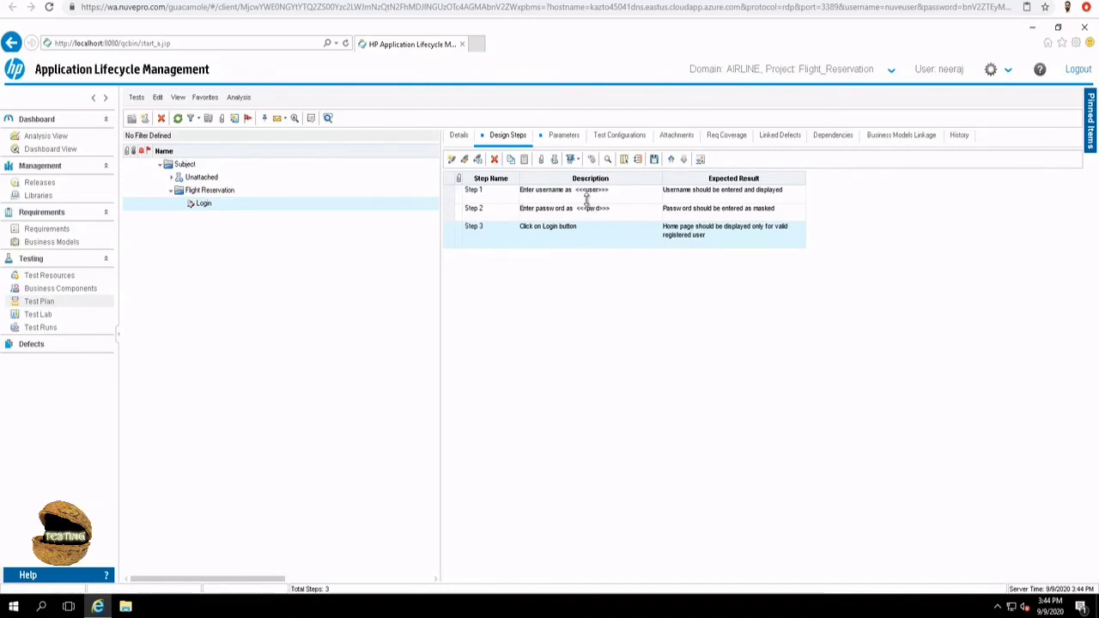
pyautogui.moveTo(602, 220)
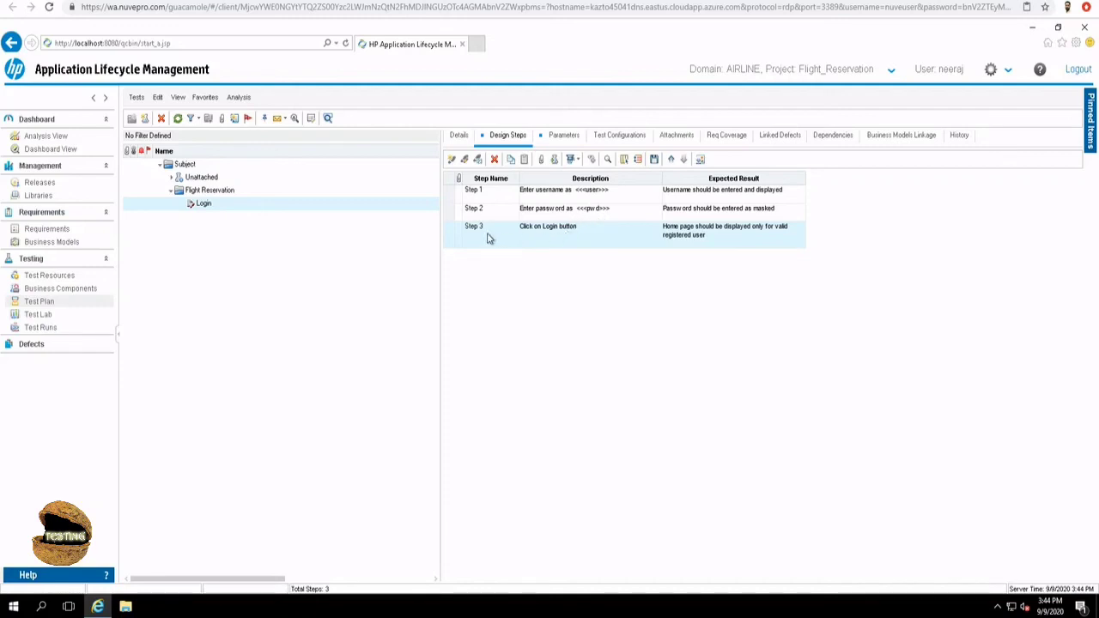
pyautogui.moveTo(464, 159)
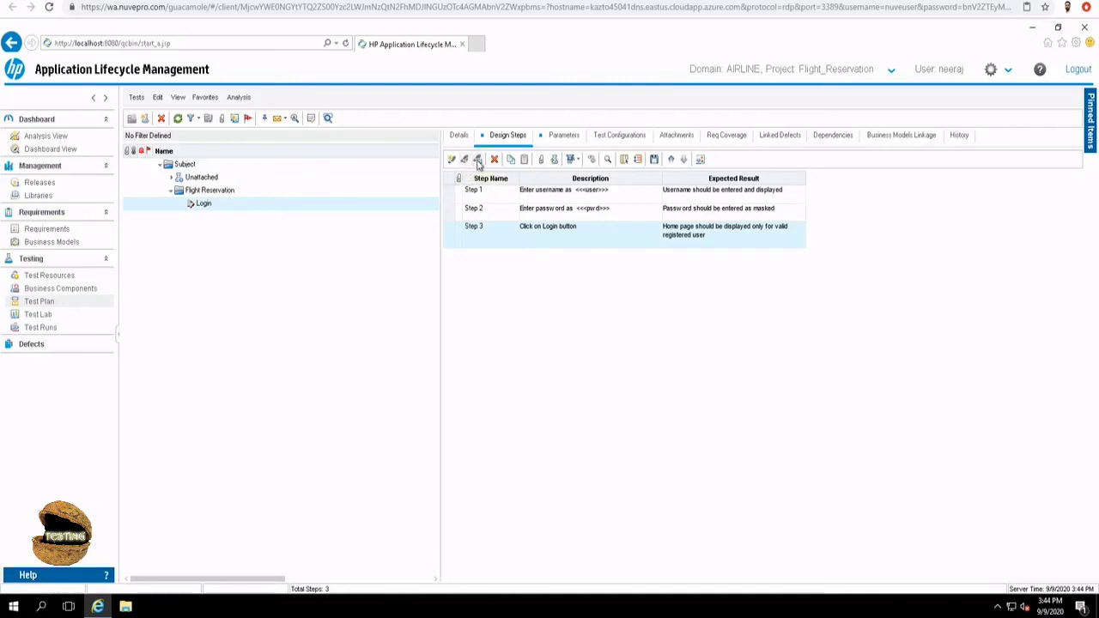
pyautogui.moveTo(477, 158)
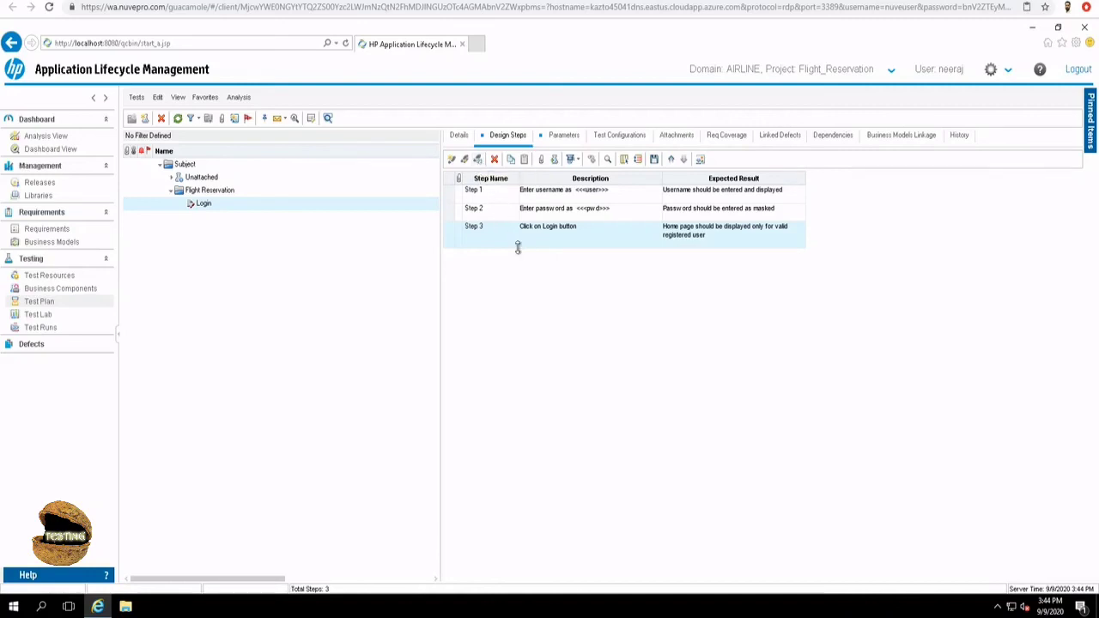
pyautogui.moveTo(654, 158)
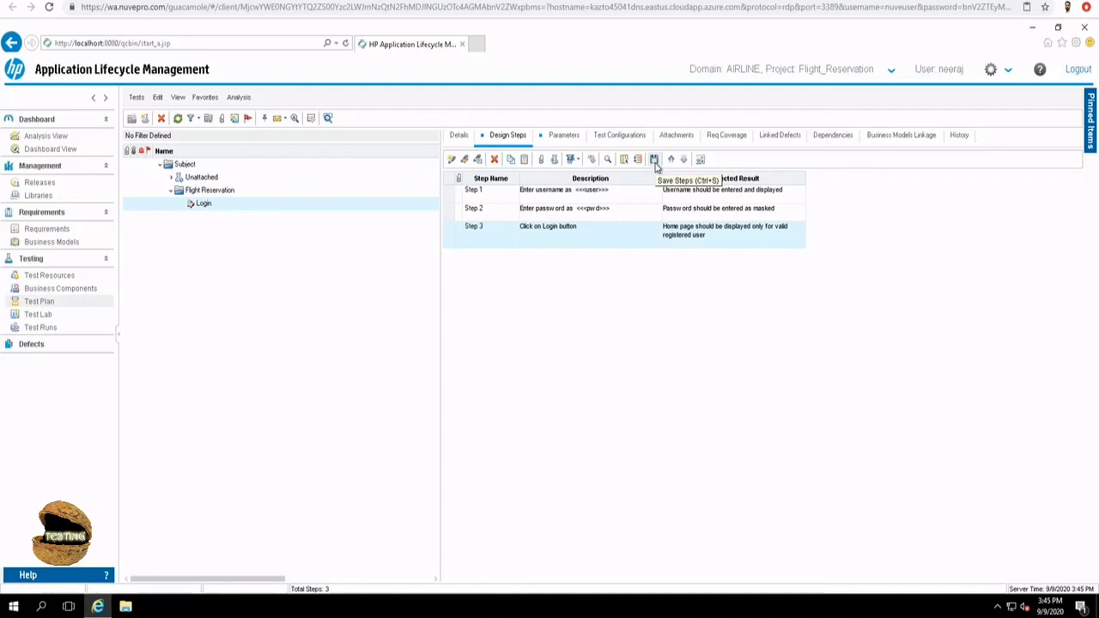
pyautogui.moveTo(430, 333)
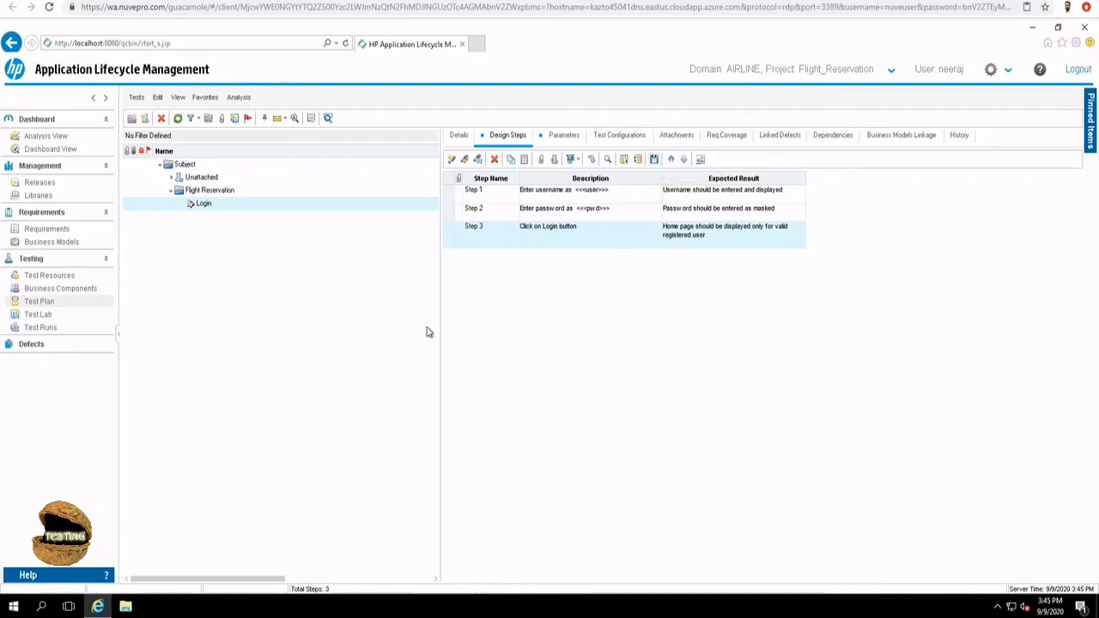
pyautogui.moveTo(458, 385)
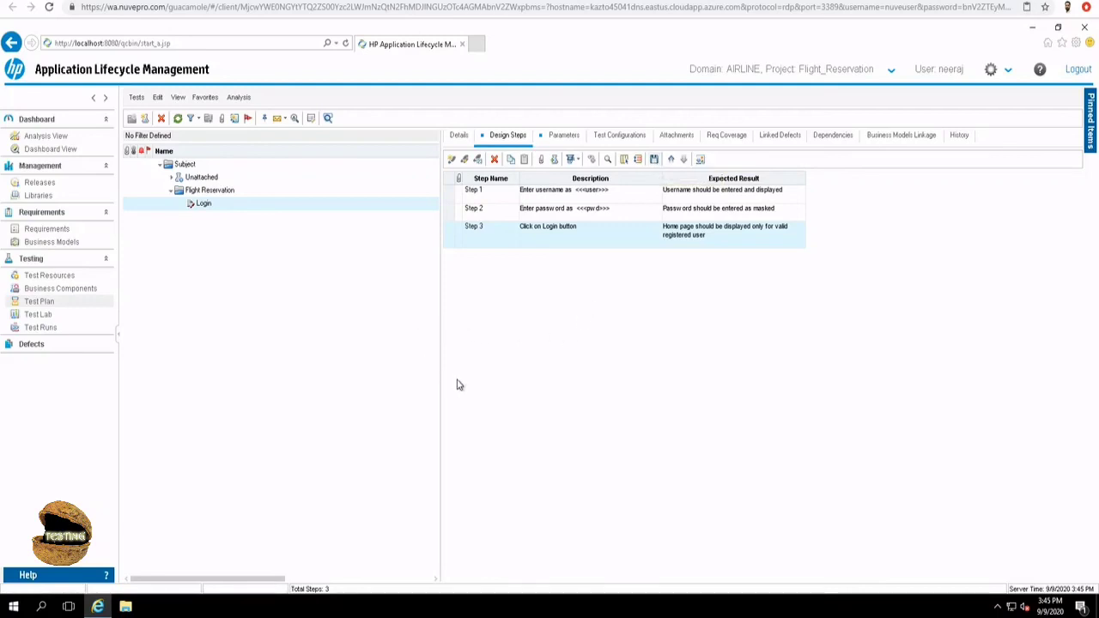